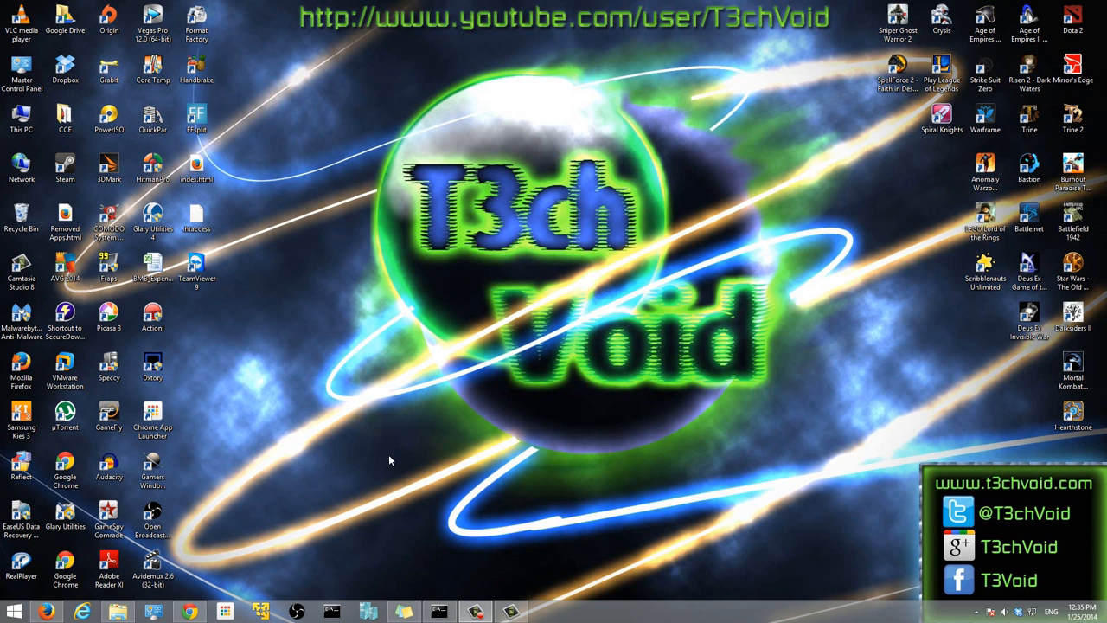
pyautogui.moveTo(322, 479)
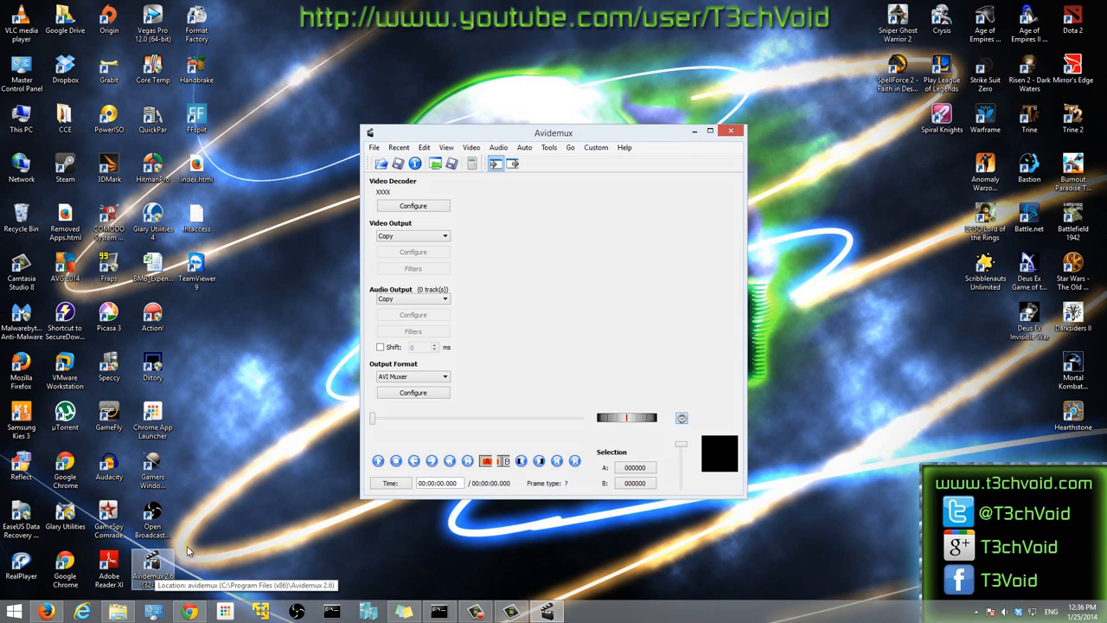
# Step: Move the Avidemux window aside to reach the desktop behind it
pyautogui.moveTo(553, 131); pyautogui.dragTo(550, 114)
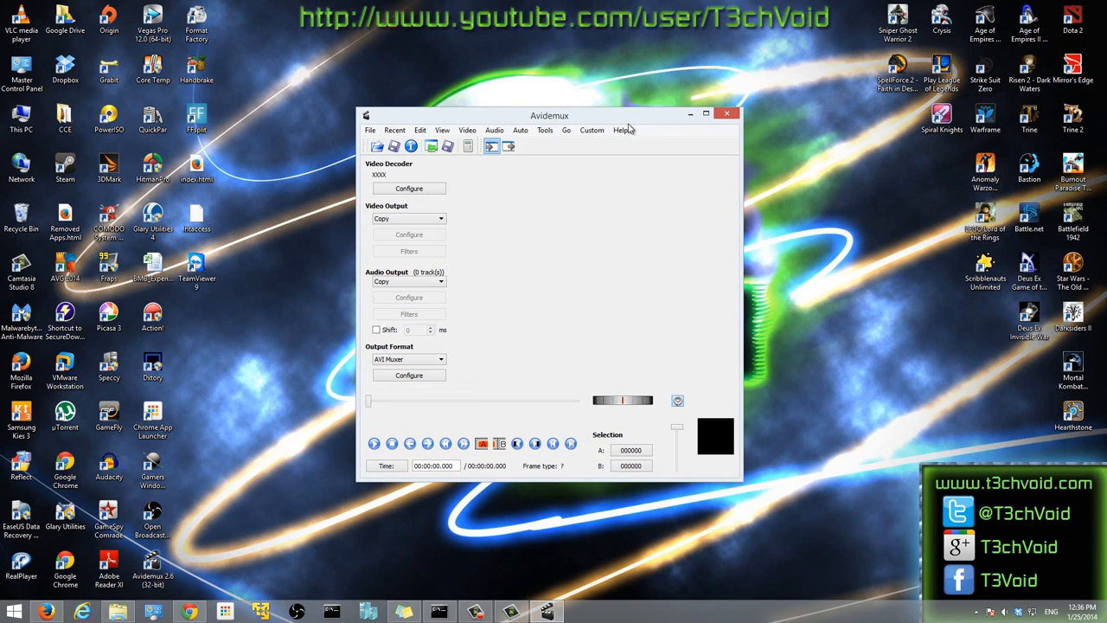
pyautogui.moveTo(118, 610)
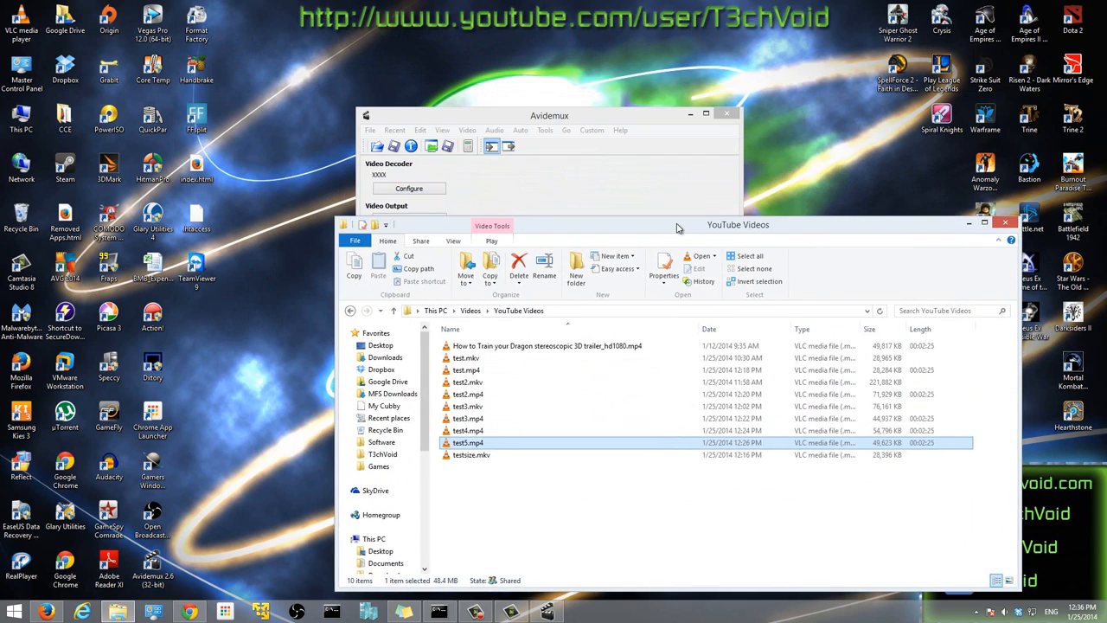
# Step: Select the How to Train your Dragon 3D trailer, then bring Avidemux back in front
pyautogui.click(545, 348)
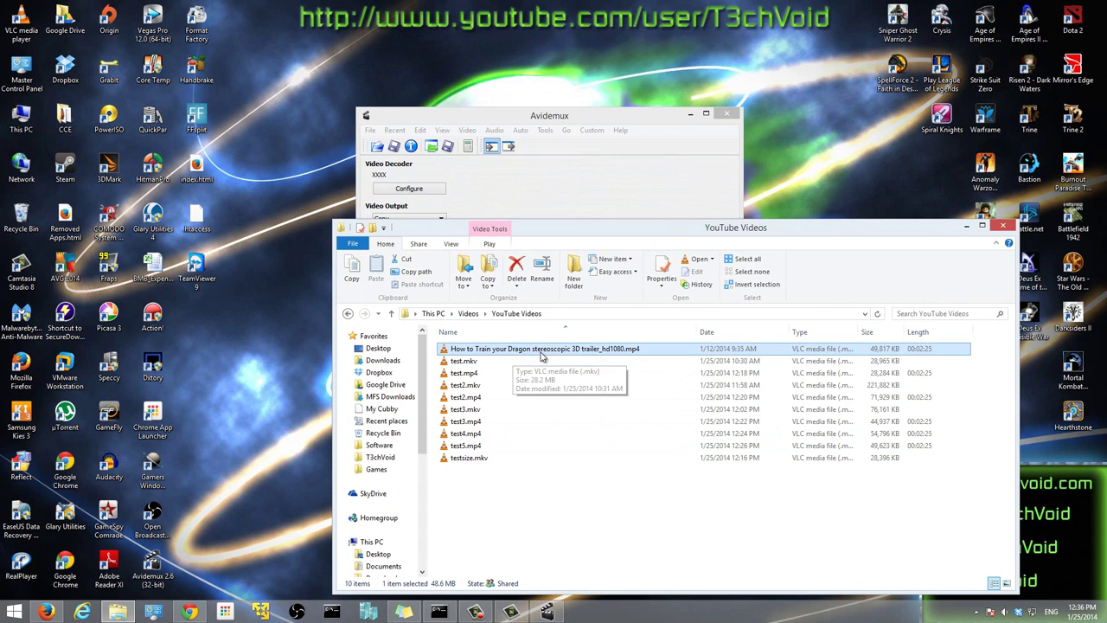
pyautogui.moveTo(545, 356)
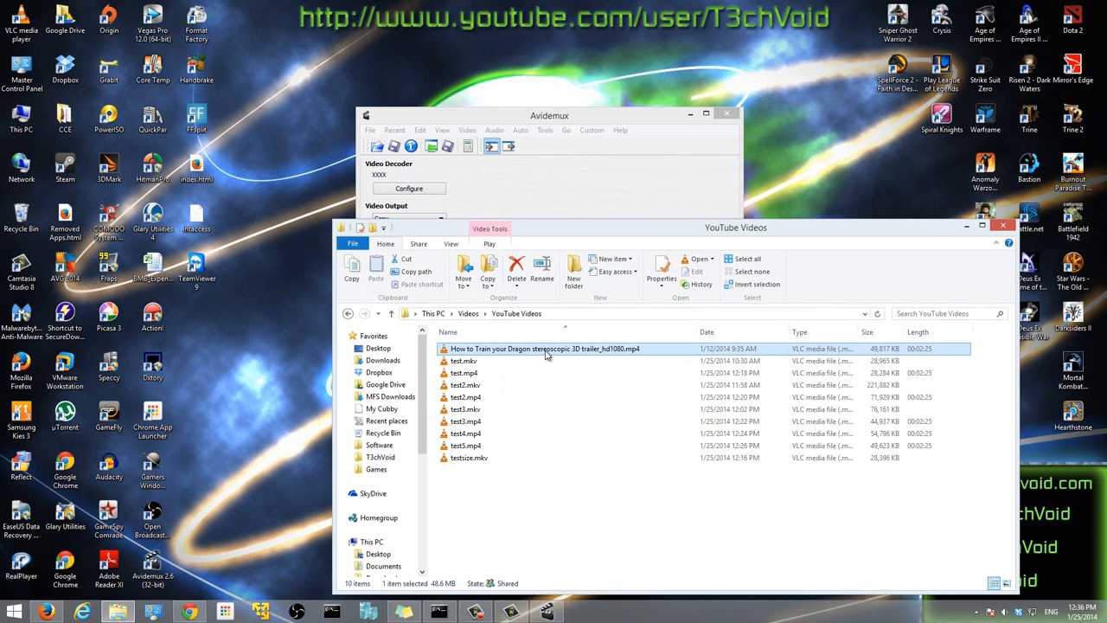
pyautogui.doubleClick(545, 350)
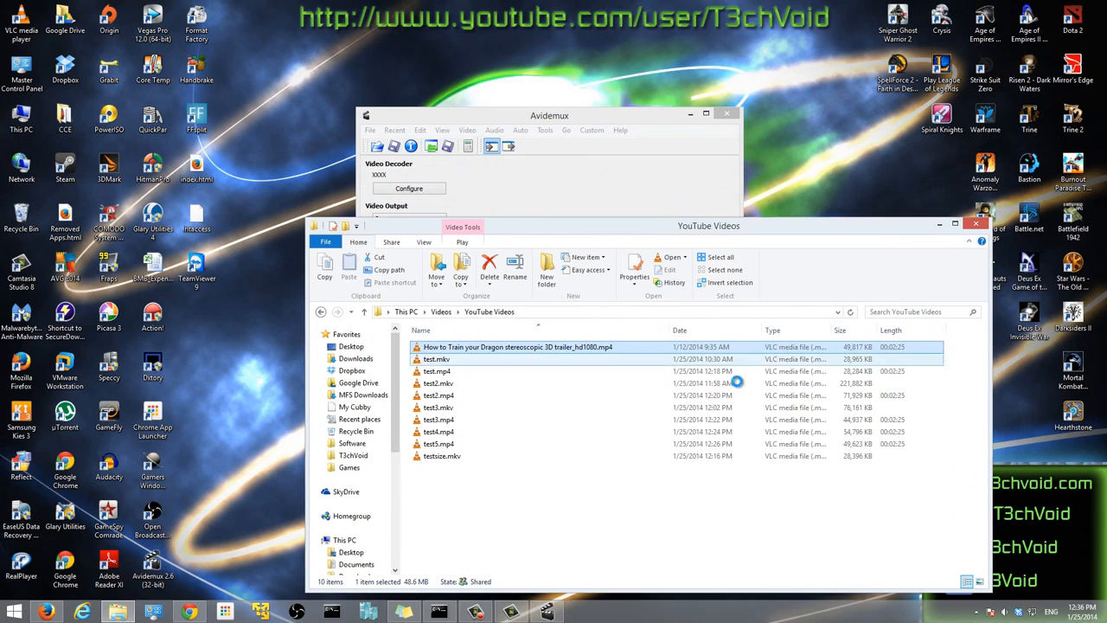
pyautogui.doubleClick(515, 346)
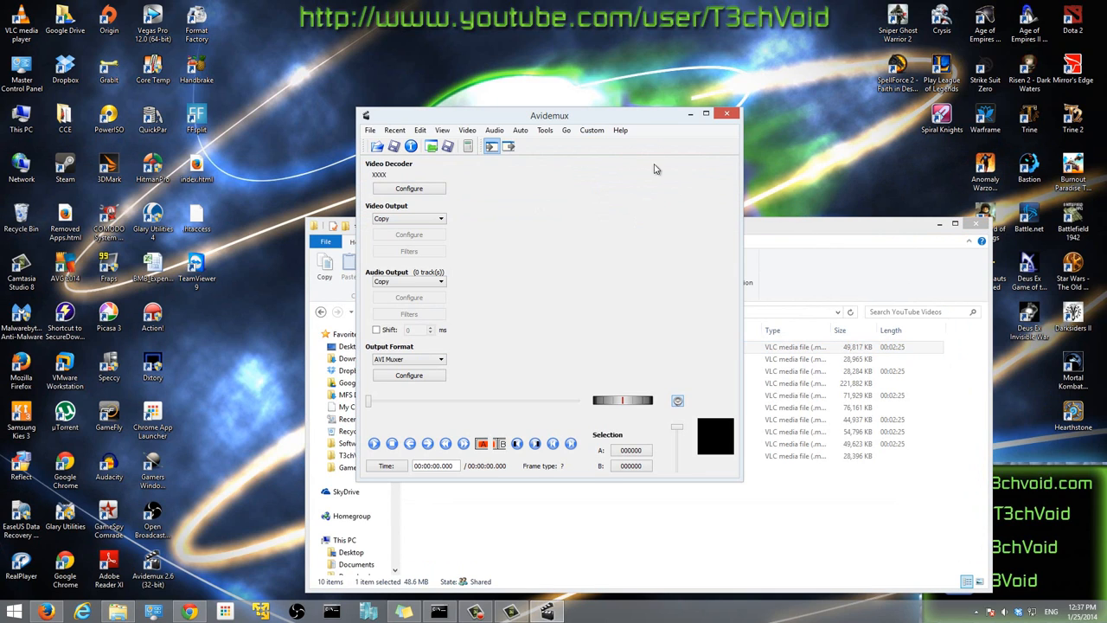
# Step: Reposition the Avidemux window further right over File Explorer
pyautogui.moveTo(550, 114); pyautogui.dragTo(614, 121)
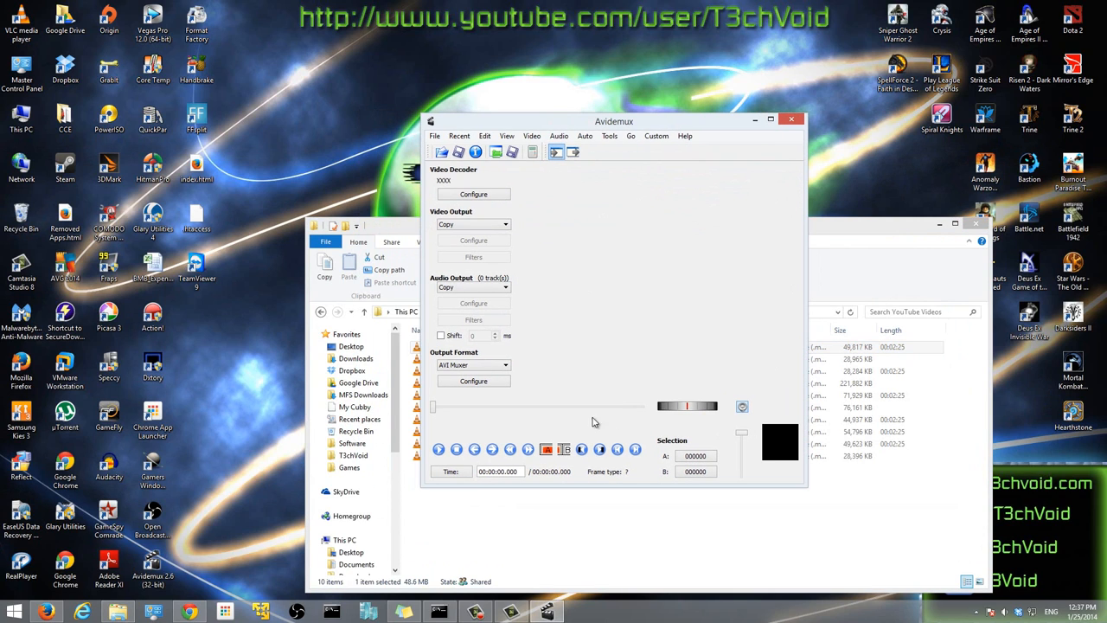
pyautogui.moveTo(690, 178)
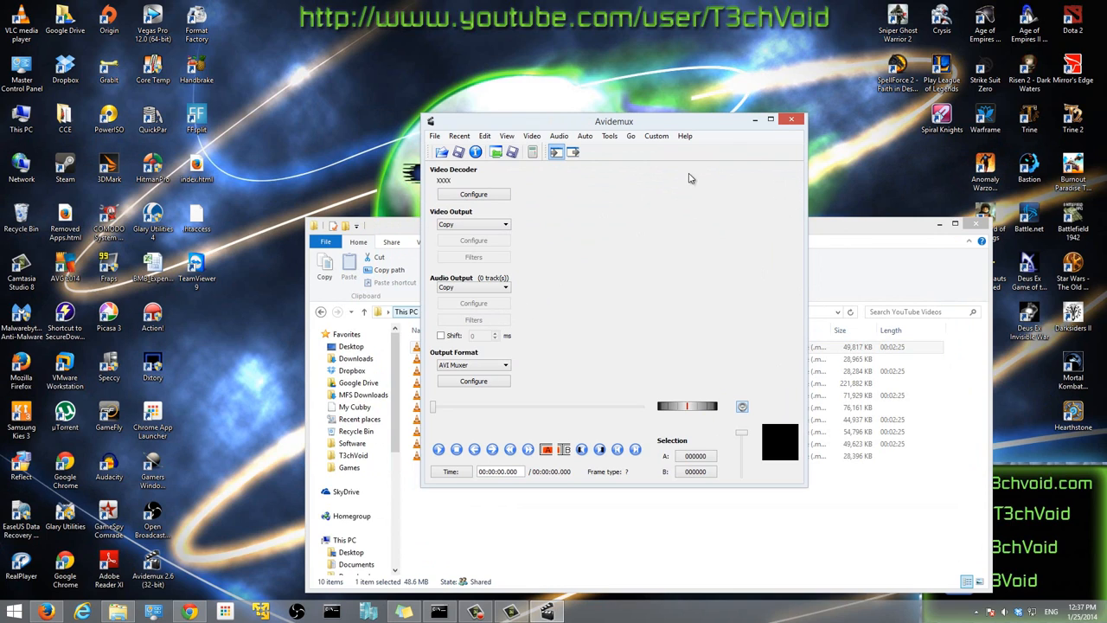
pyautogui.moveTo(660, 188)
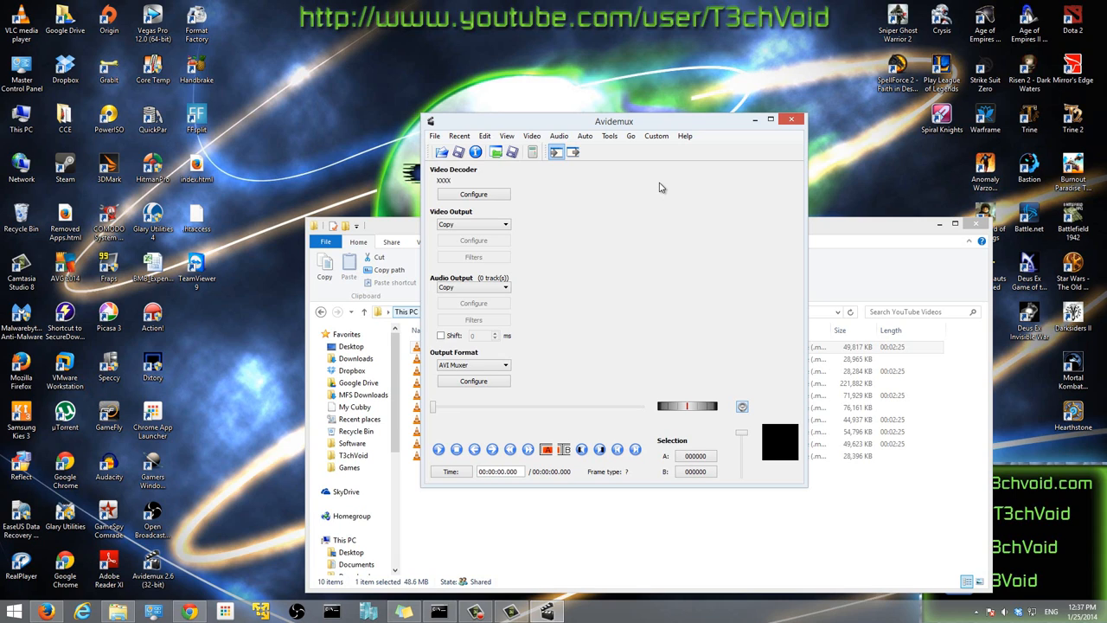
pyautogui.moveTo(663, 121)
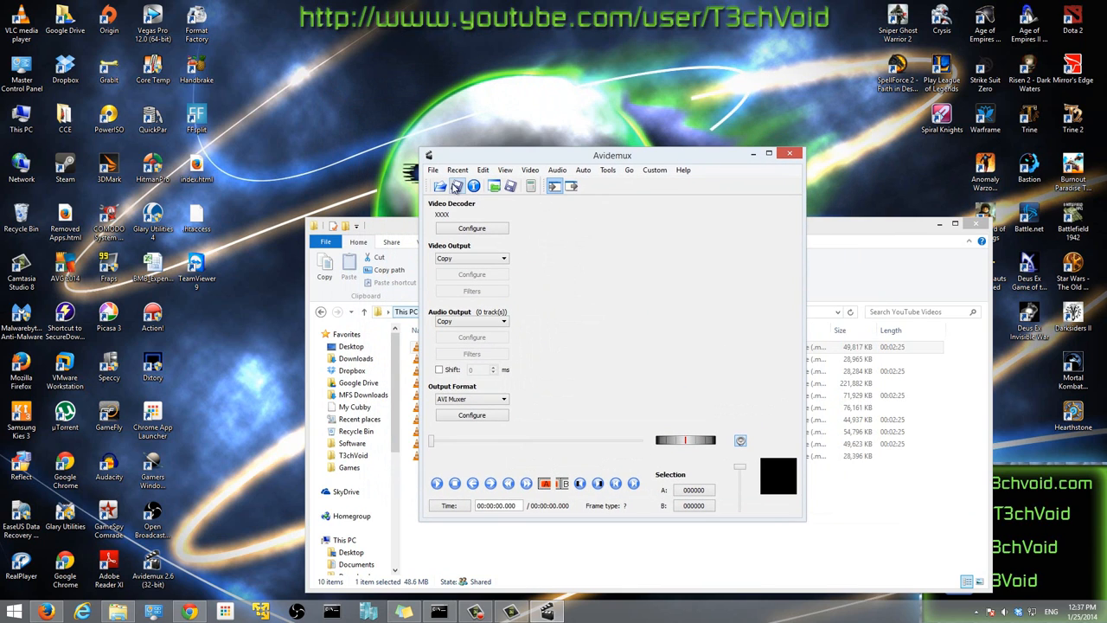
pyautogui.moveTo(442, 185)
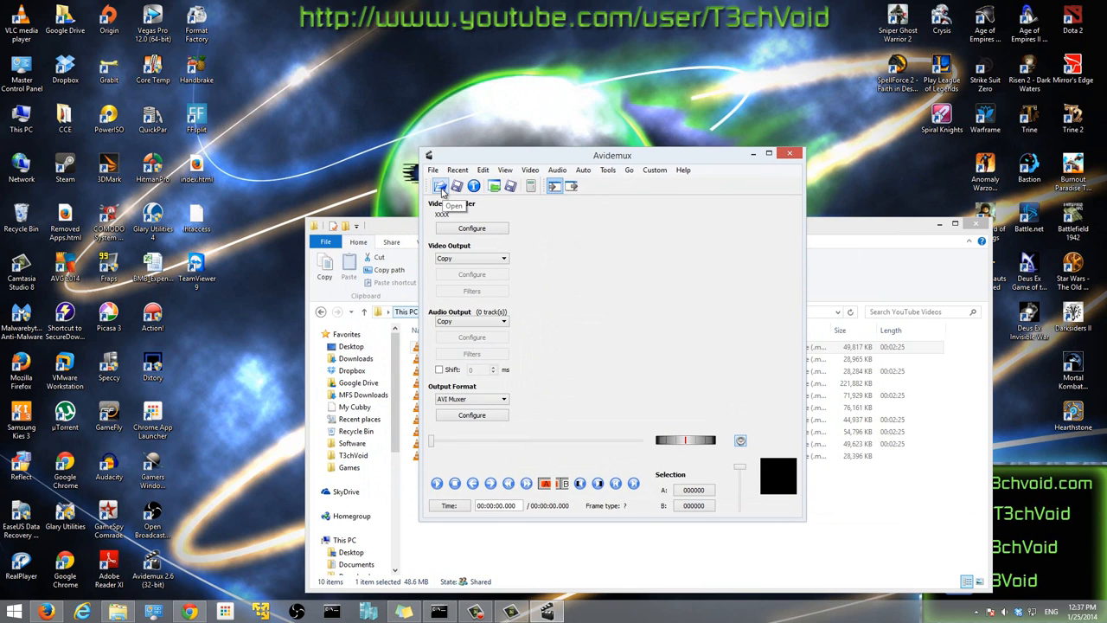
# Step: Browse the open-file dialog to This PC > Videos > YouTube Videos, shown as a compact list
pyautogui.click(440, 185)
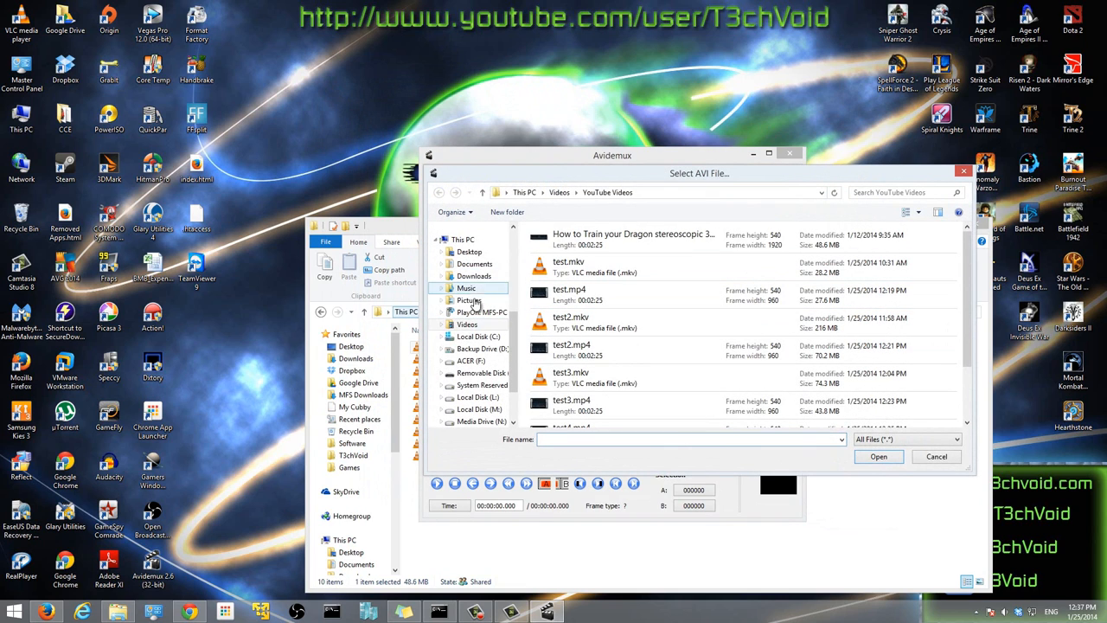
pyautogui.click(464, 238)
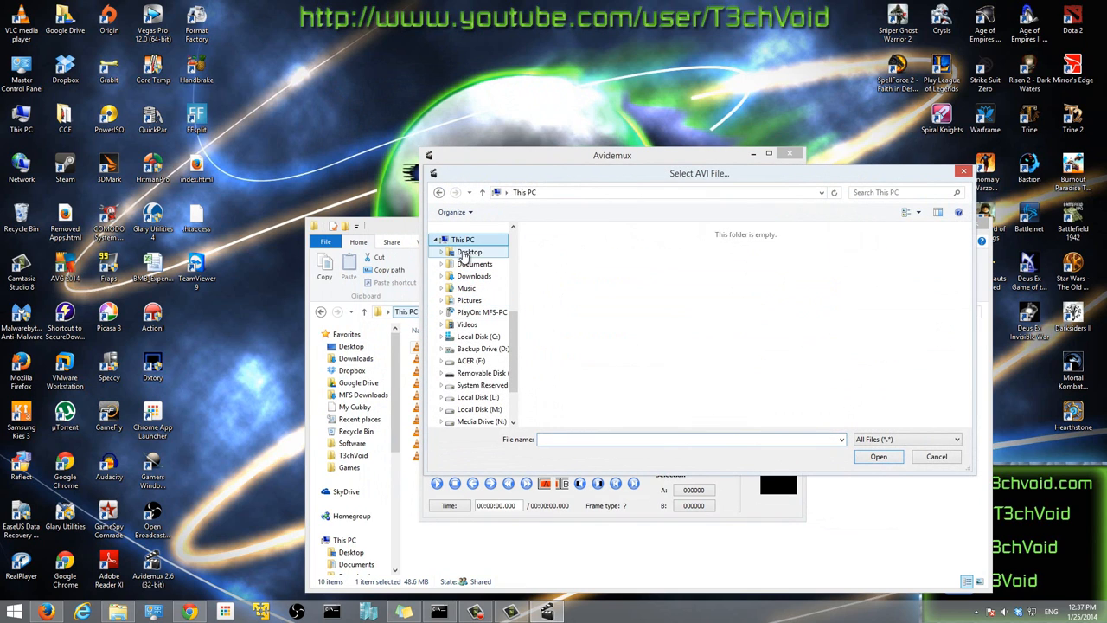
pyautogui.click(467, 325)
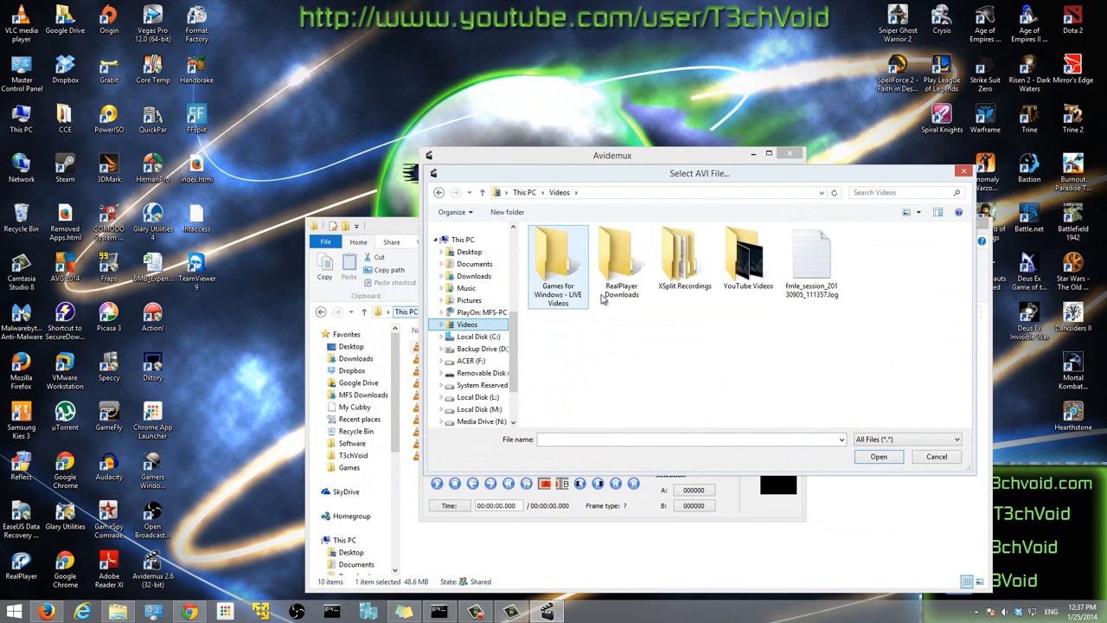
pyautogui.doubleClick(747, 259)
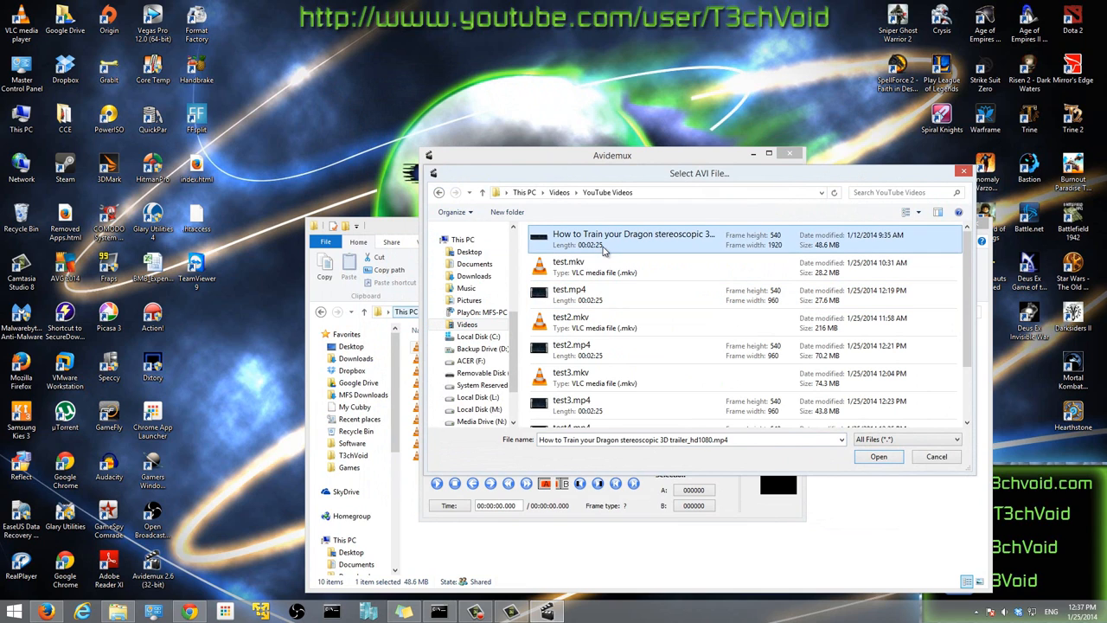
pyautogui.click(907, 211)
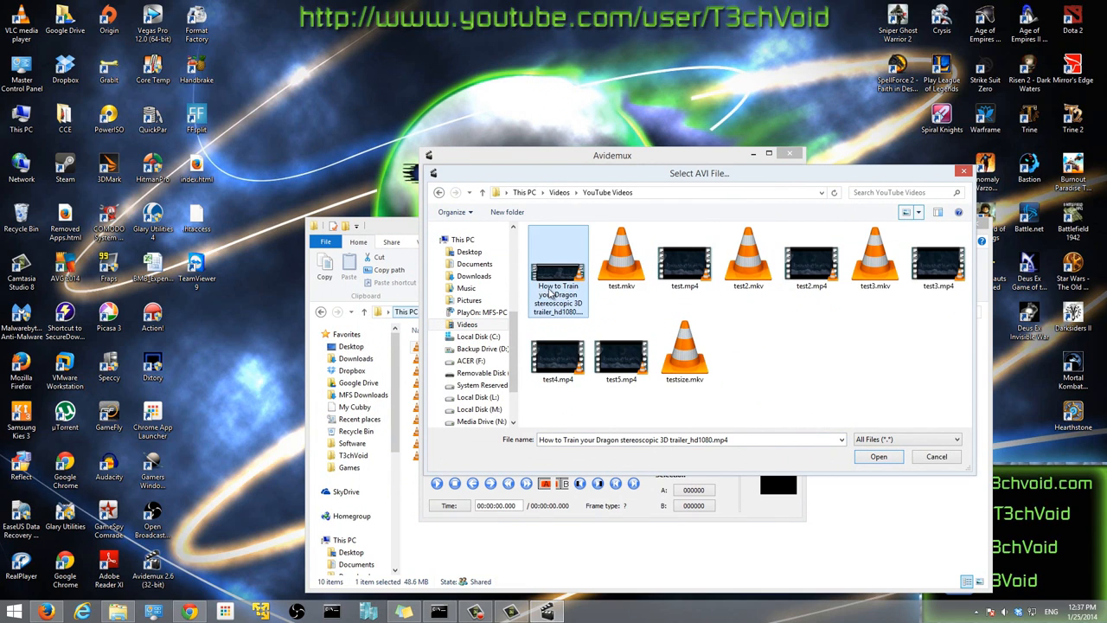
pyautogui.click(913, 211)
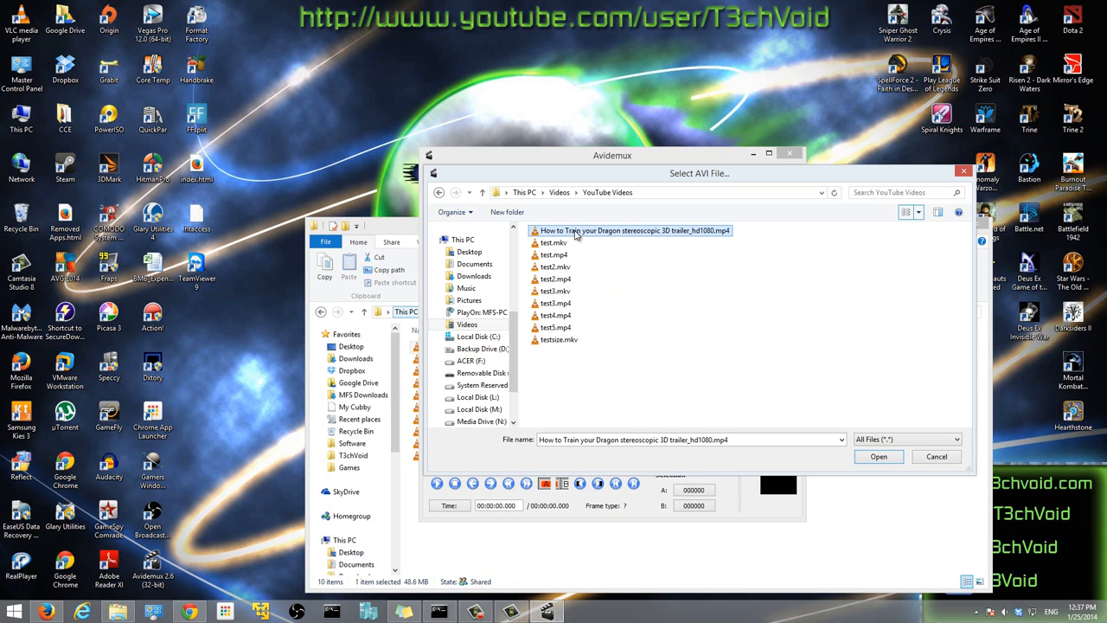
pyautogui.moveTo(586, 242)
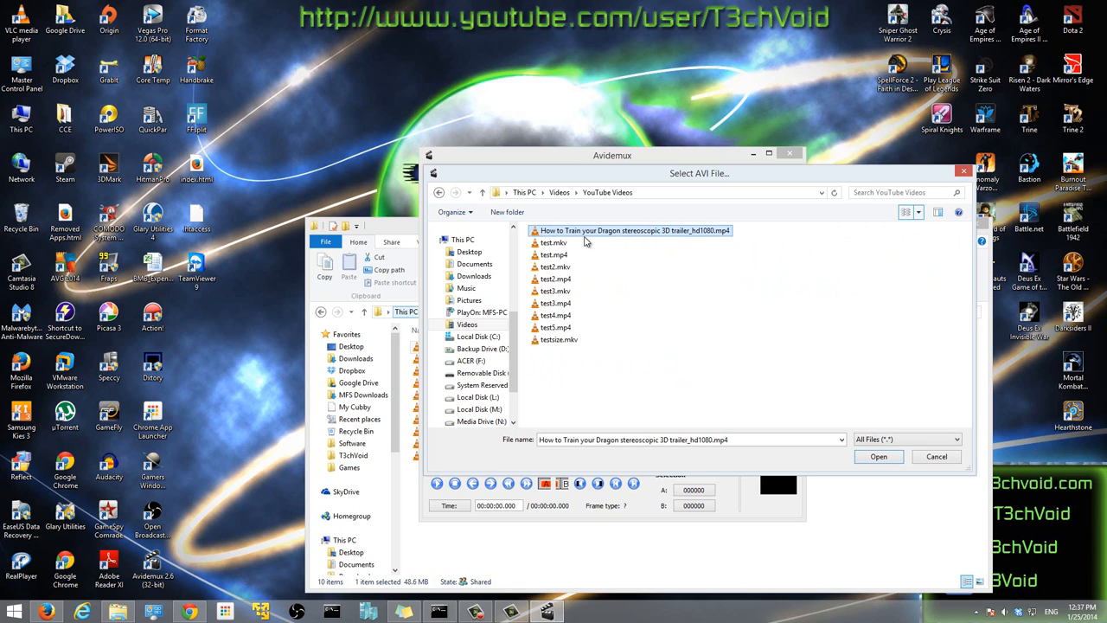
pyautogui.moveTo(678, 239)
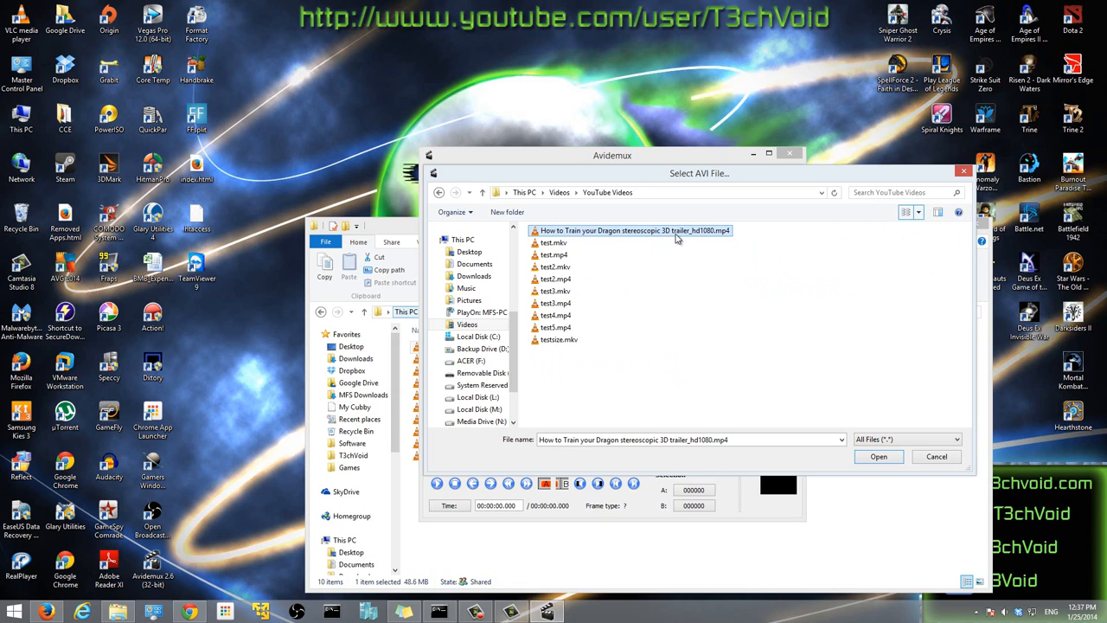
pyautogui.moveTo(685, 301)
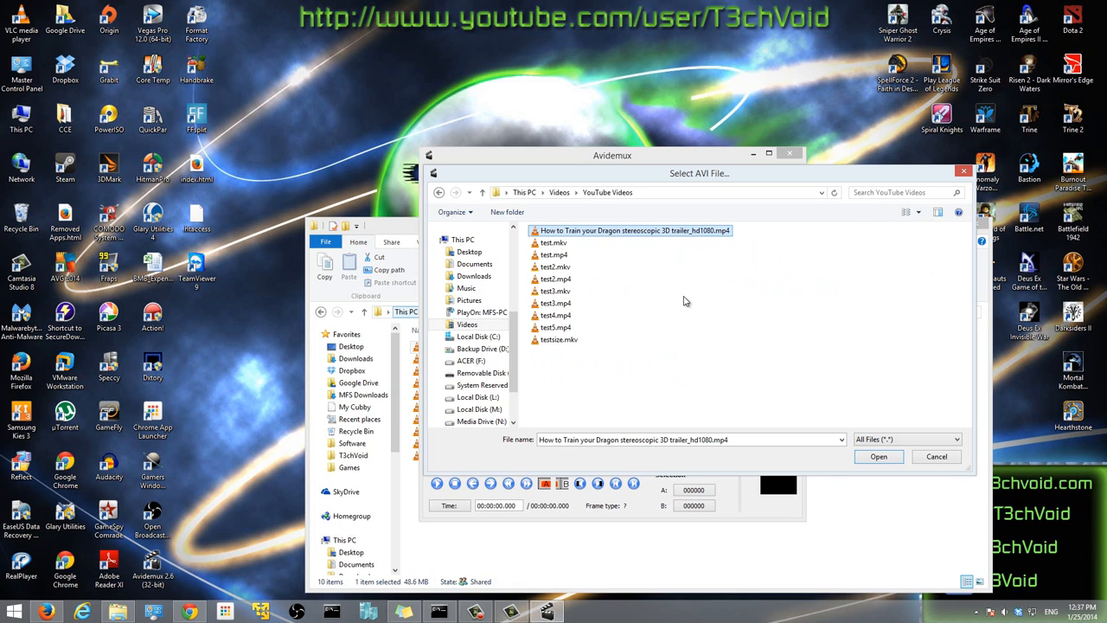
pyautogui.click(879, 457)
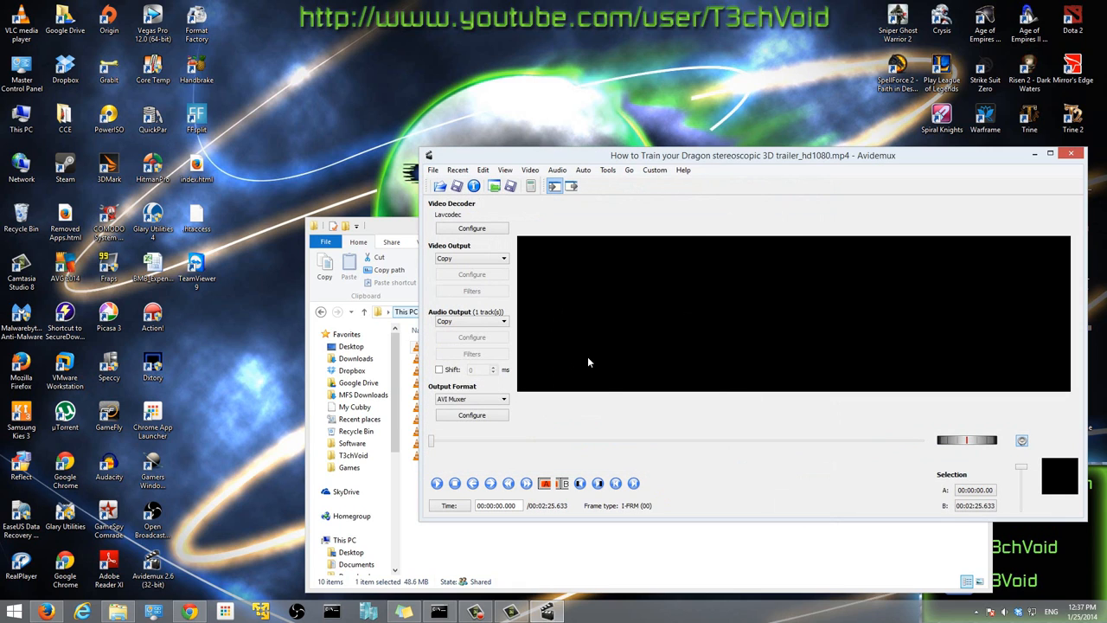
pyautogui.moveTo(785, 157)
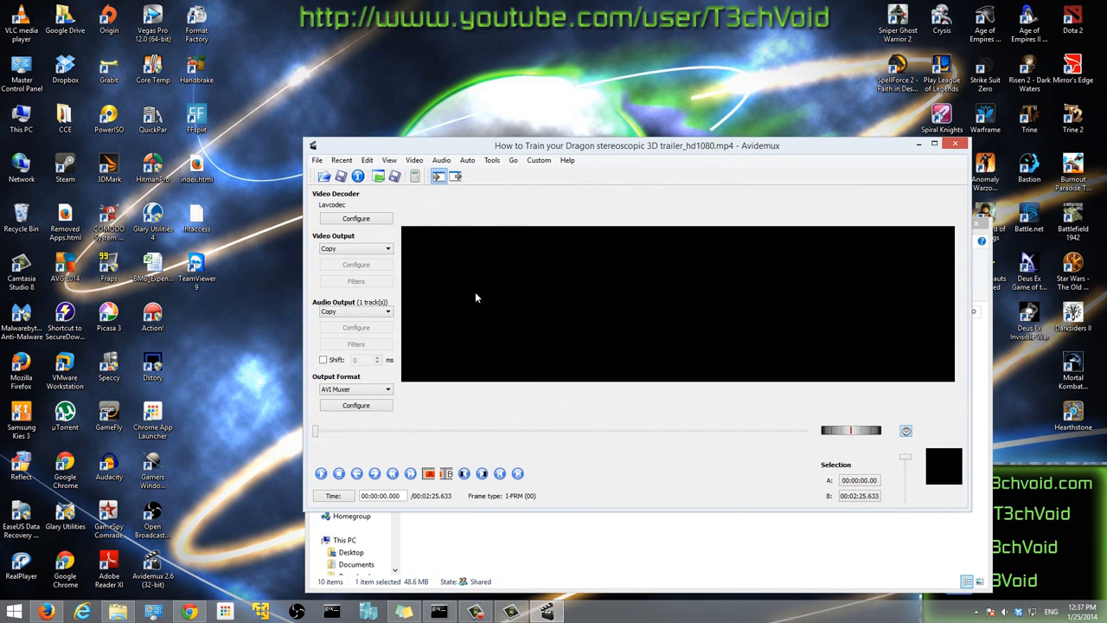
pyautogui.click(322, 474)
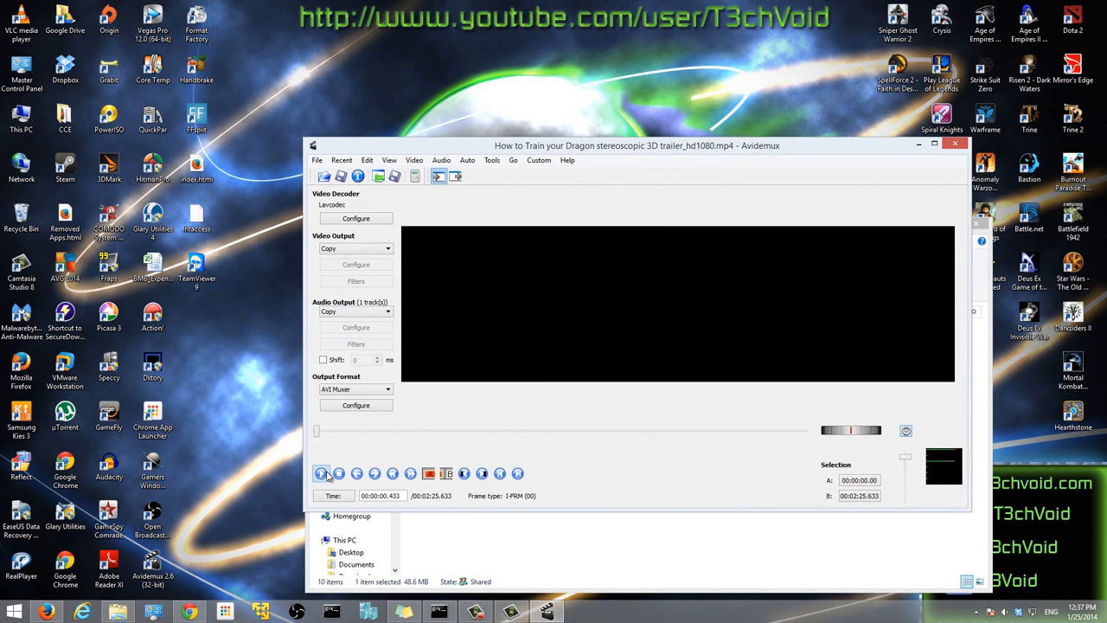
pyautogui.click(339, 474)
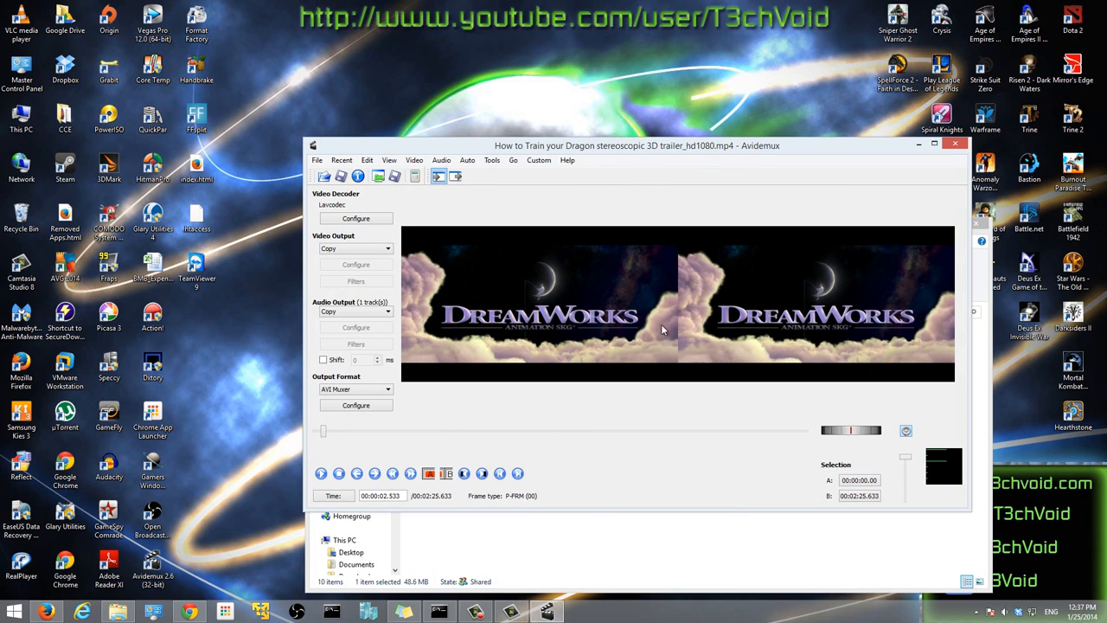
pyautogui.click(320, 474)
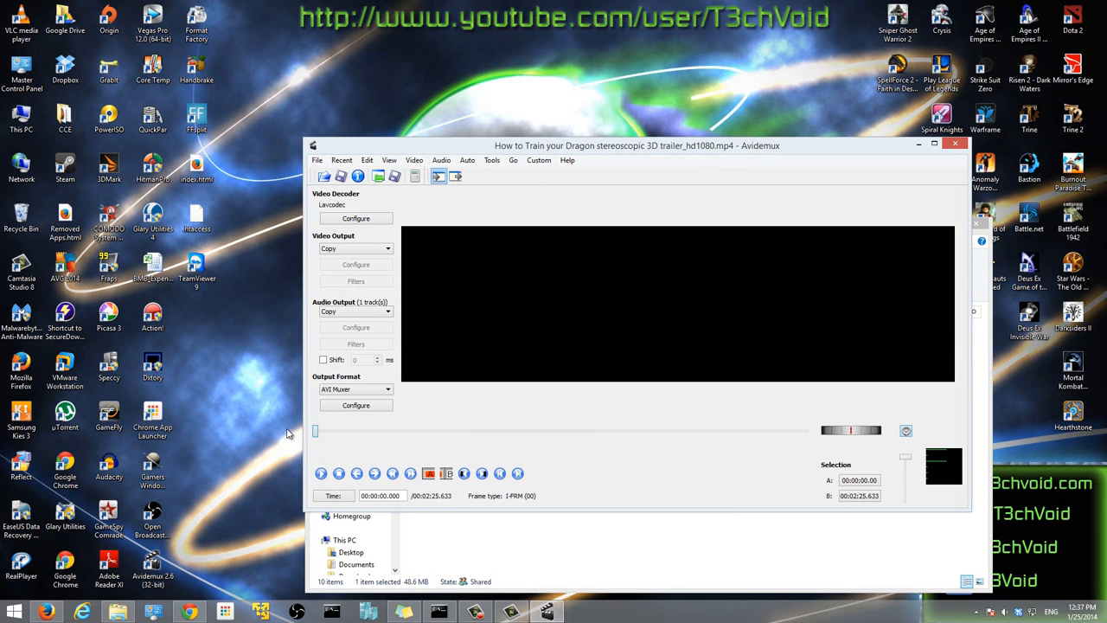
pyautogui.moveTo(377, 273)
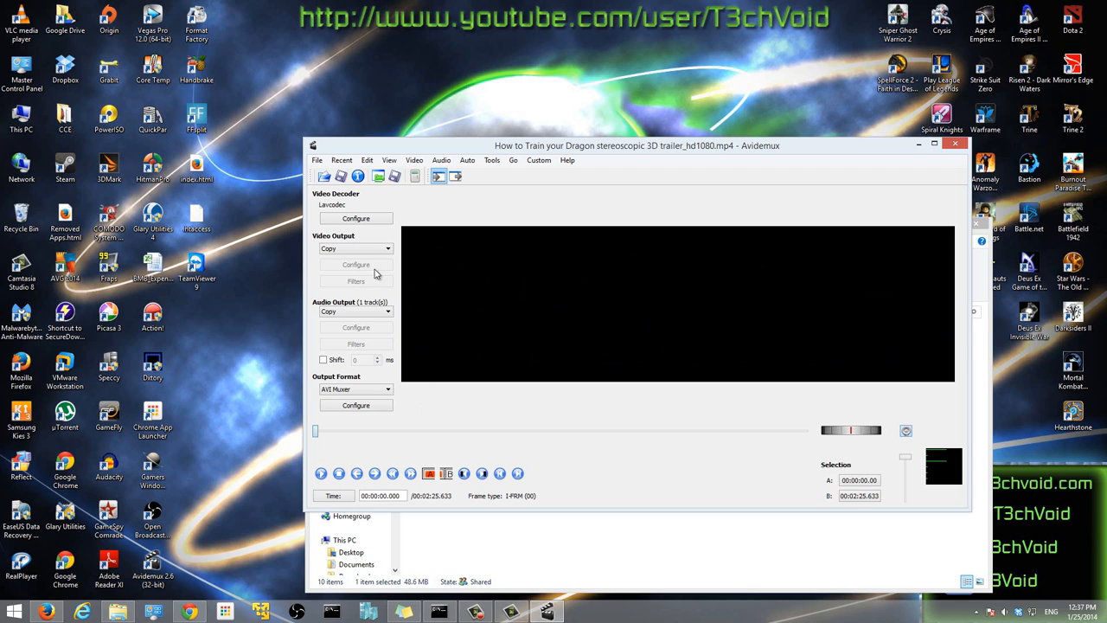
pyautogui.moveTo(336, 242)
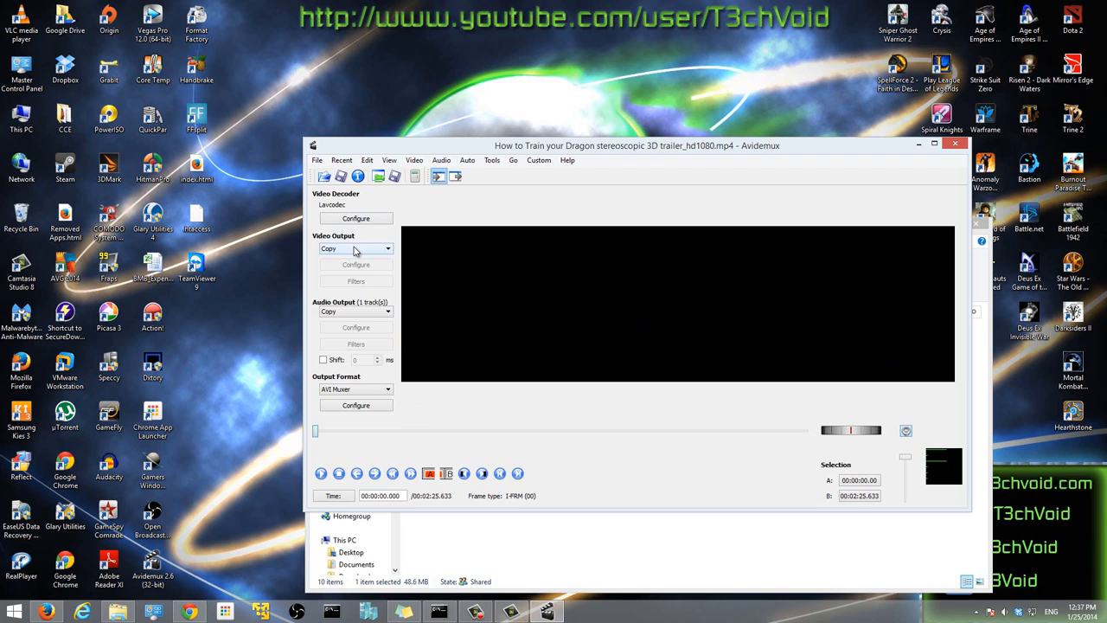
# Step: Set Video Output to Mpeg4 AVC (x264) and bring up its configuration
pyautogui.click(355, 249)
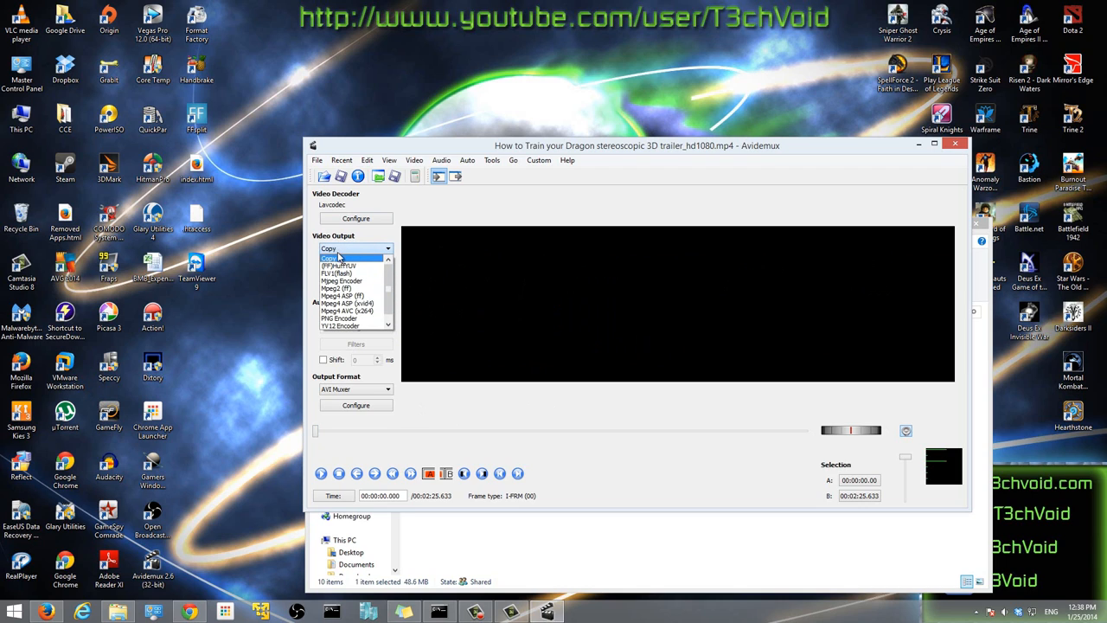
pyautogui.moveTo(346, 312)
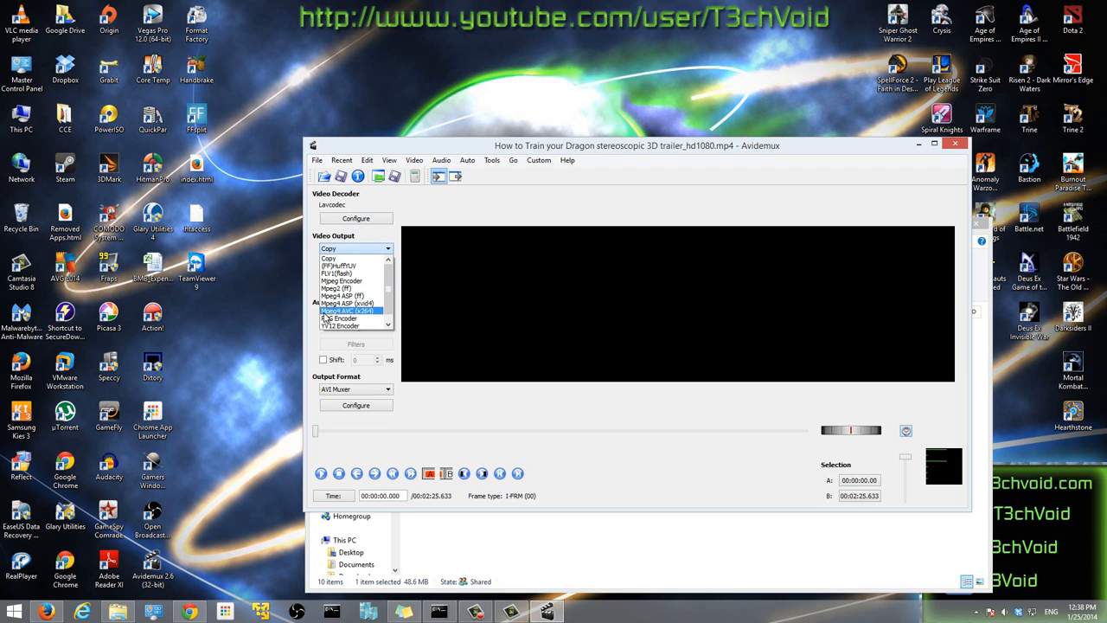
pyautogui.moveTo(370, 318)
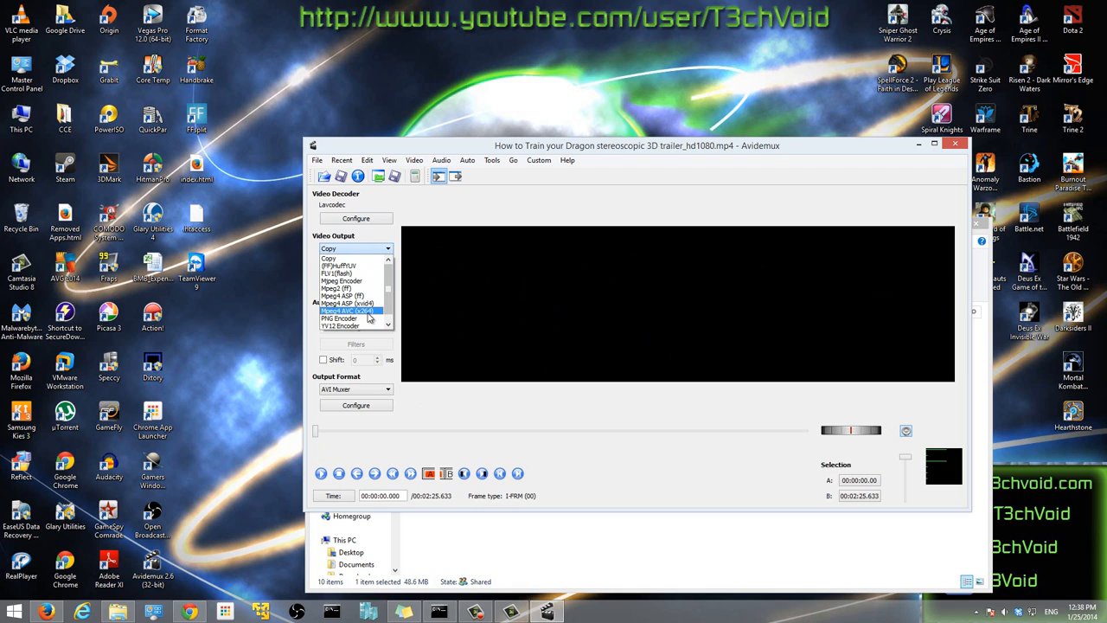
pyautogui.click(350, 311)
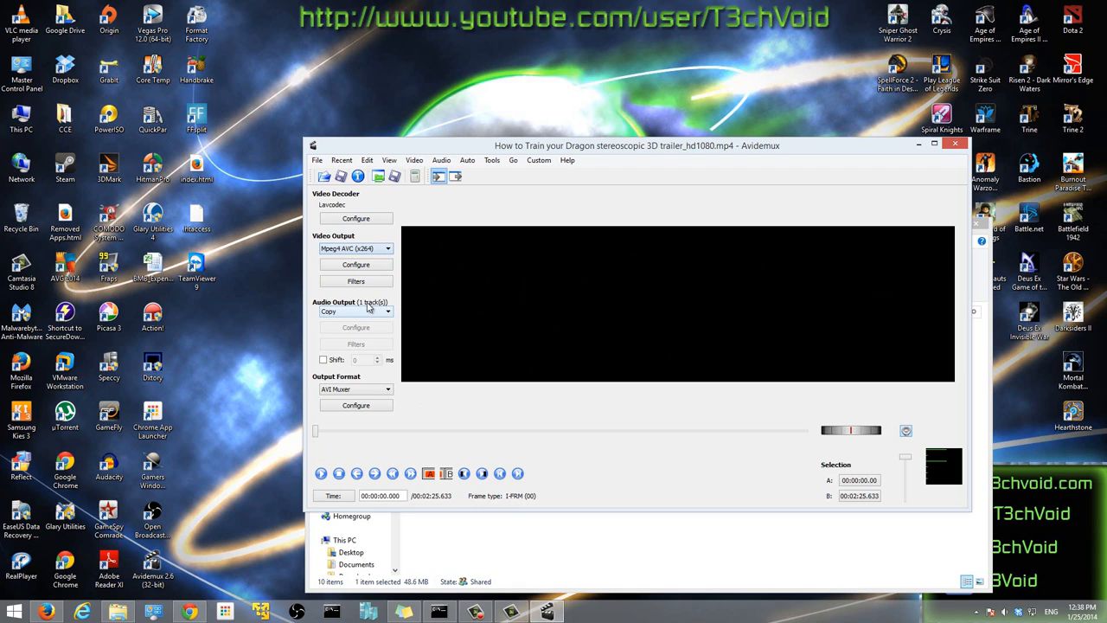
pyautogui.moveTo(315, 294)
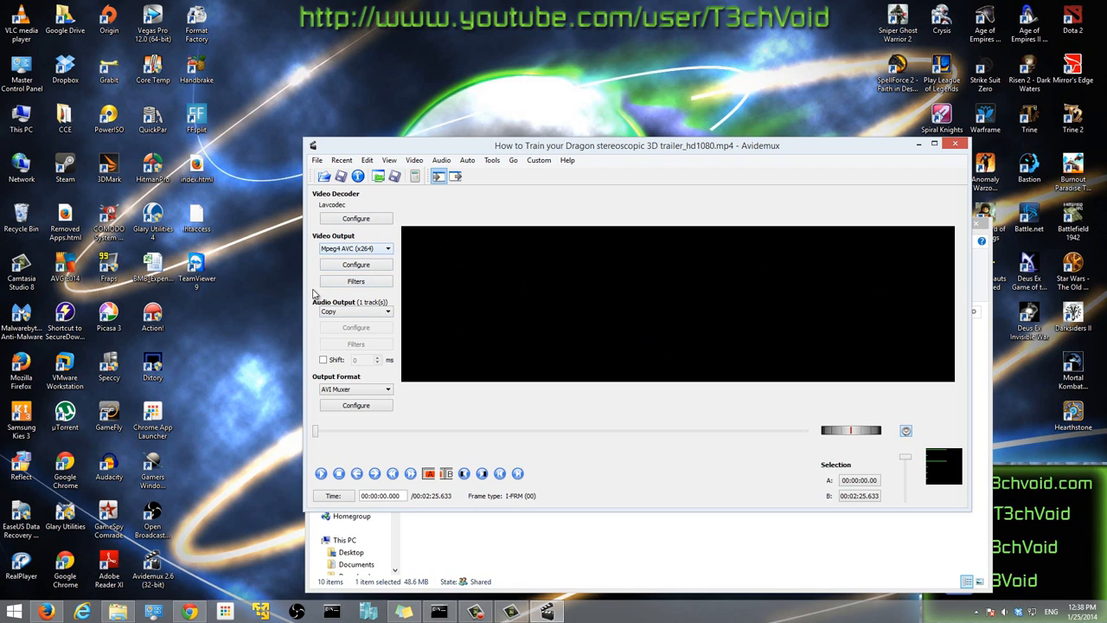
pyautogui.click(356, 263)
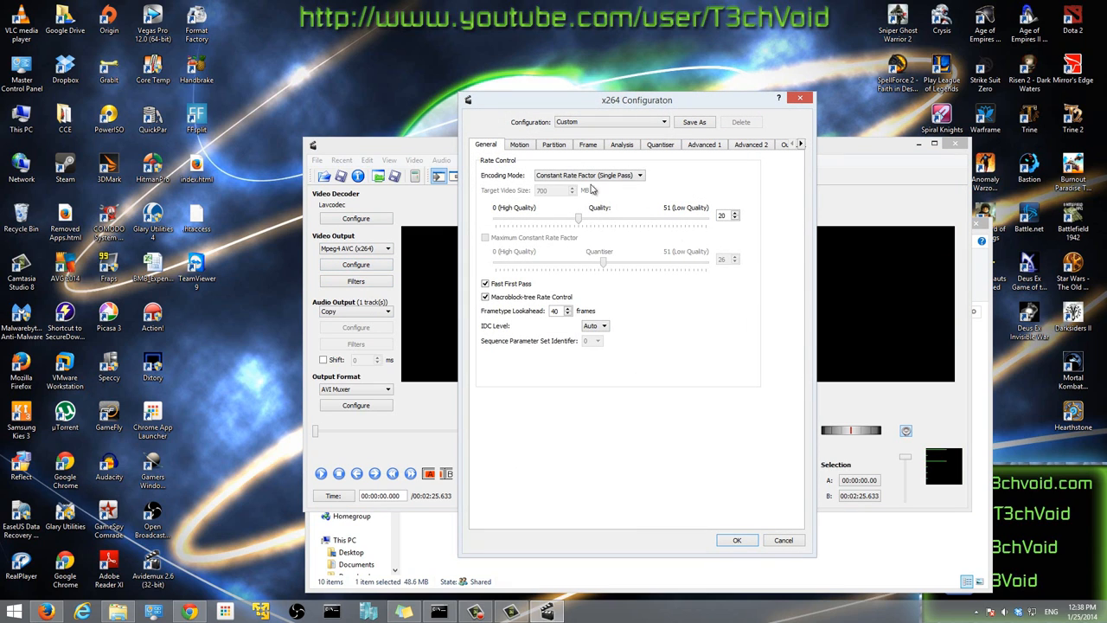
pyautogui.moveTo(550, 232)
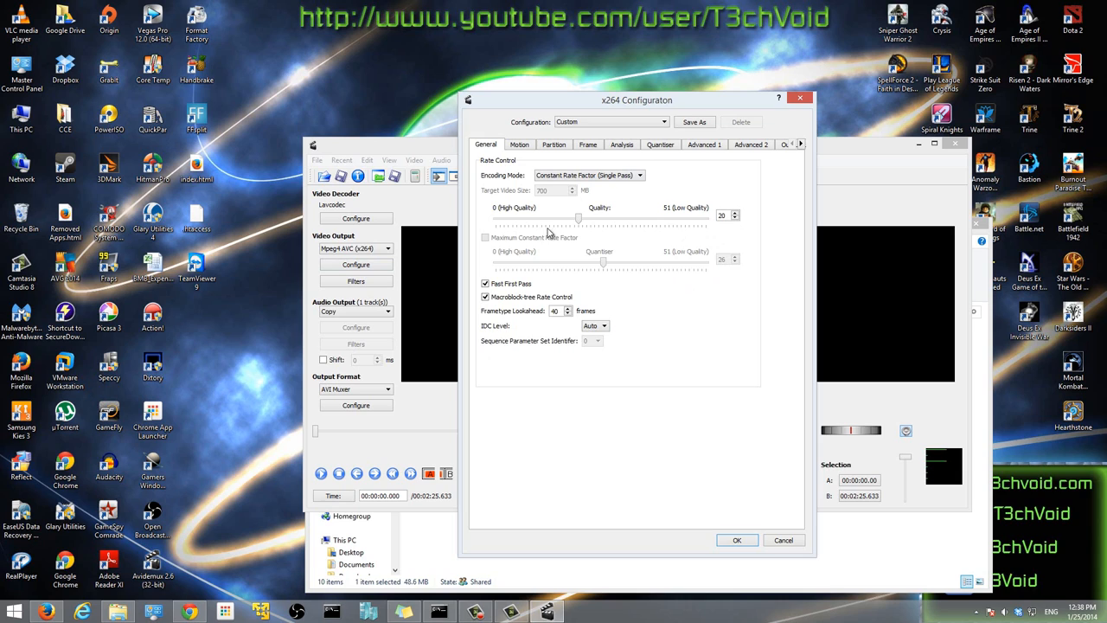
pyautogui.moveTo(640, 194)
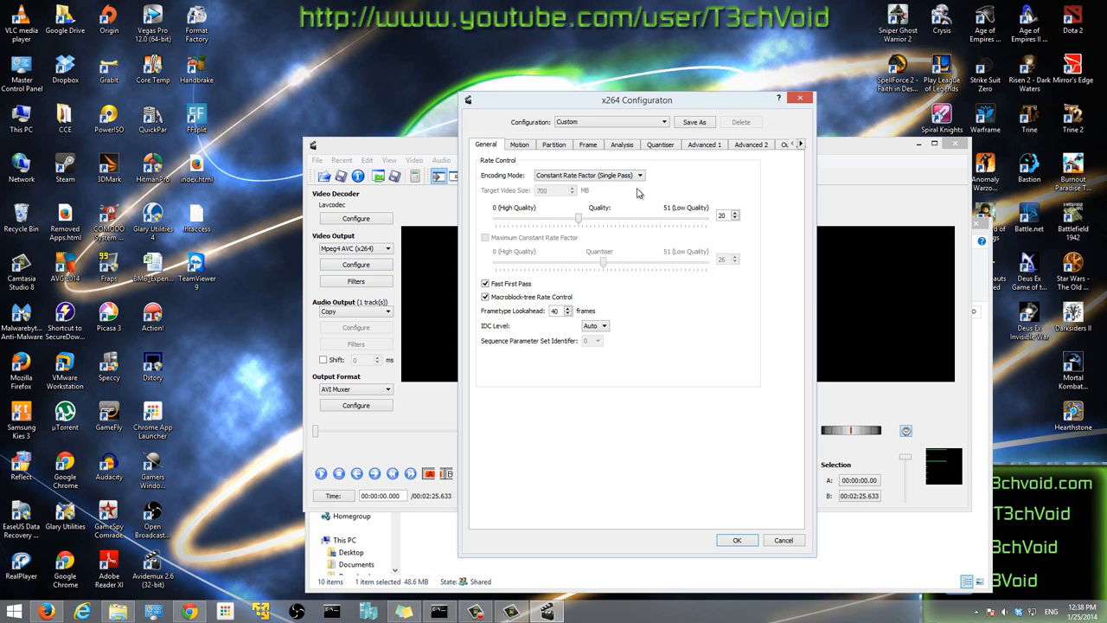
pyautogui.moveTo(688, 287)
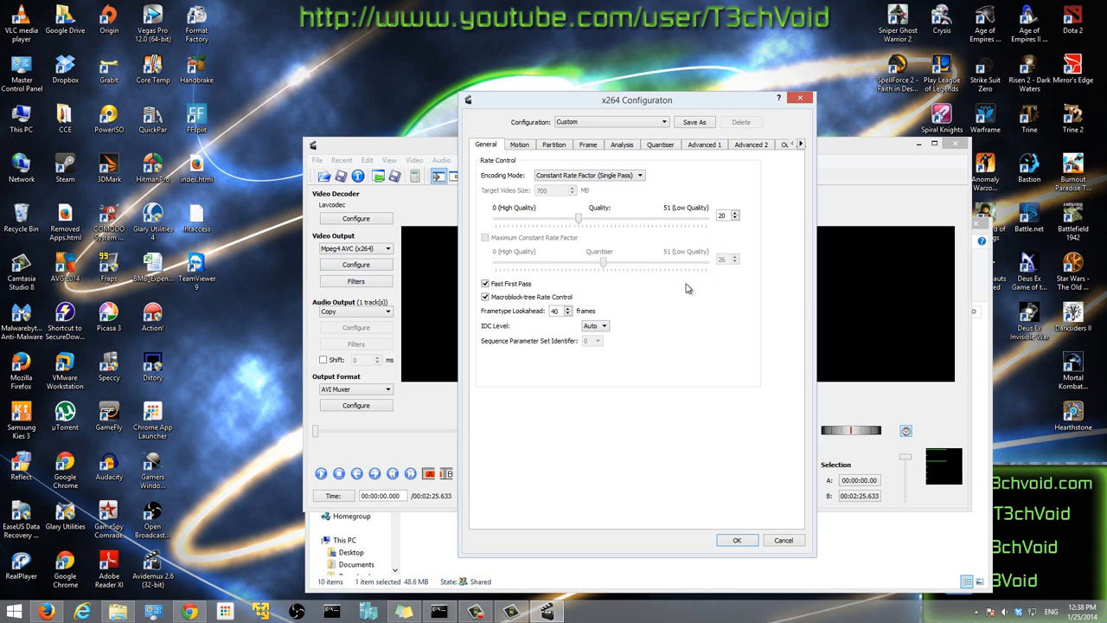
pyautogui.moveTo(737, 287)
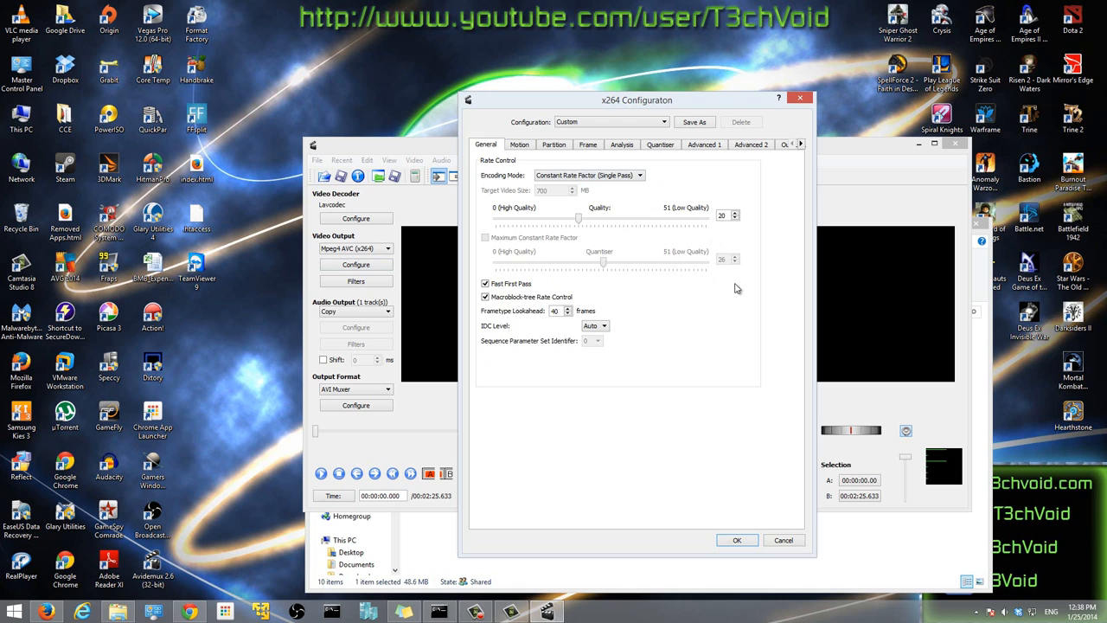
pyautogui.moveTo(596, 215)
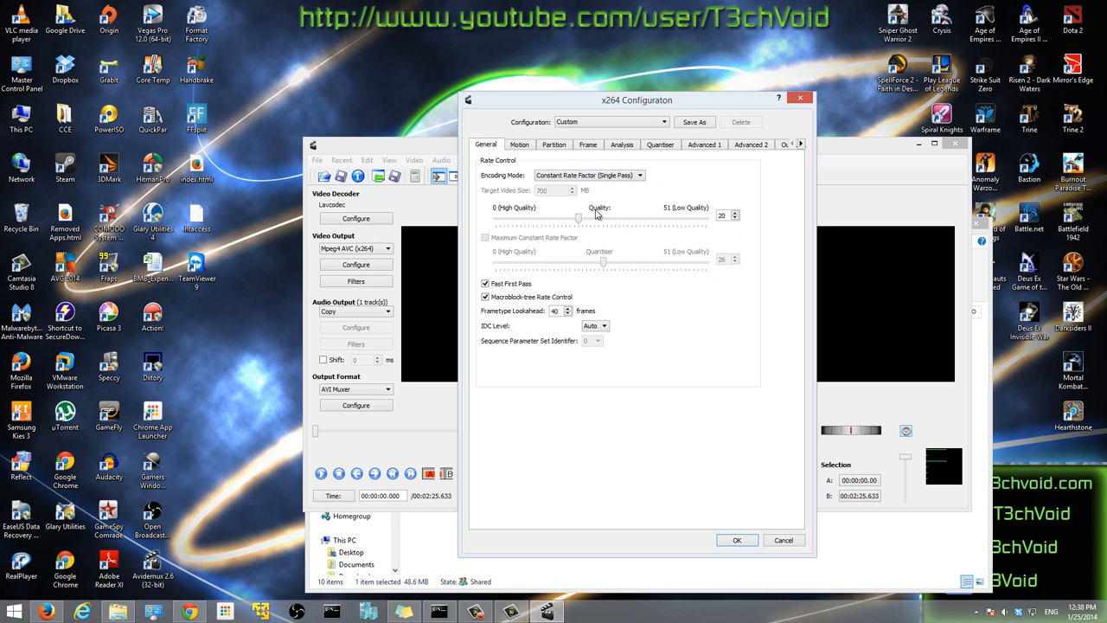
pyautogui.moveTo(588, 222)
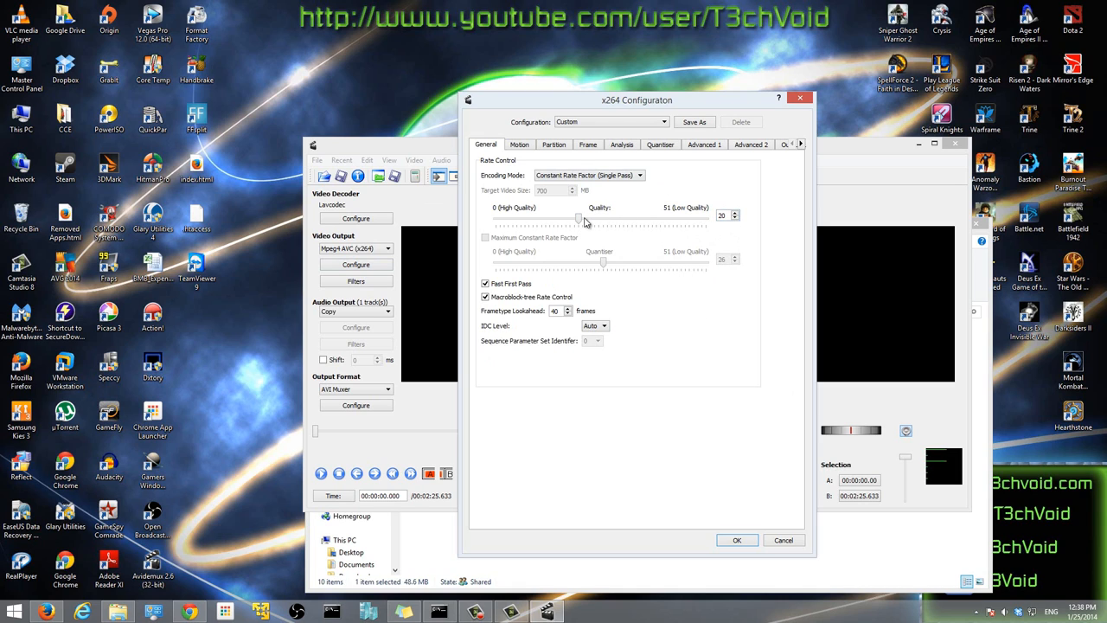
# Step: Lower the x264 Constant Rate Factor from about 20 to 14 for higher quality
pyautogui.moveTo(578, 218); pyautogui.dragTo(564, 218)
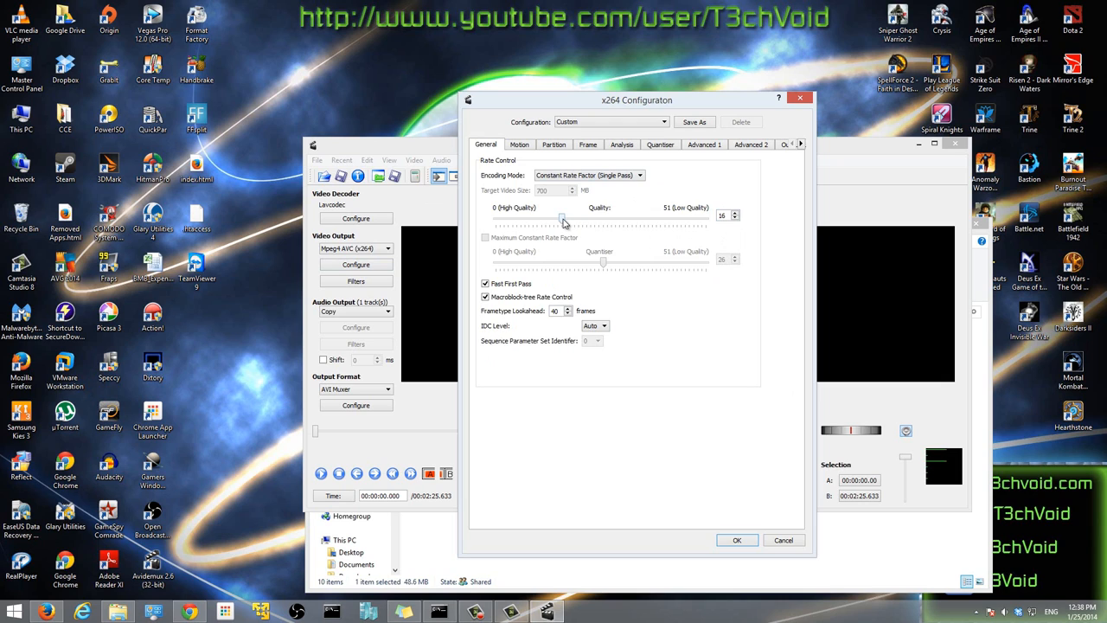
pyautogui.click(723, 215)
pyautogui.write('14')
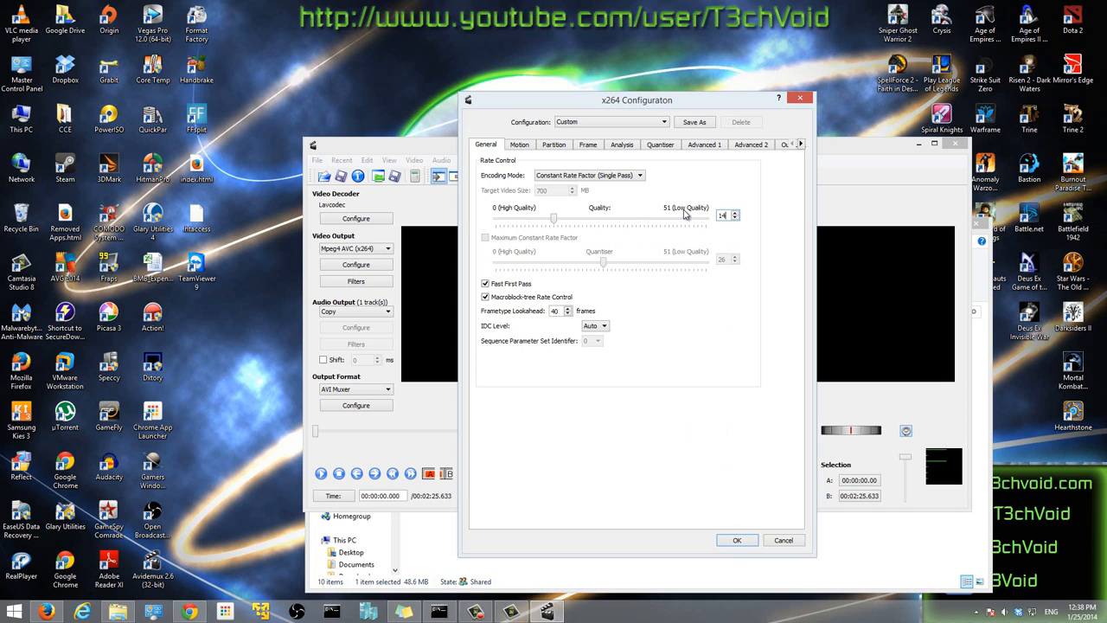
pyautogui.moveTo(550, 225)
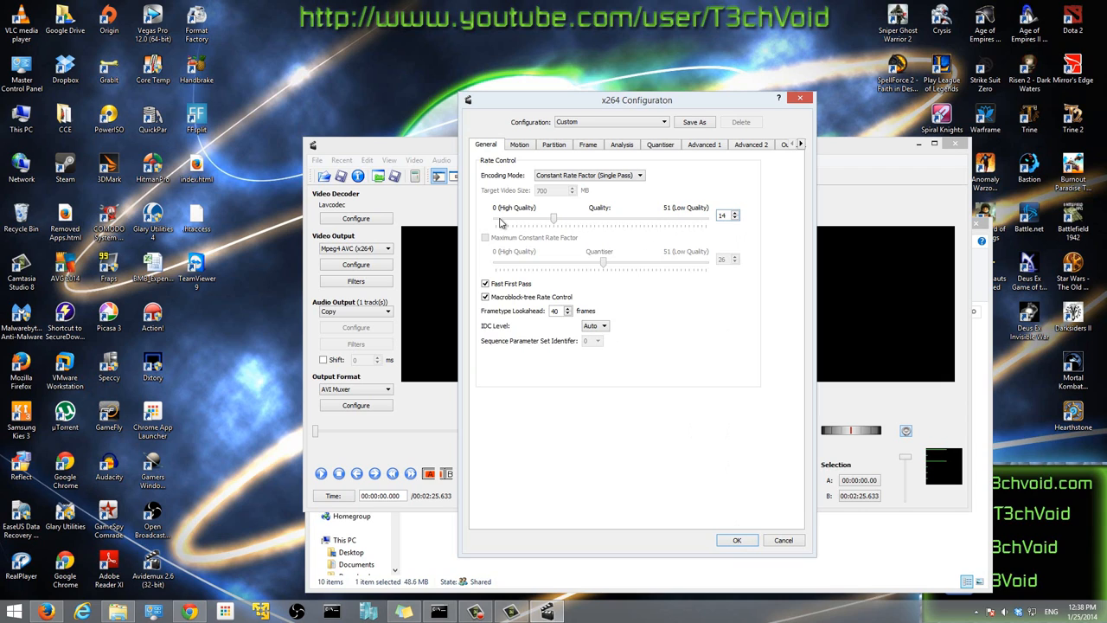
pyautogui.moveTo(505, 225)
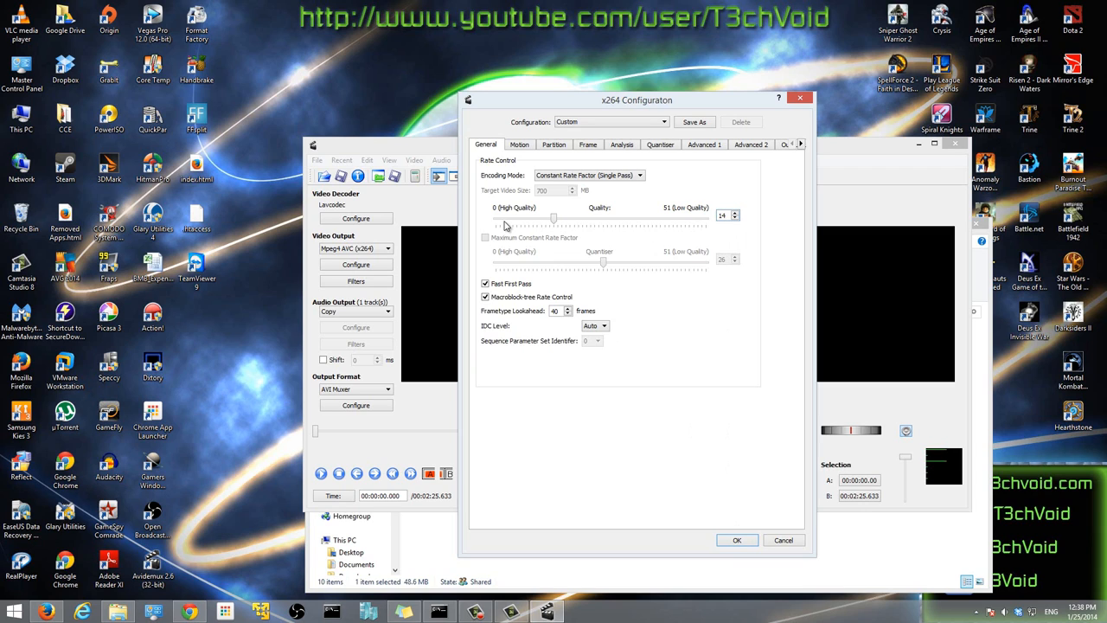
pyautogui.moveTo(681, 234)
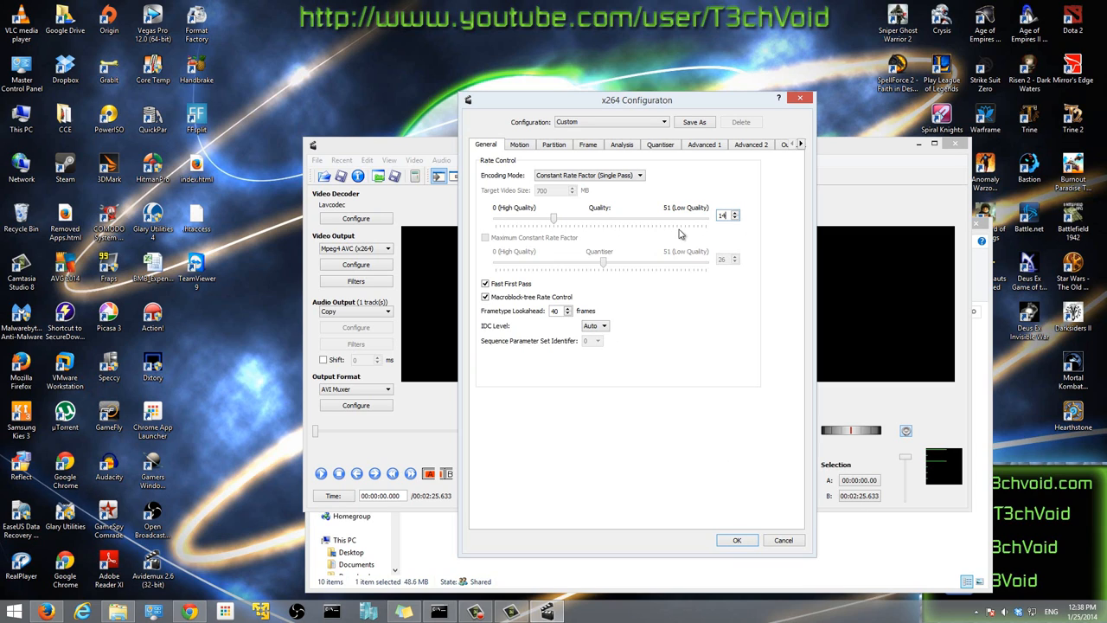
pyautogui.moveTo(695, 223)
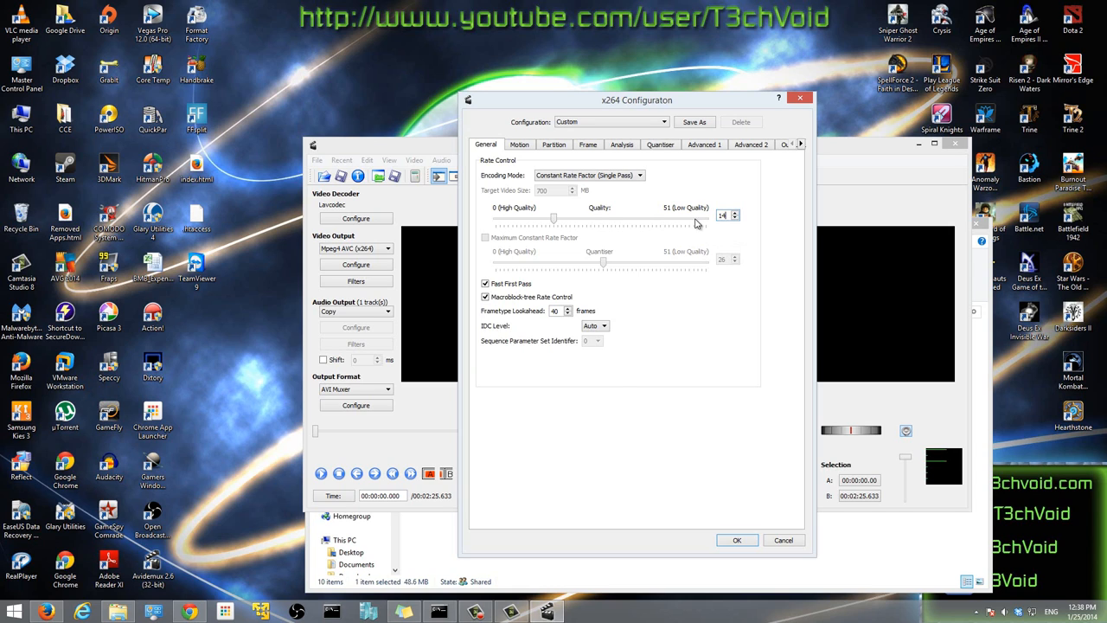
pyautogui.moveTo(633, 252)
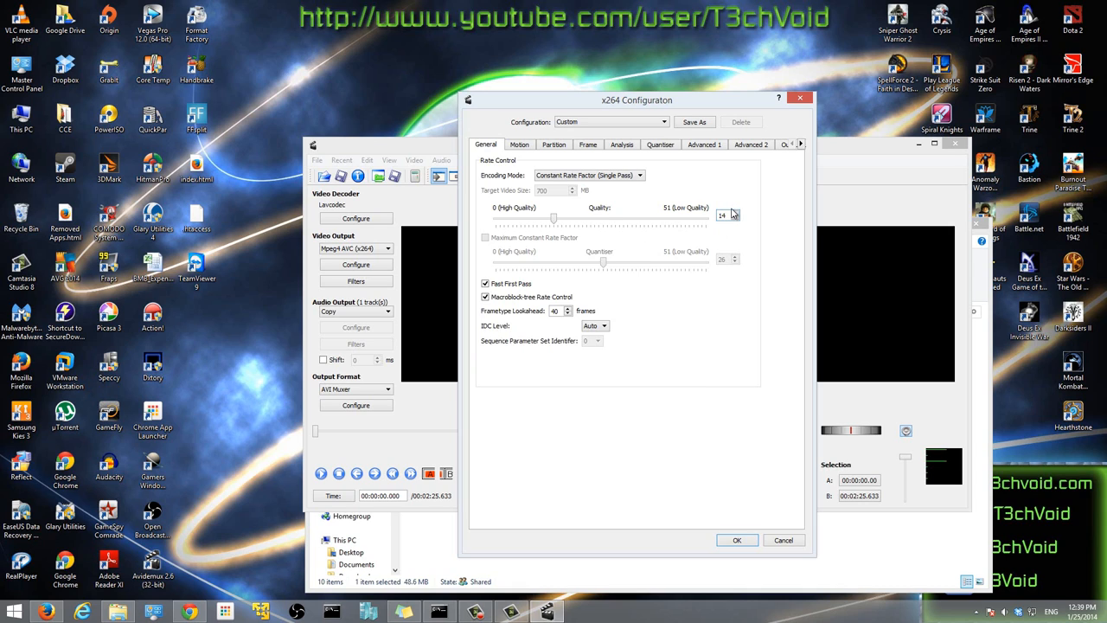
pyautogui.moveTo(685, 473)
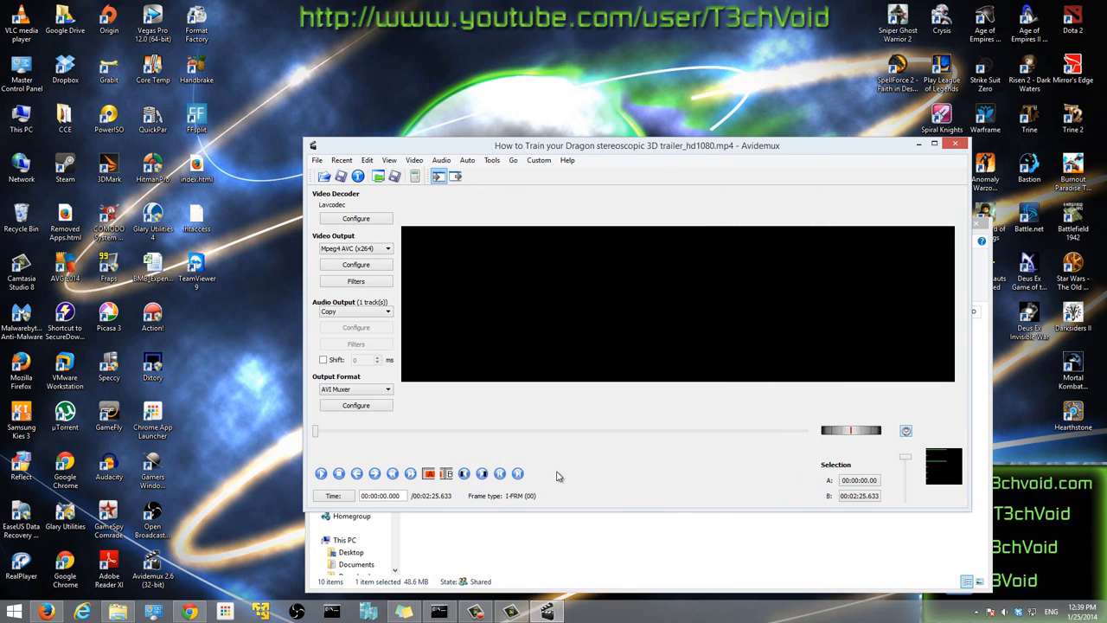
pyautogui.moveTo(357, 280)
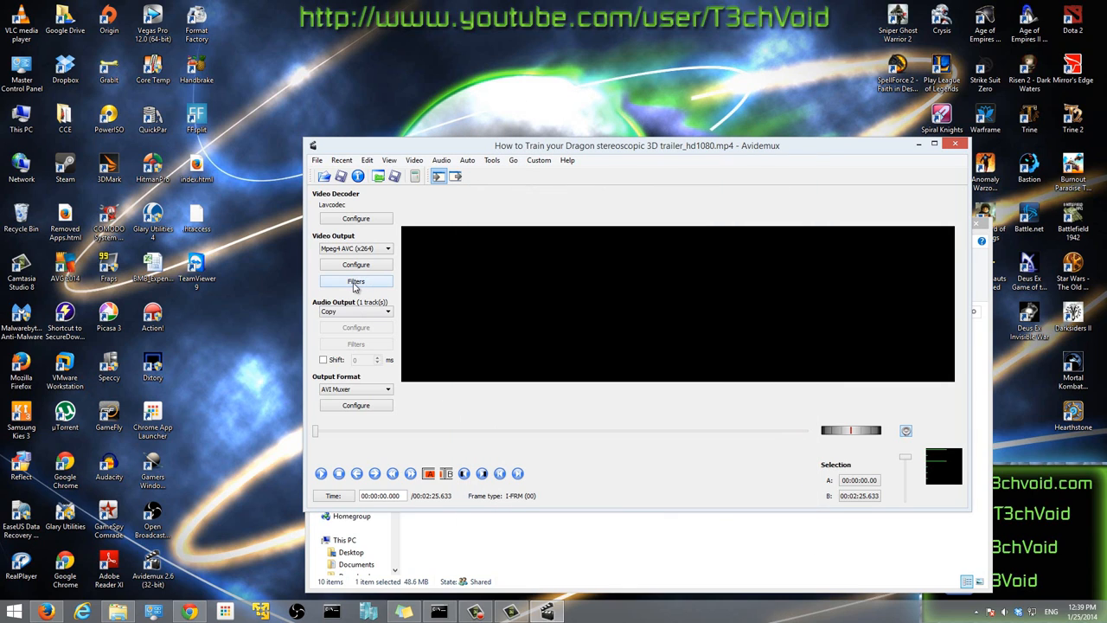
# Step: Add a Crop filter from the Video Filter Manager's Transform list
pyautogui.click(357, 280)
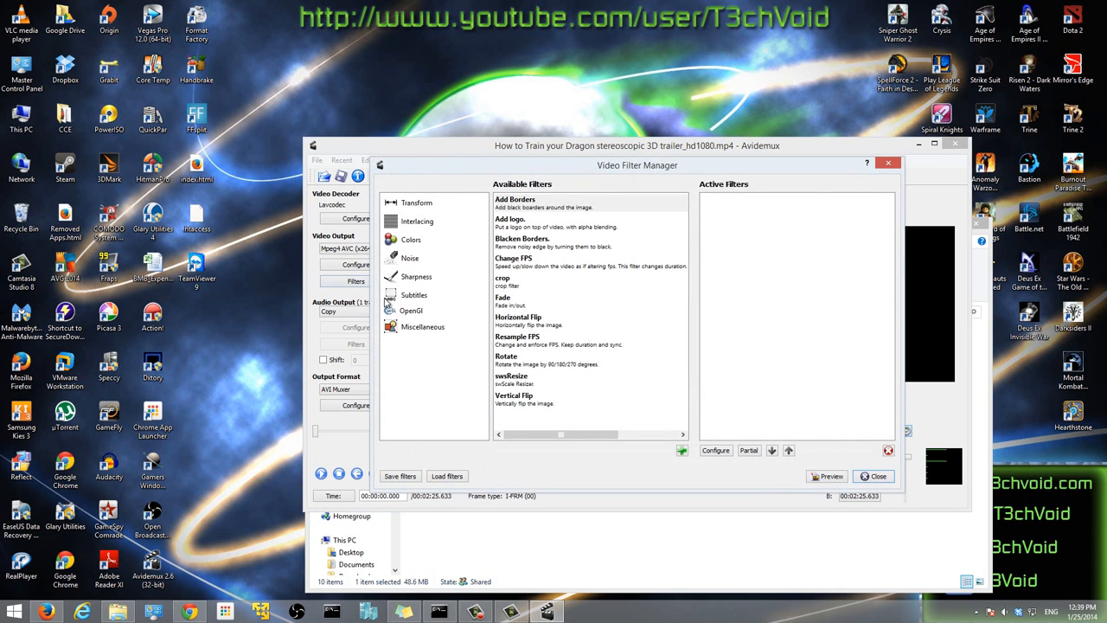
pyautogui.moveTo(509, 287)
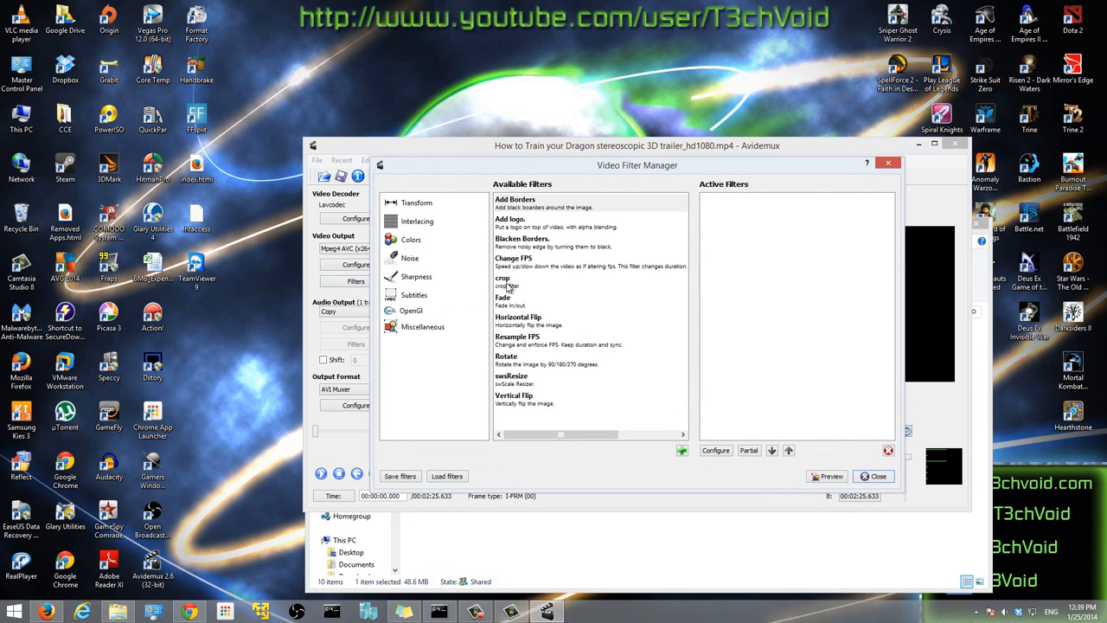
pyautogui.doubleClick(501, 277)
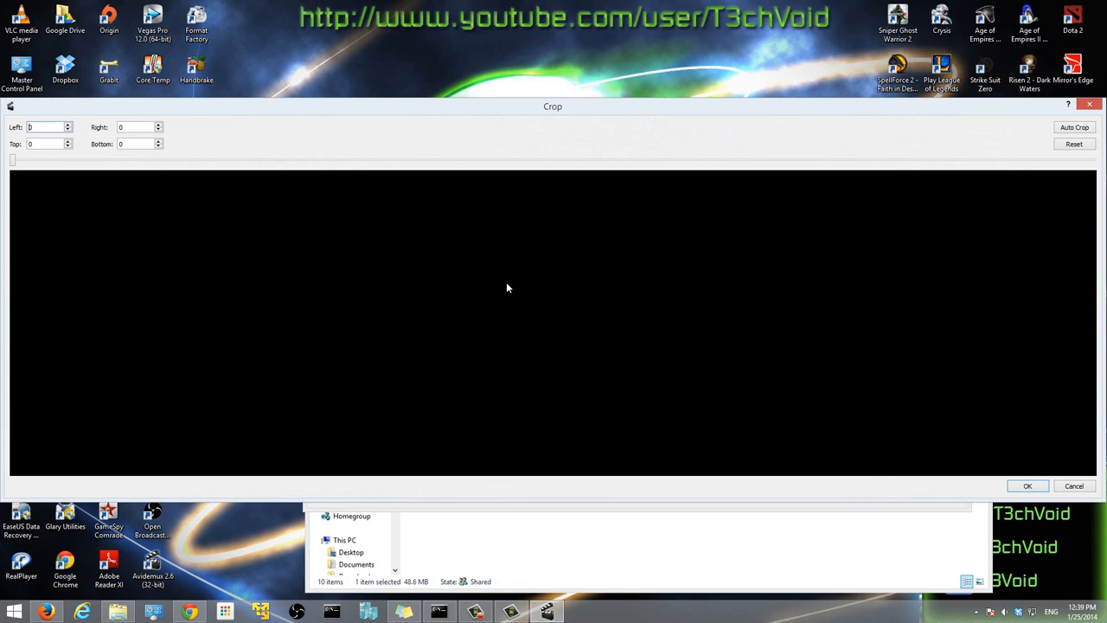
pyautogui.moveTo(417, 124)
pyautogui.write('960')
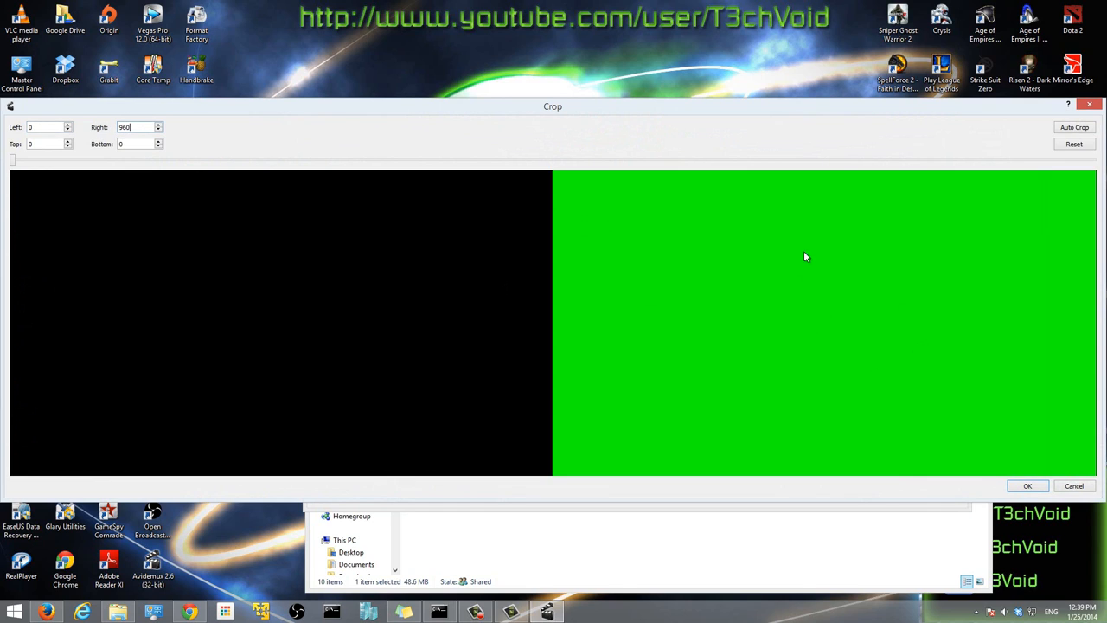
pyautogui.moveTo(809, 358)
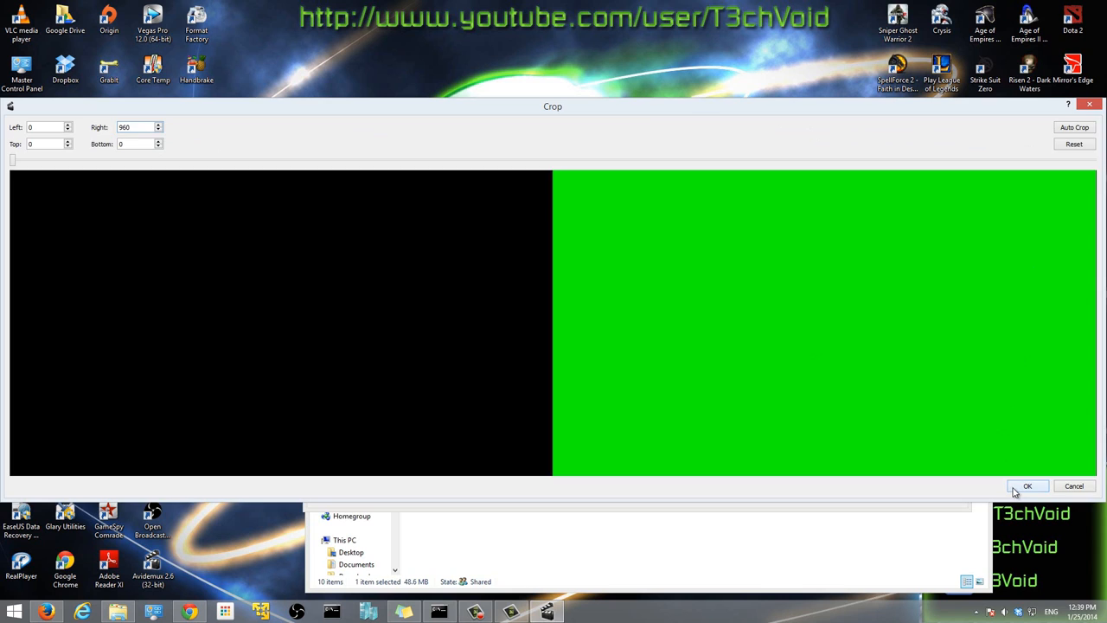
# Step: Confirm the crop trimming 960 pixels from the right edge
pyautogui.click(1027, 484)
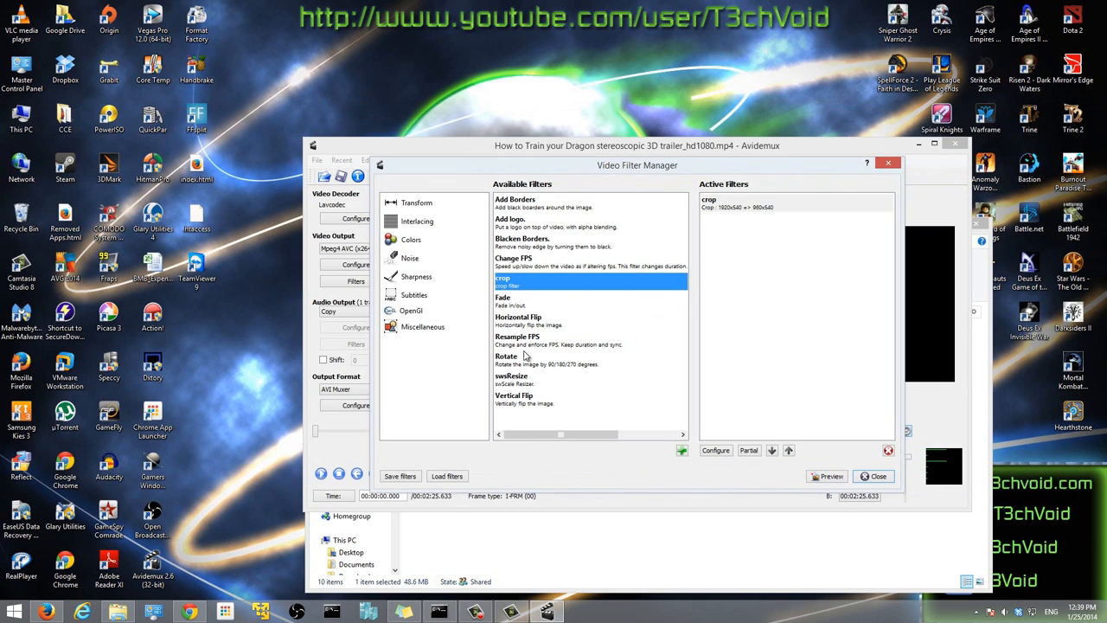
pyautogui.moveTo(510, 386)
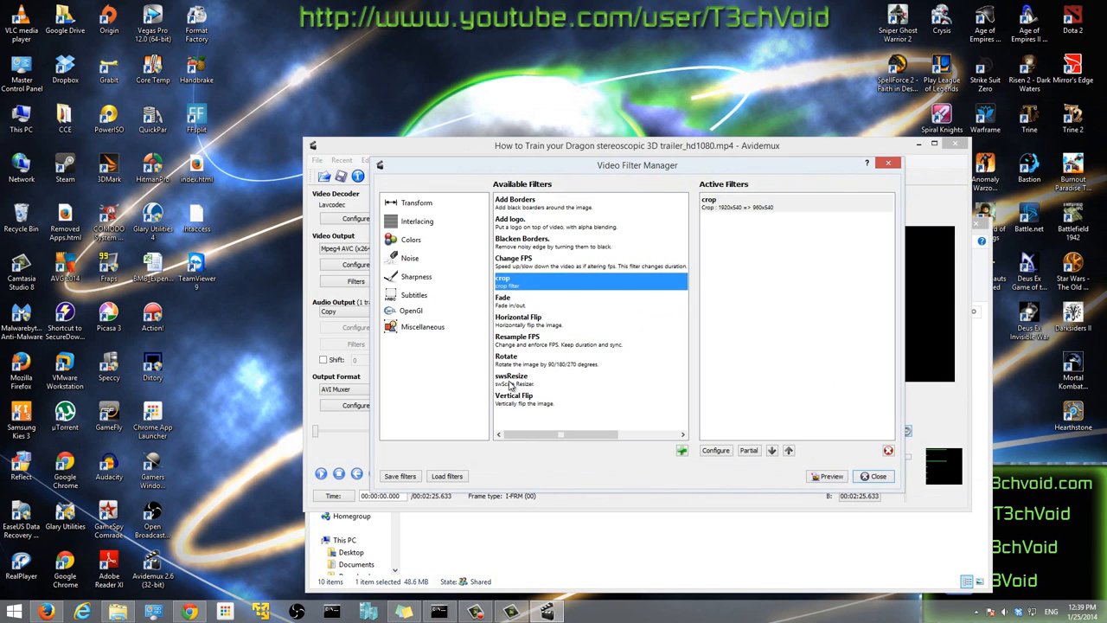
# Step: Add an swsResize filter: aspect lock off, 1280x720, Lanczos3 method
pyautogui.doubleClick(511, 378)
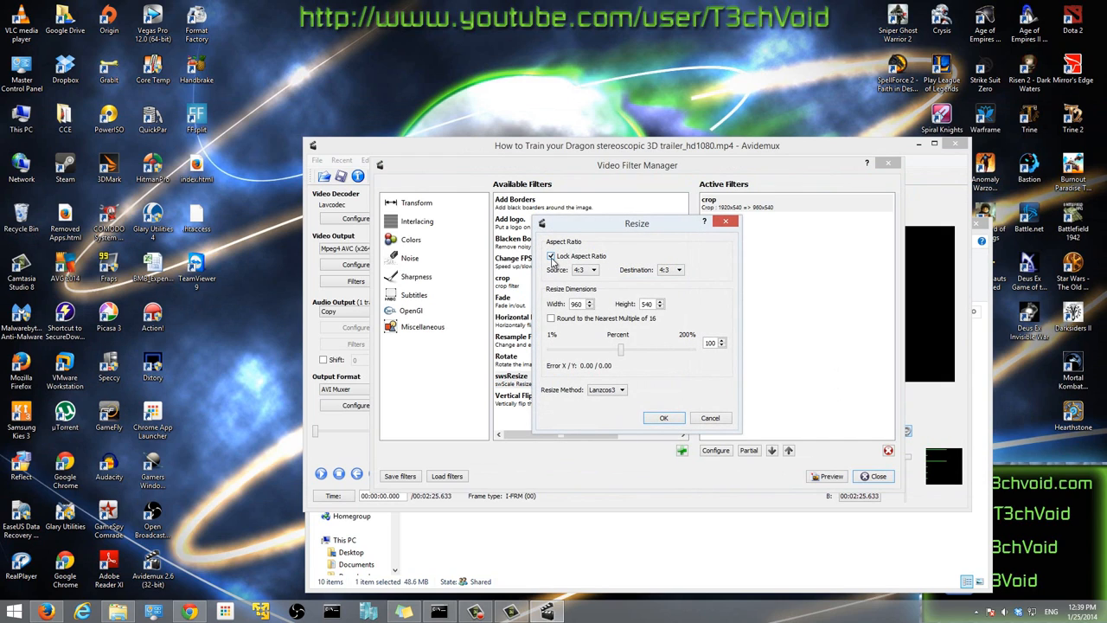
pyautogui.click(551, 256)
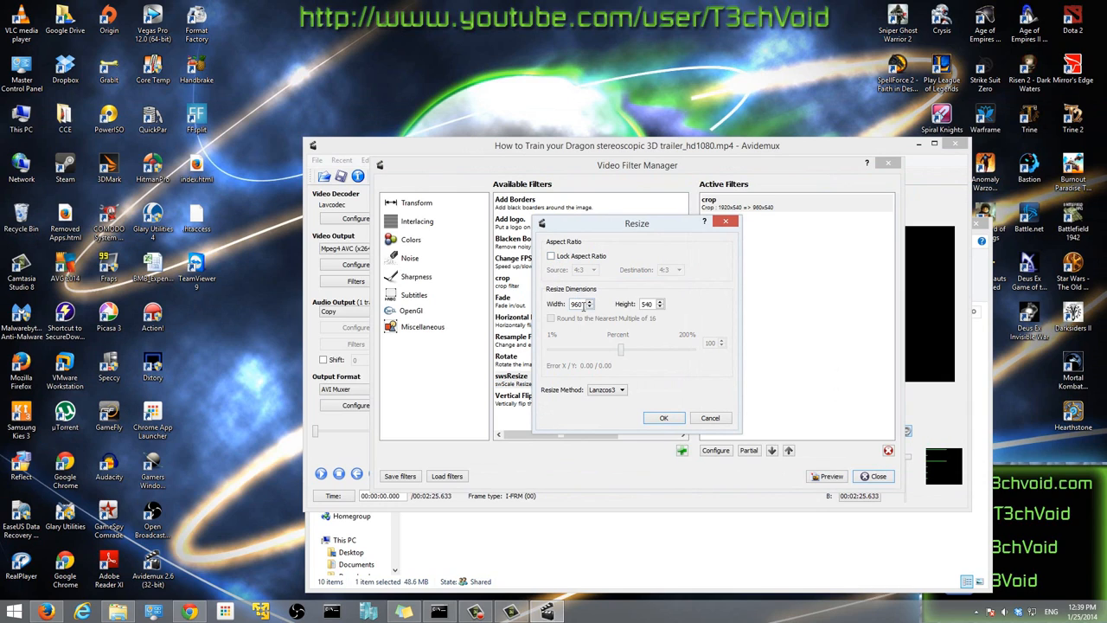
pyautogui.tripleClick(578, 305)
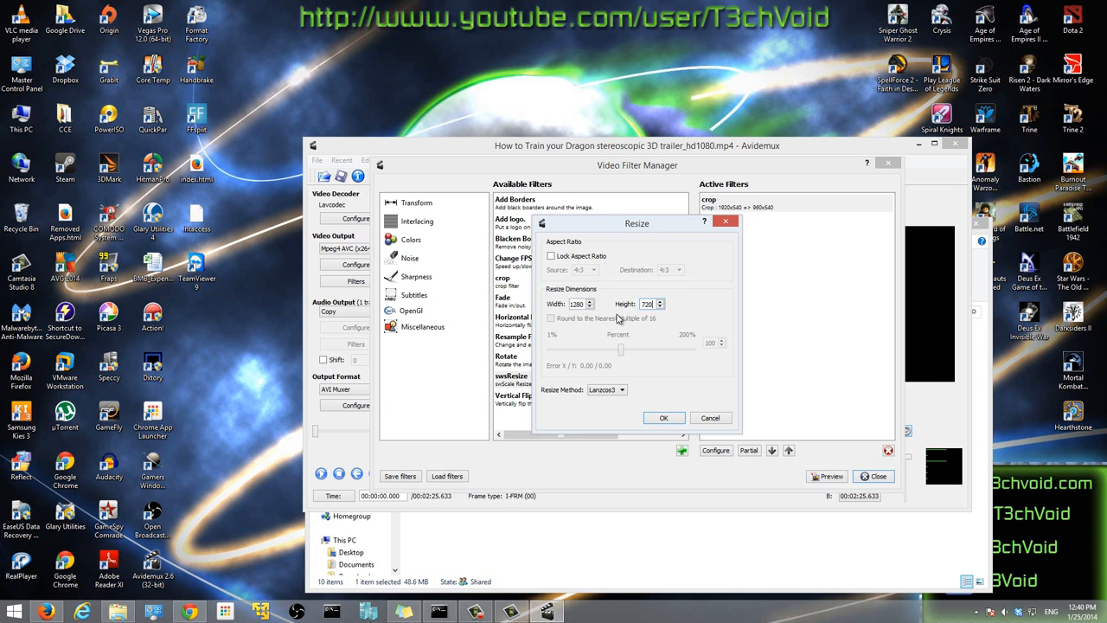
pyautogui.moveTo(657, 320)
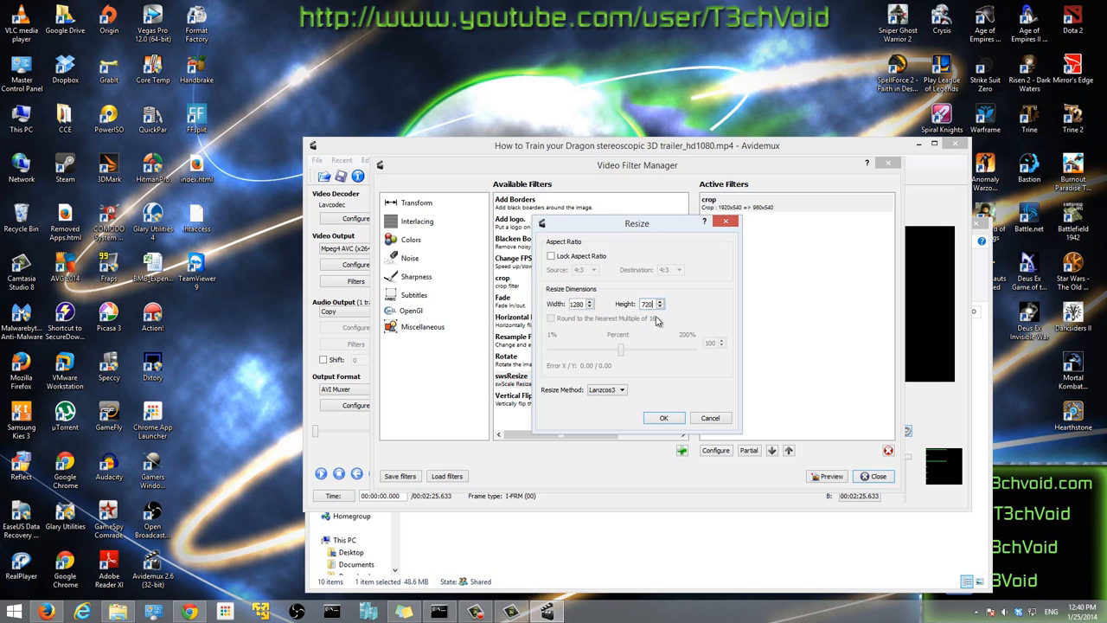
pyautogui.moveTo(673, 320)
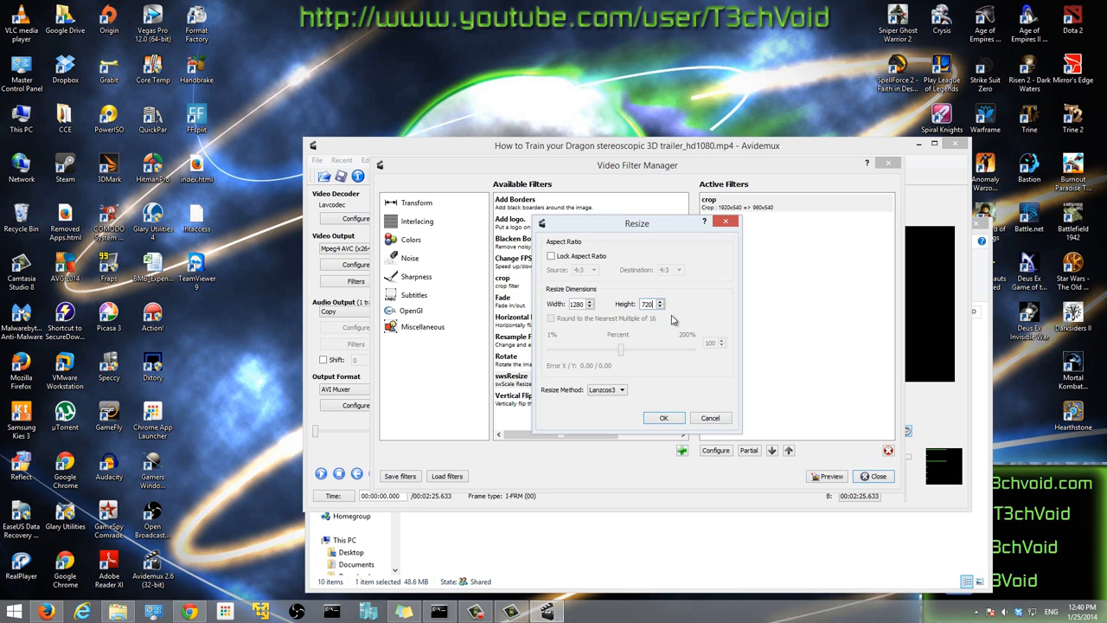
pyautogui.moveTo(657, 405)
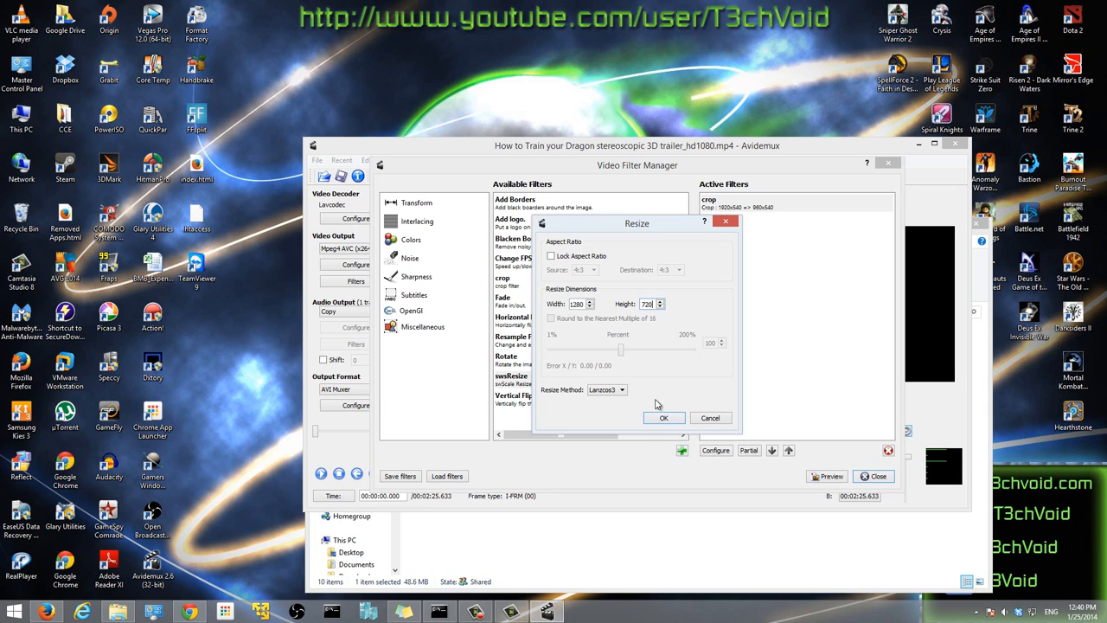
pyautogui.click(621, 389)
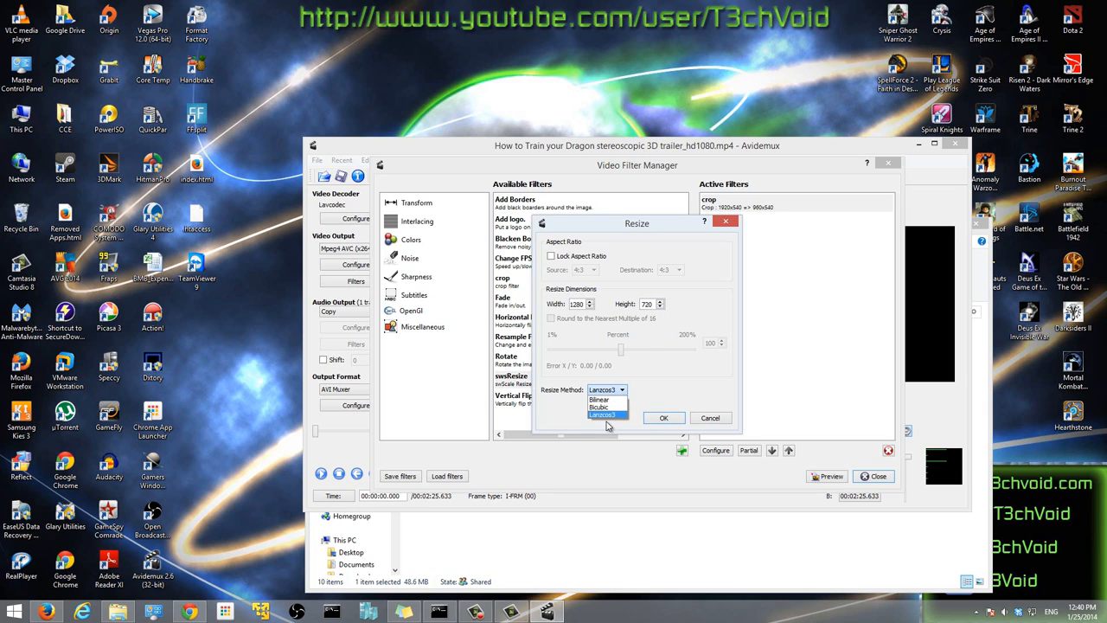
pyautogui.click(602, 415)
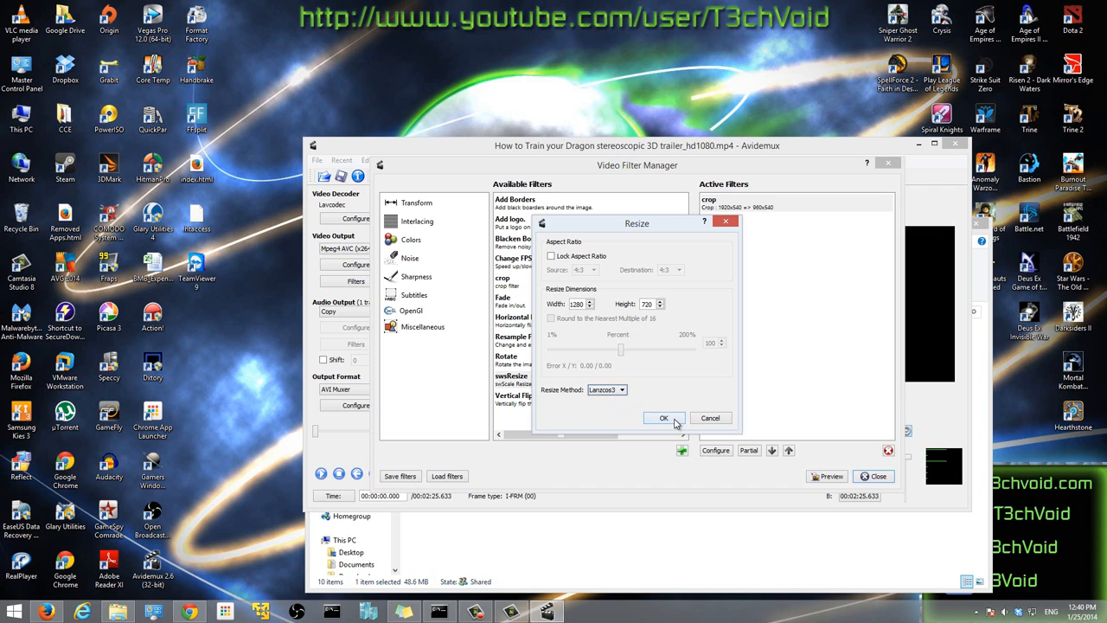
pyautogui.click(664, 417)
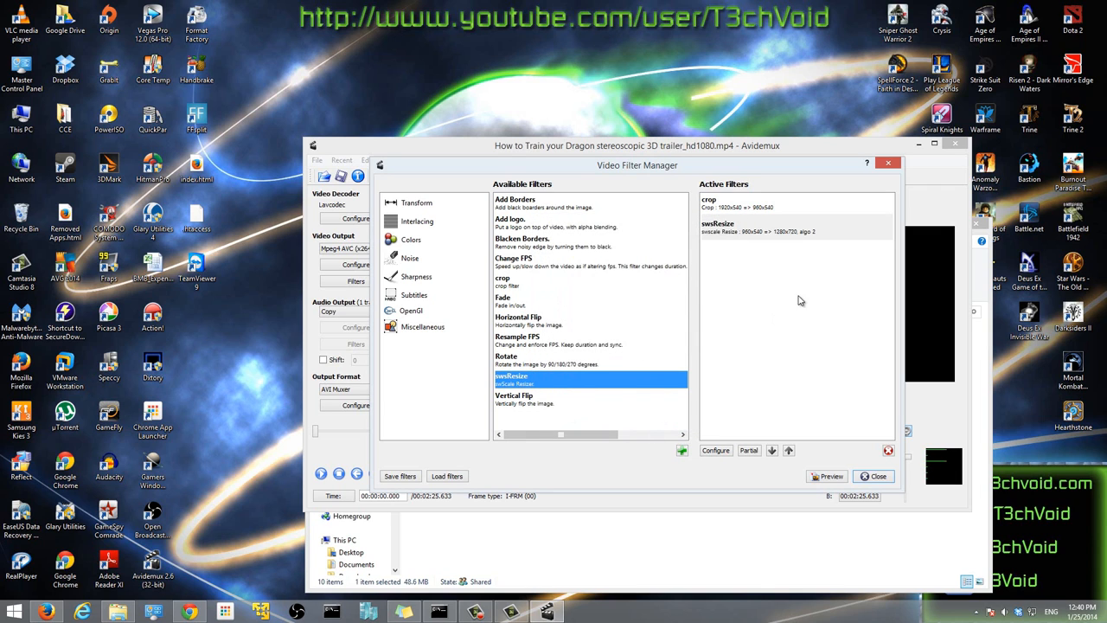
# Step: Check the filtered preview on a frame, then close the preview and filter manager
pyautogui.click(827, 475)
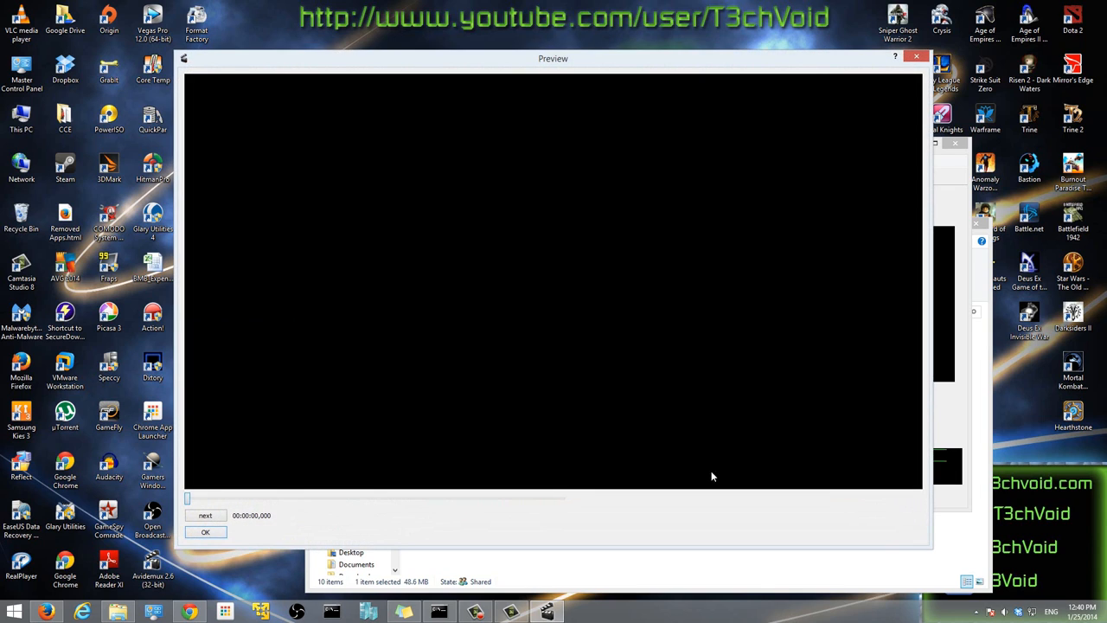
pyautogui.click(194, 498)
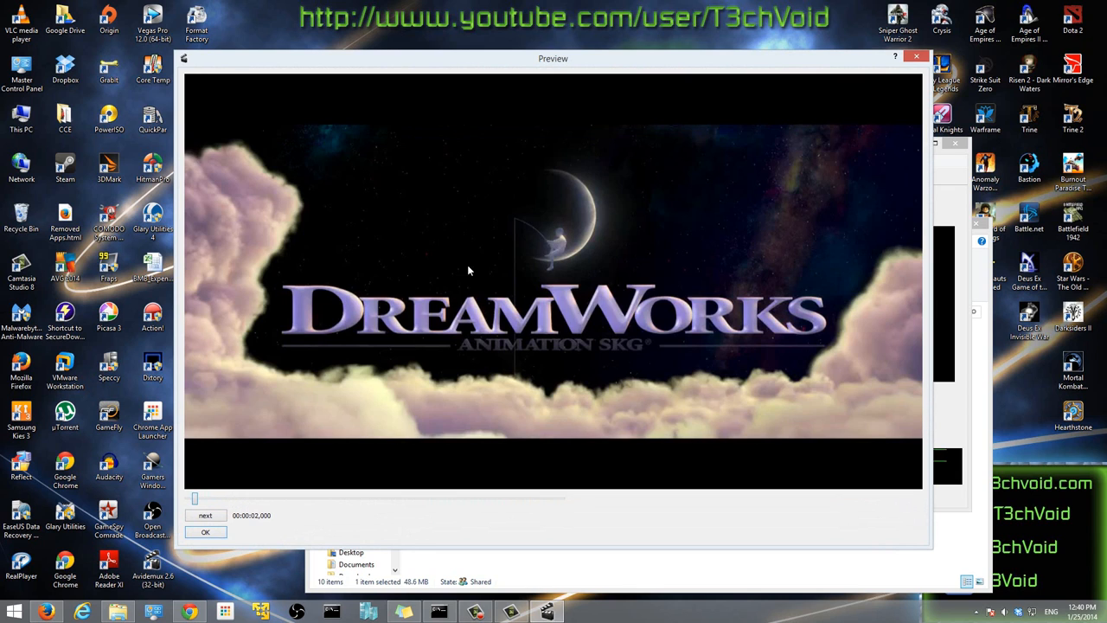
pyautogui.moveTo(754, 180)
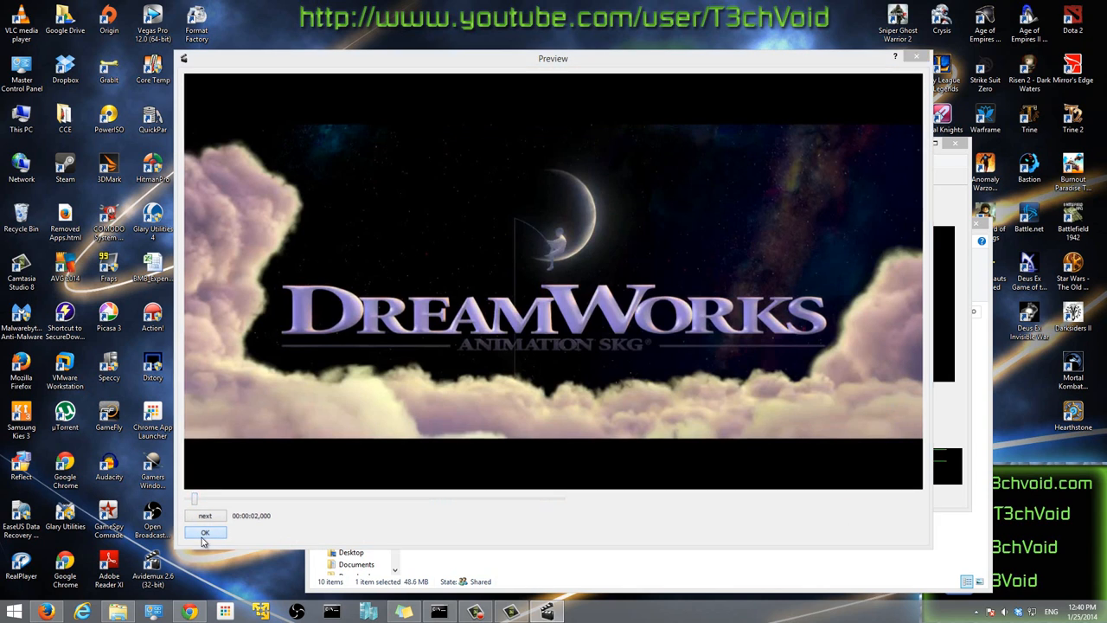
pyautogui.click(204, 532)
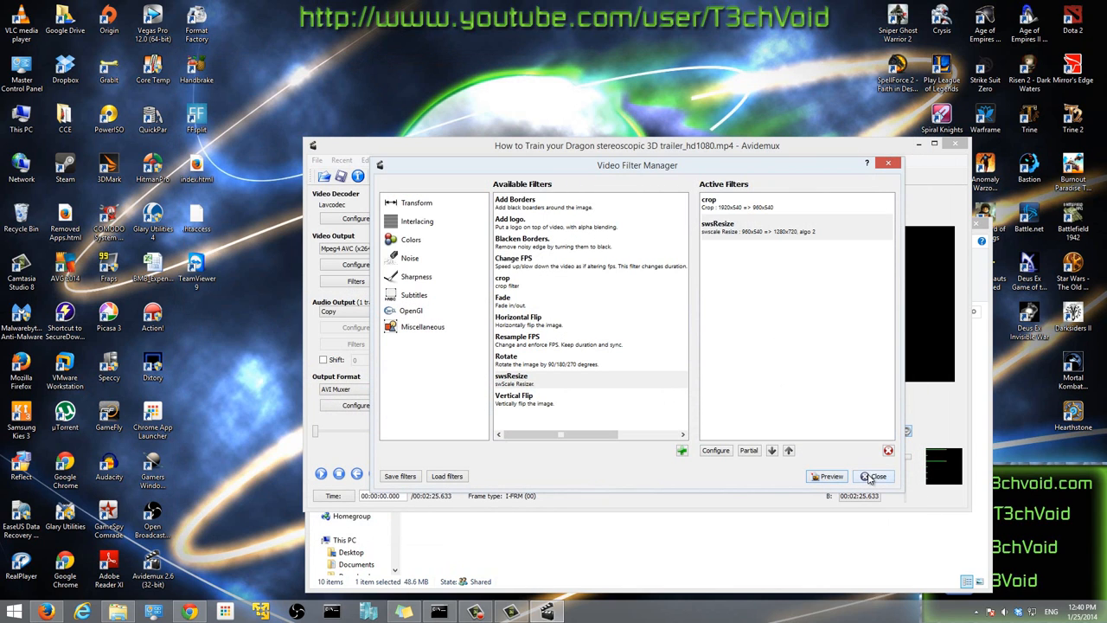
pyautogui.click(875, 476)
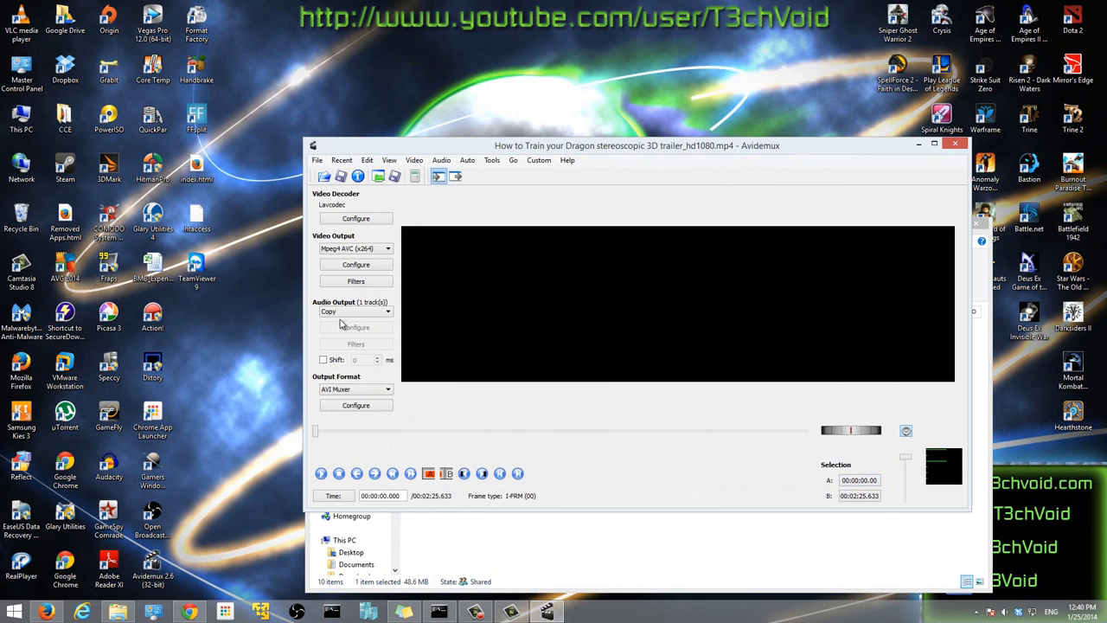
pyautogui.moveTo(346, 311)
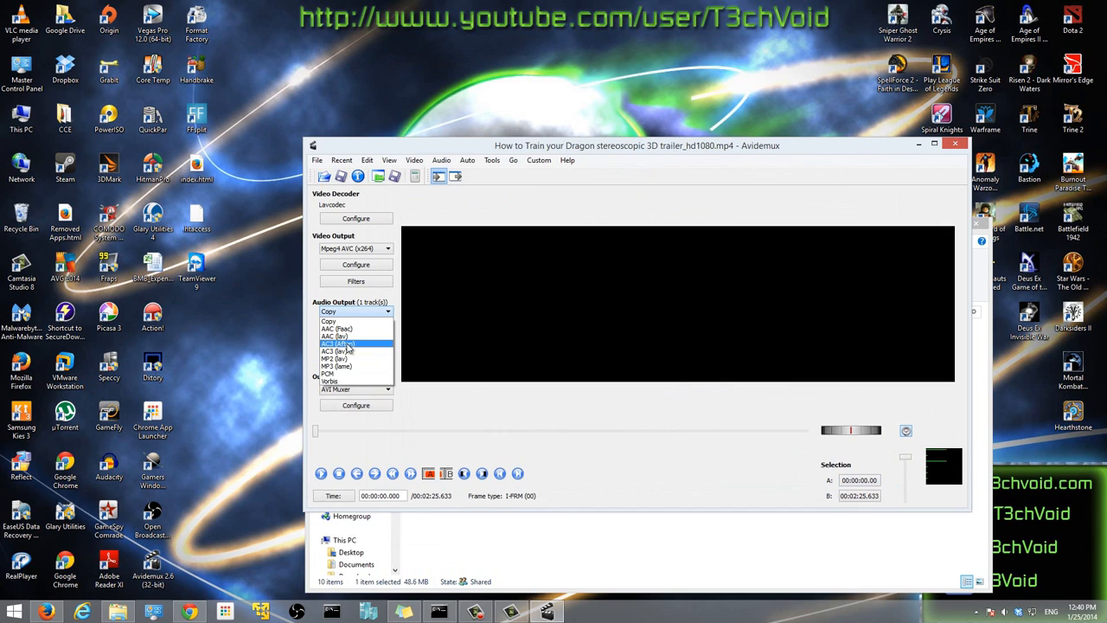
pyautogui.moveTo(337, 336)
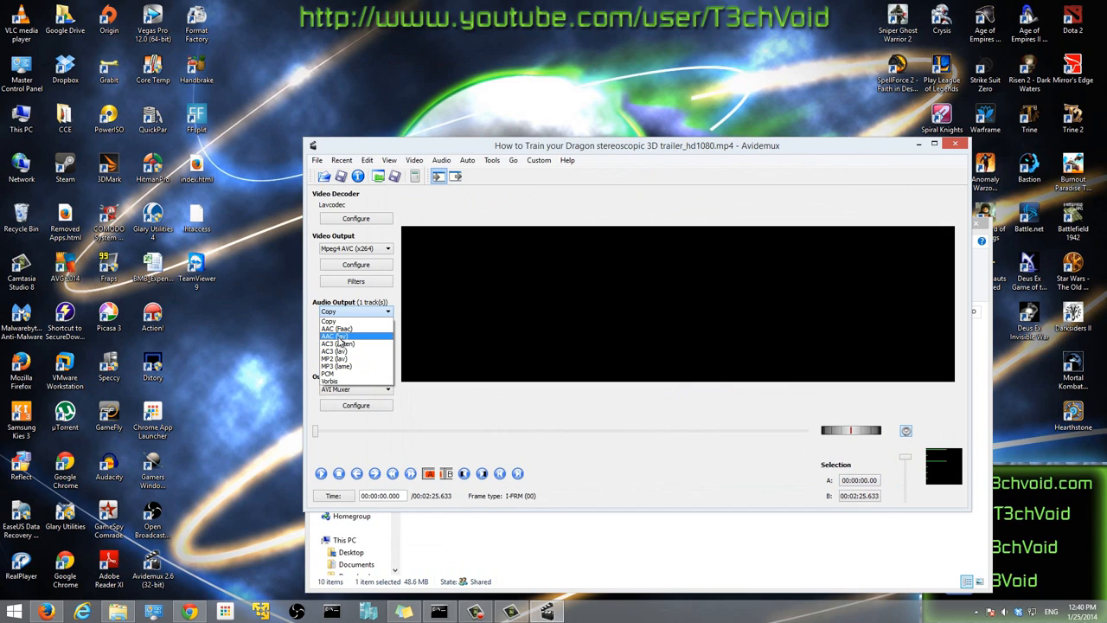
pyautogui.moveTo(339, 343)
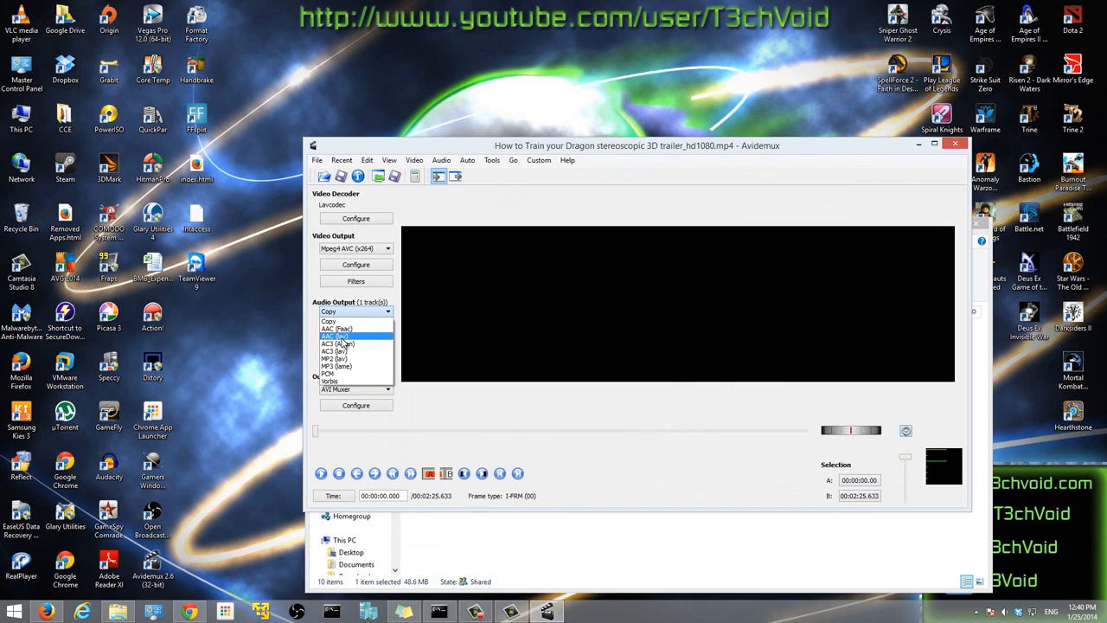
# Step: Choose the AAC audio encoder and set its bitrate to 192
pyautogui.click(335, 335)
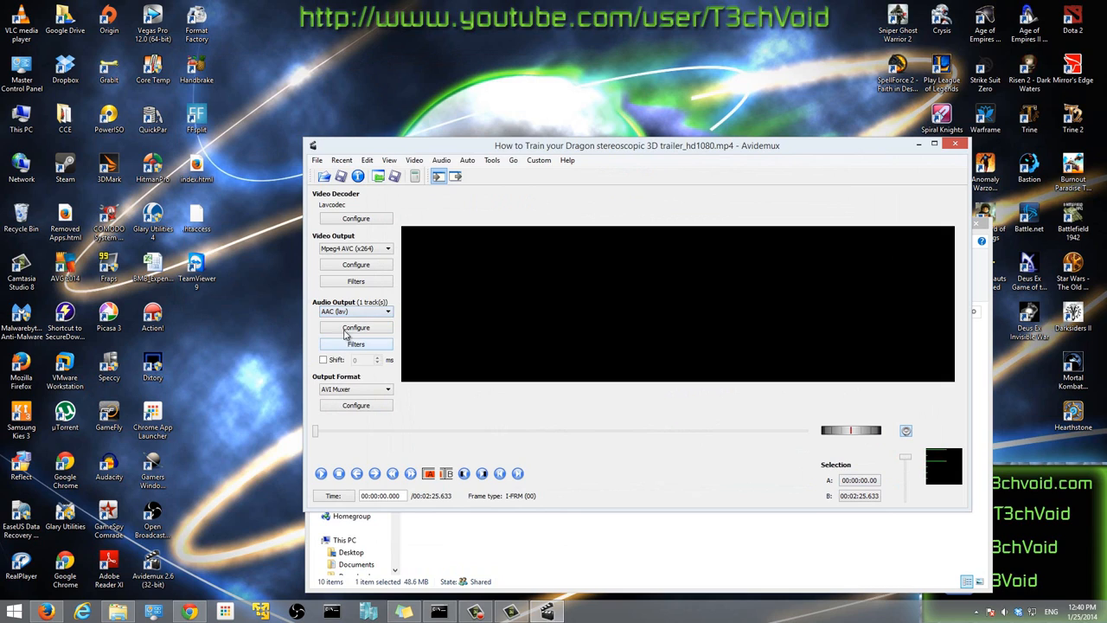
pyautogui.click(357, 327)
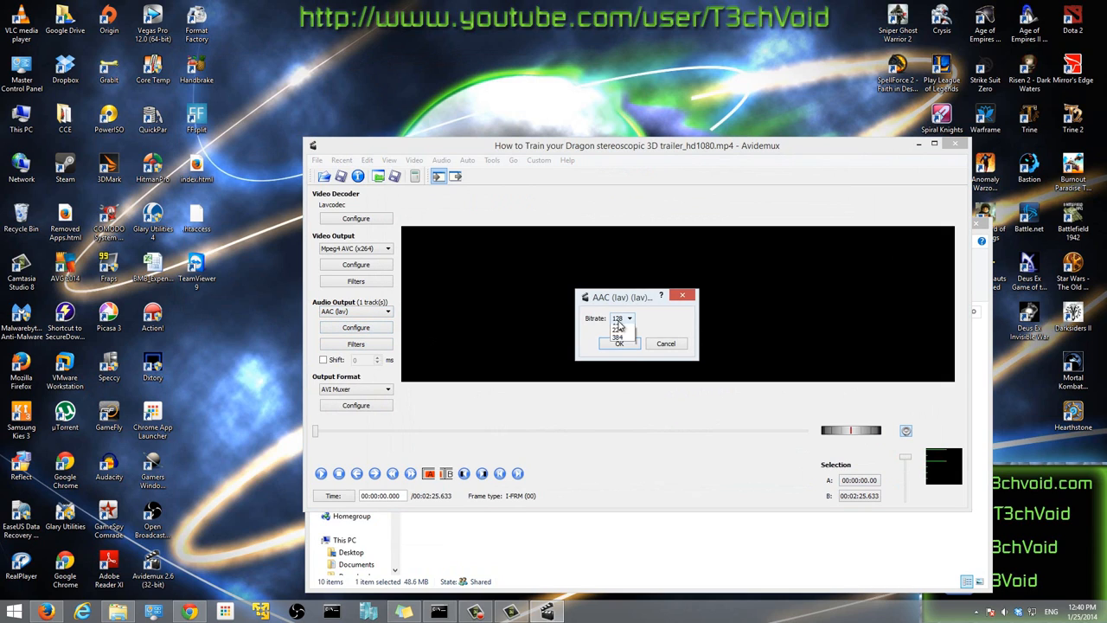
pyautogui.click(629, 318)
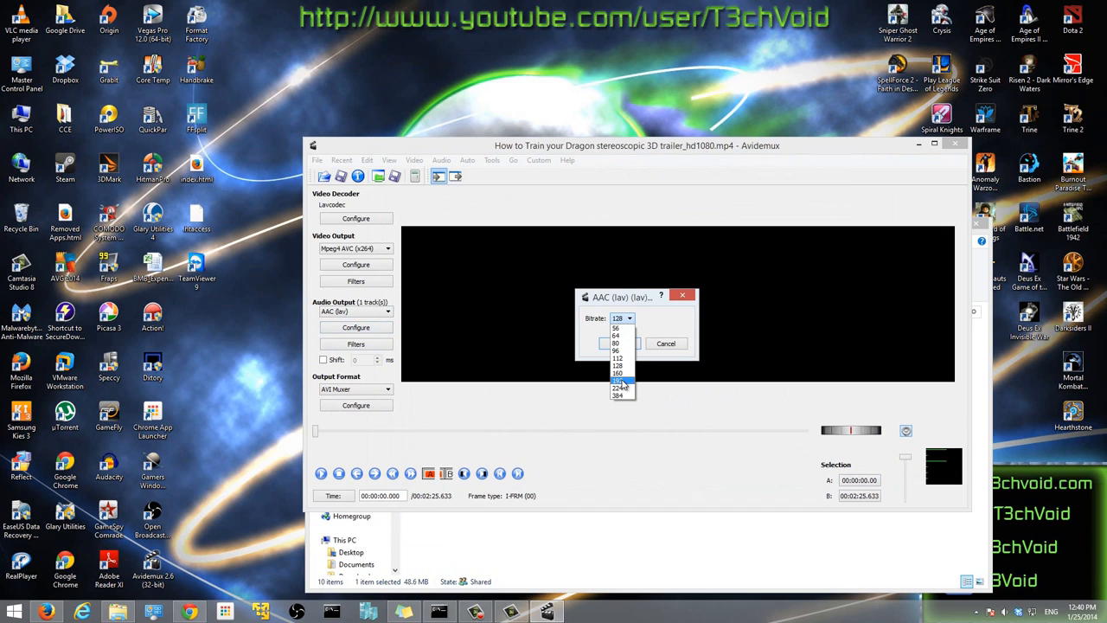
pyautogui.click(618, 379)
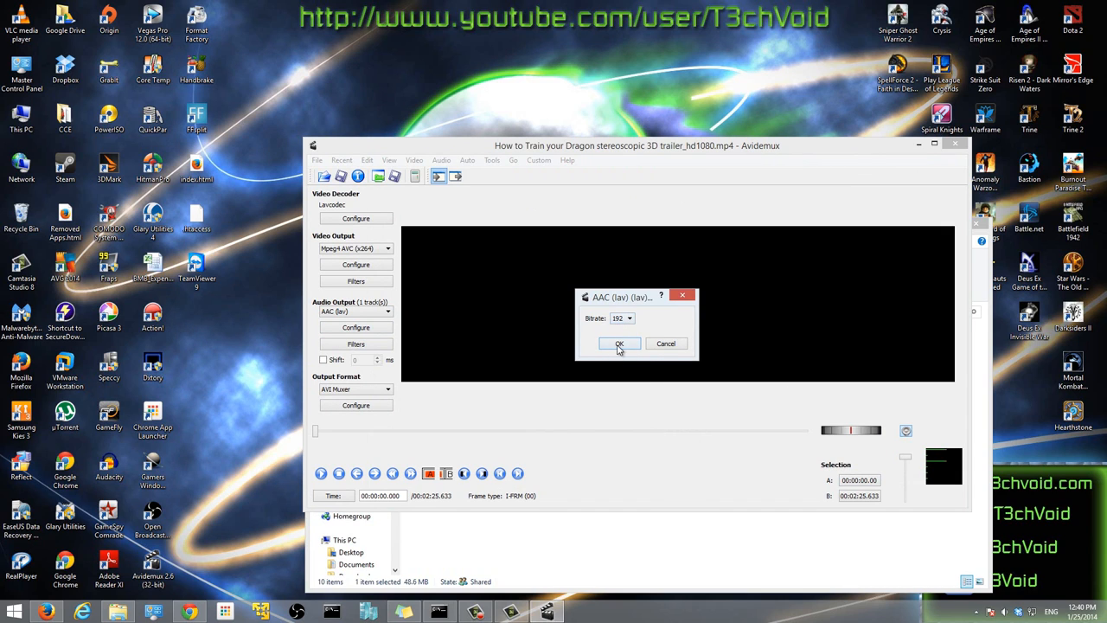
pyautogui.click(619, 343)
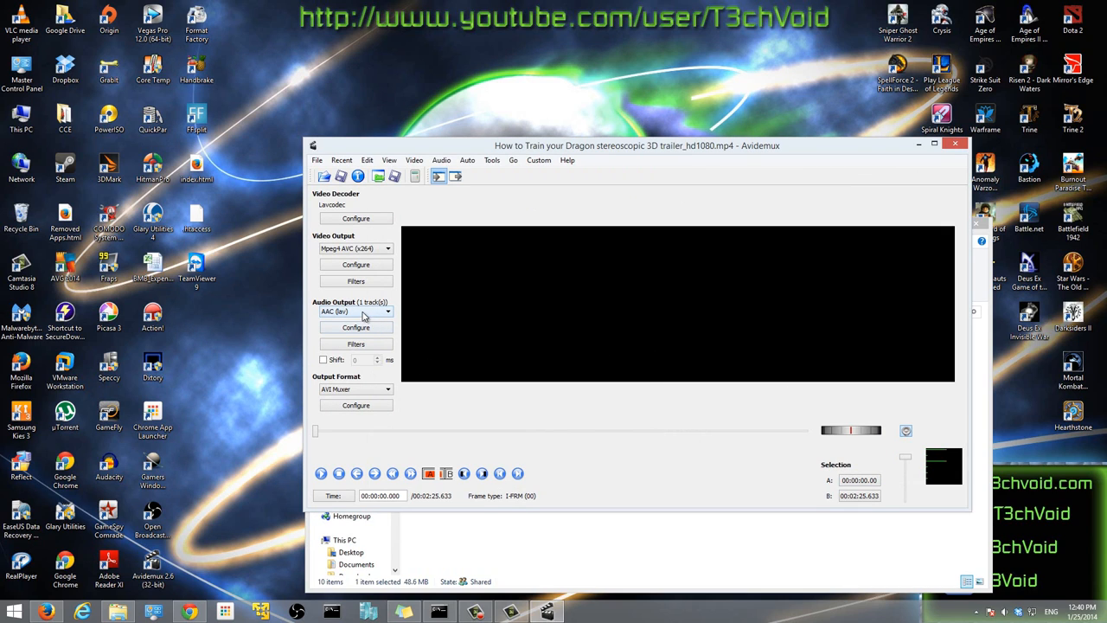
pyautogui.moveTo(357, 318)
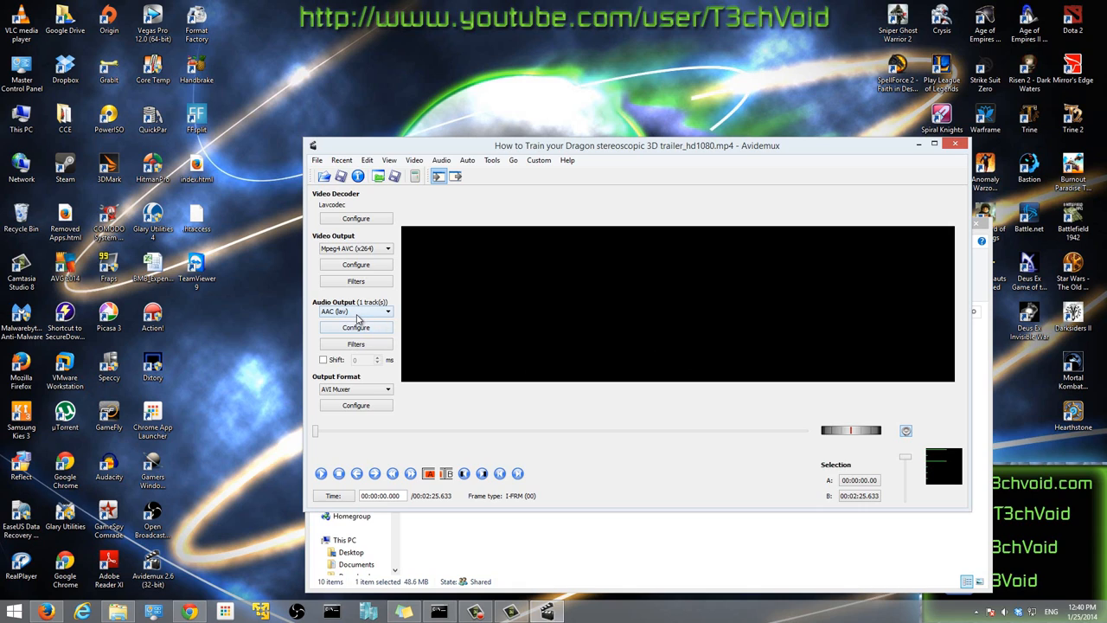
# Step: Switch to the AAC (lav) encoder and confirm the 192 bitrate in its settings
pyautogui.click(388, 311)
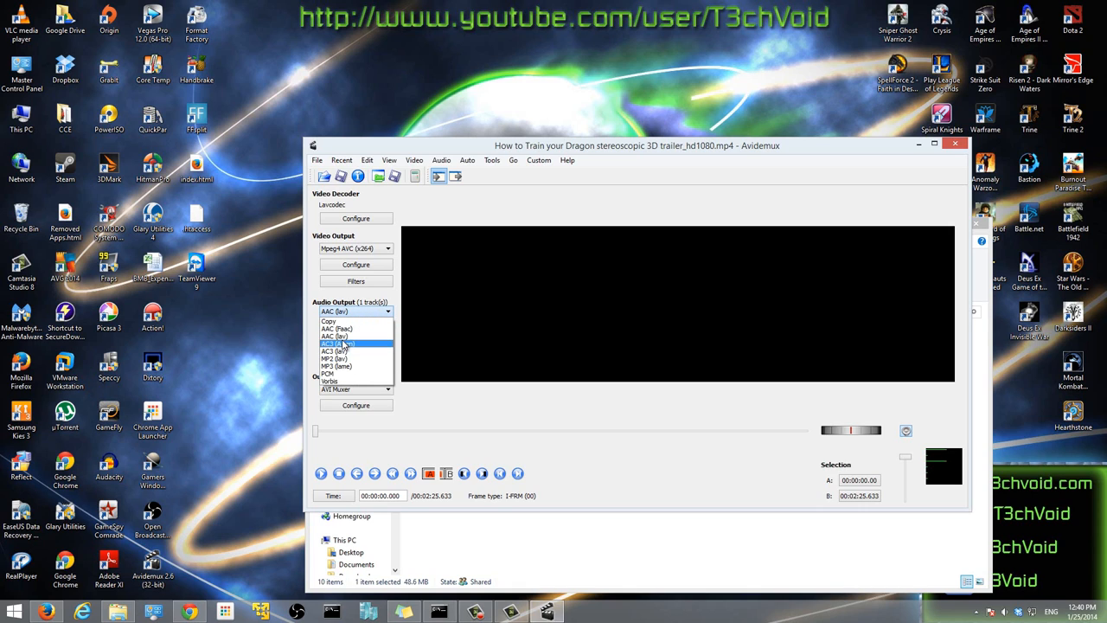
pyautogui.moveTo(337, 335)
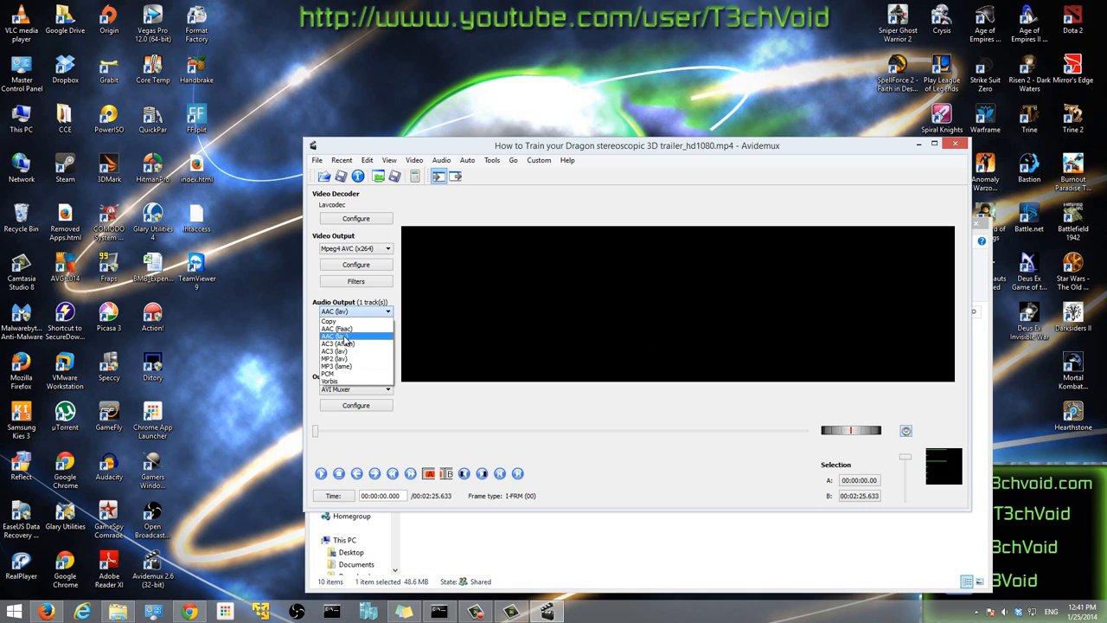
pyautogui.moveTo(339, 342)
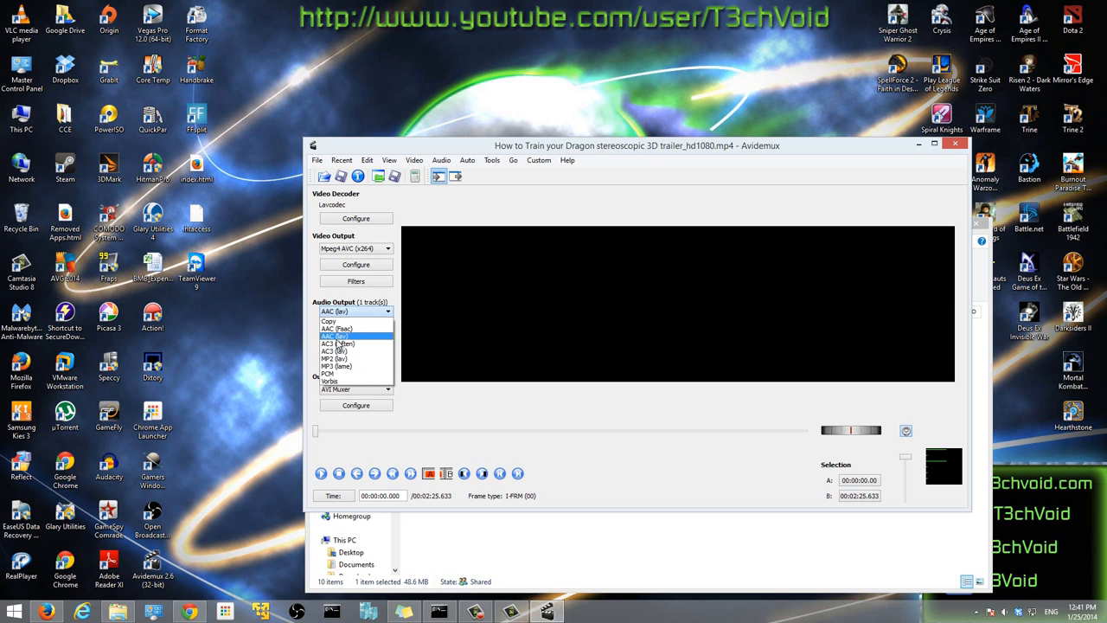
pyautogui.click(349, 336)
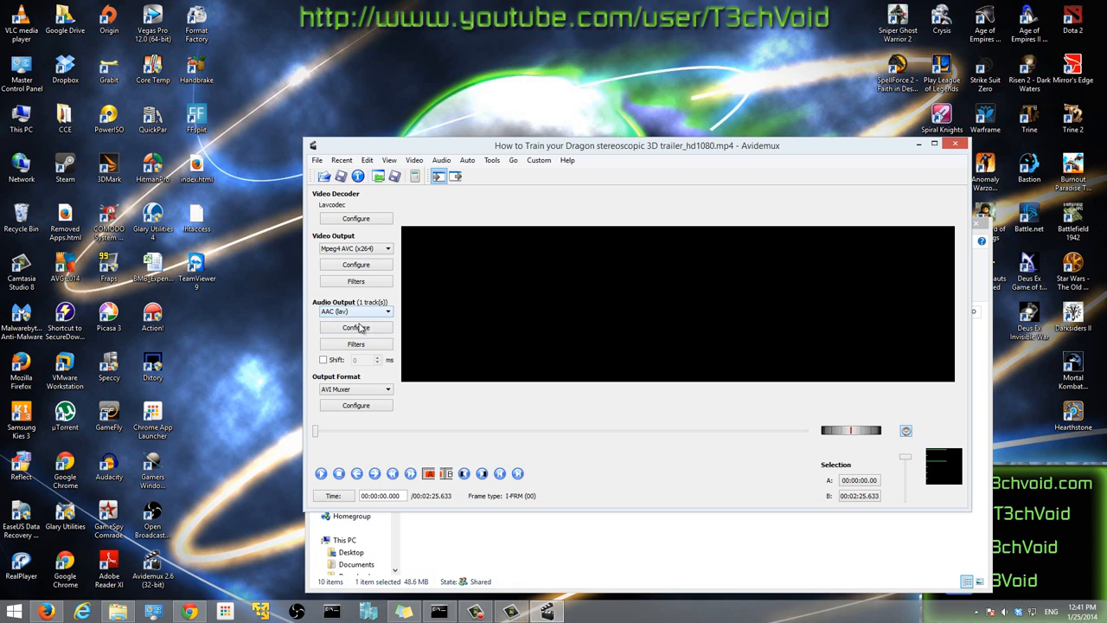
pyautogui.click(356, 327)
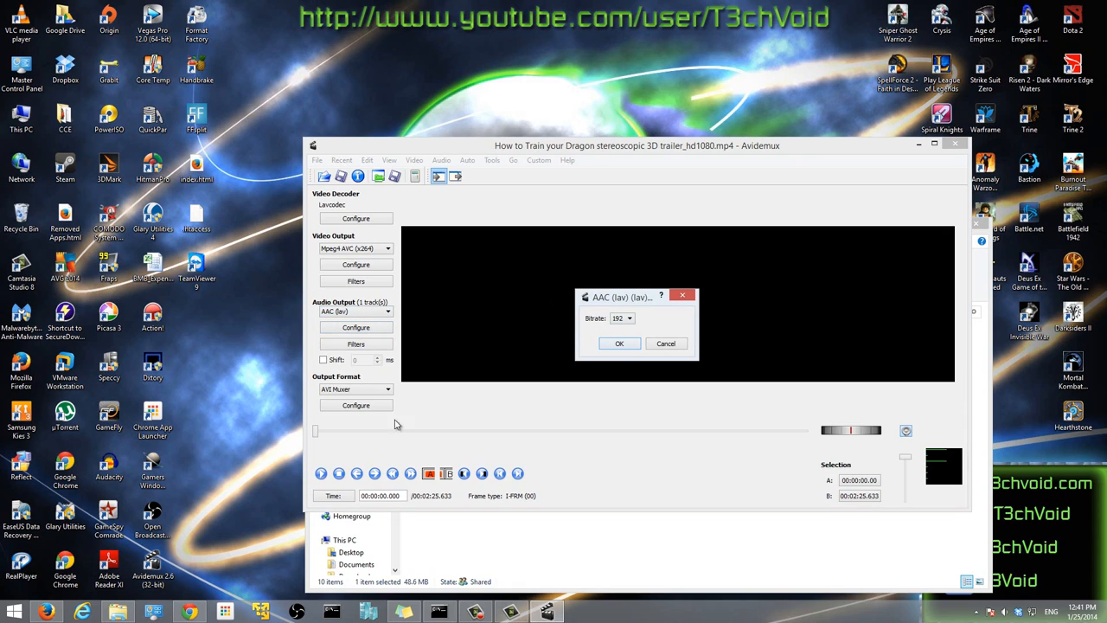
pyautogui.click(619, 342)
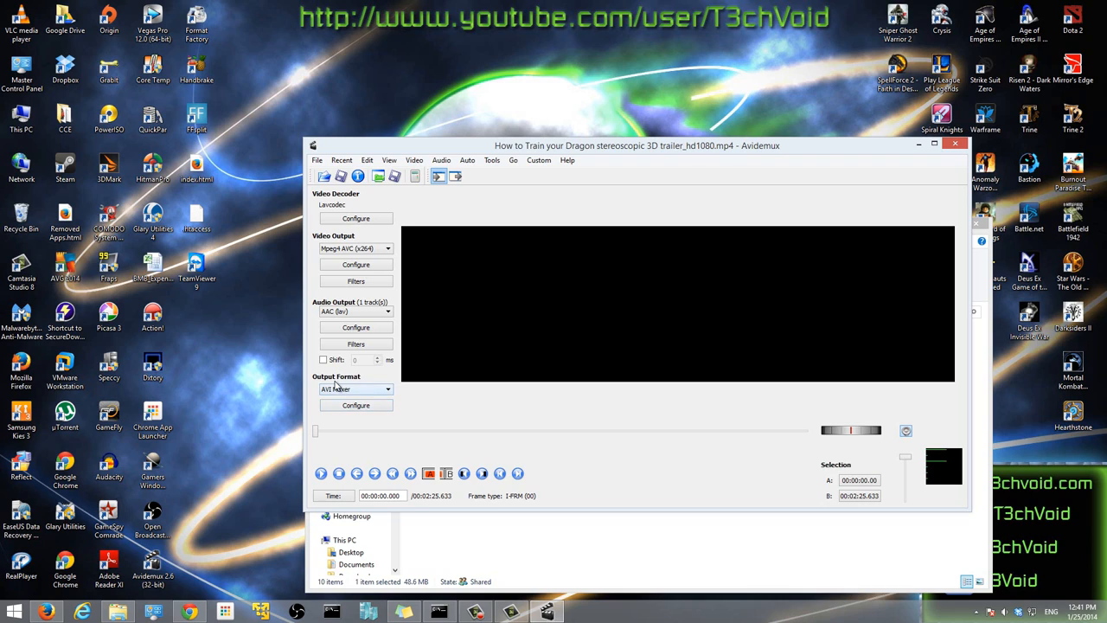
# Step: Select the MP4 Muxer output format and confirm its MP4 muxing settings
pyautogui.click(387, 387)
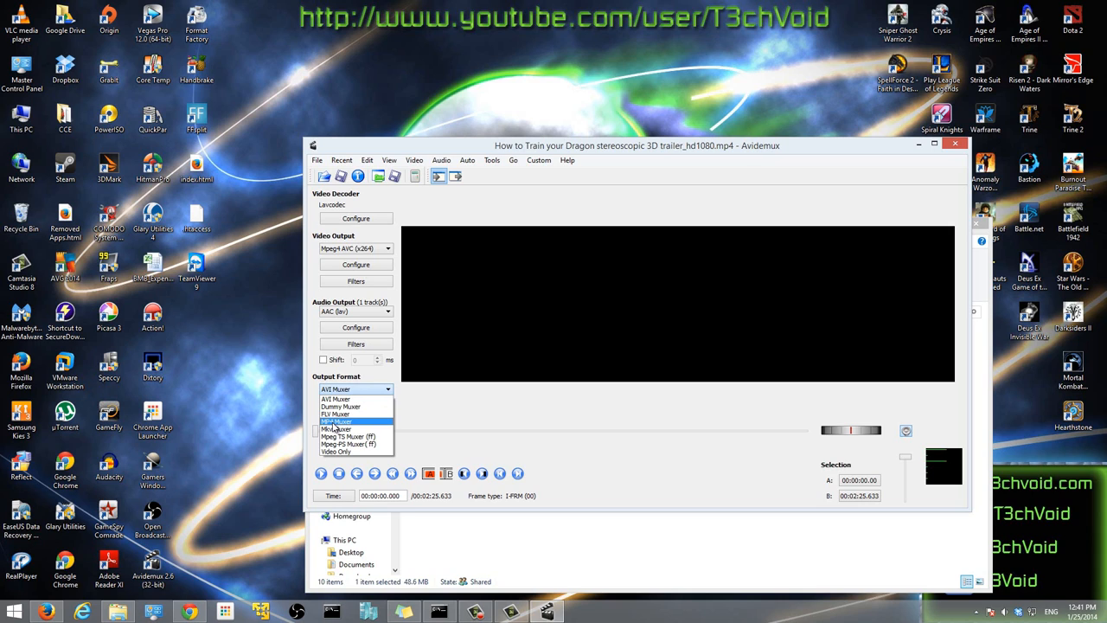
pyautogui.click(337, 422)
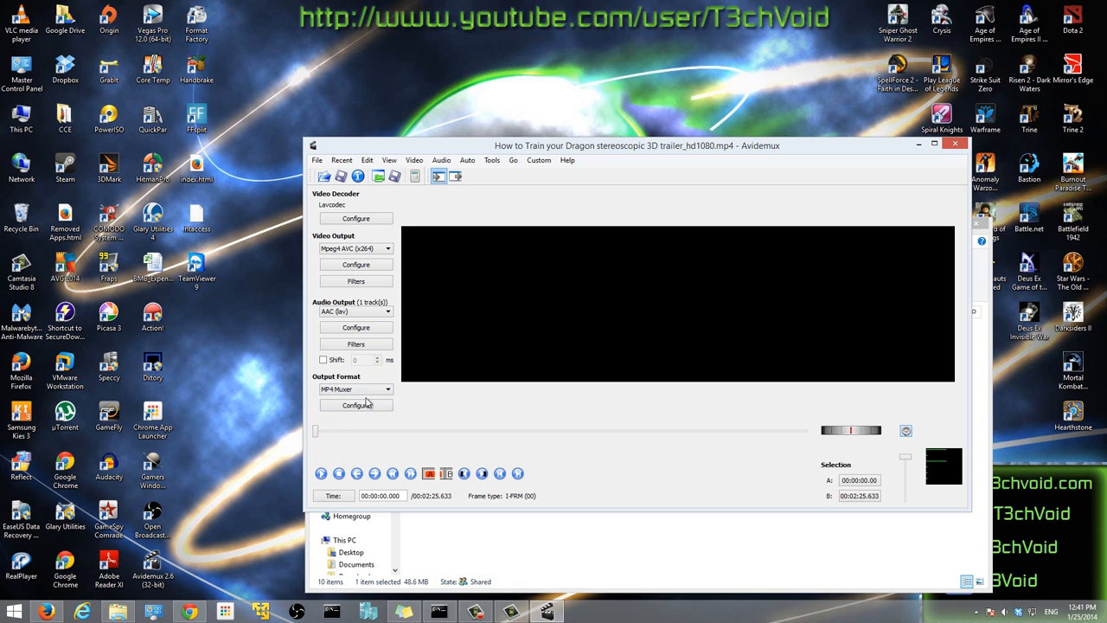
pyautogui.click(357, 405)
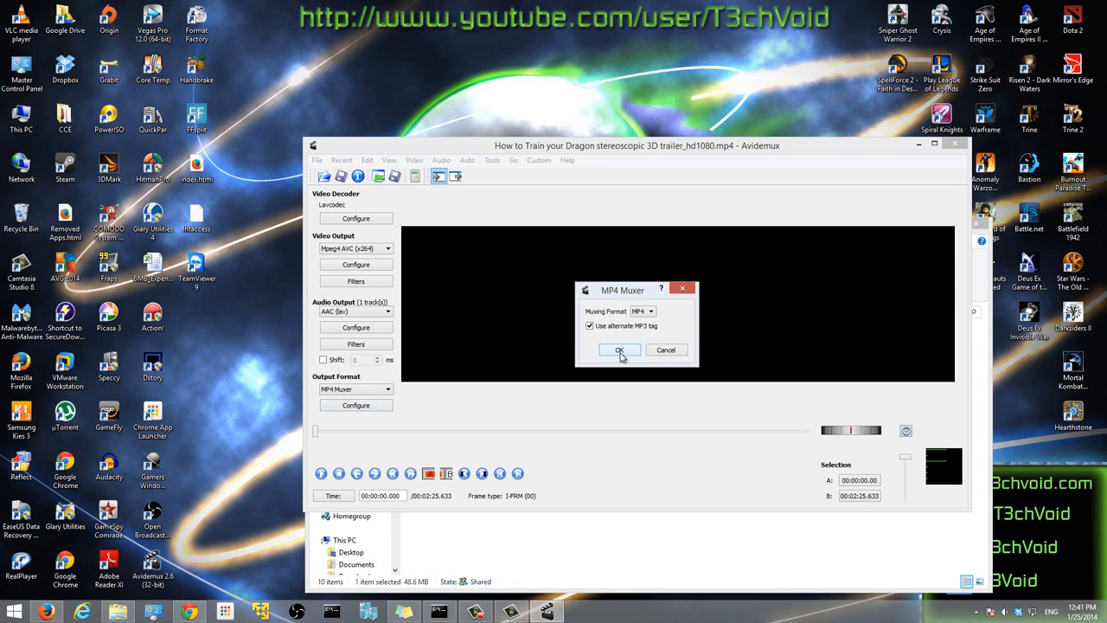
pyautogui.click(619, 350)
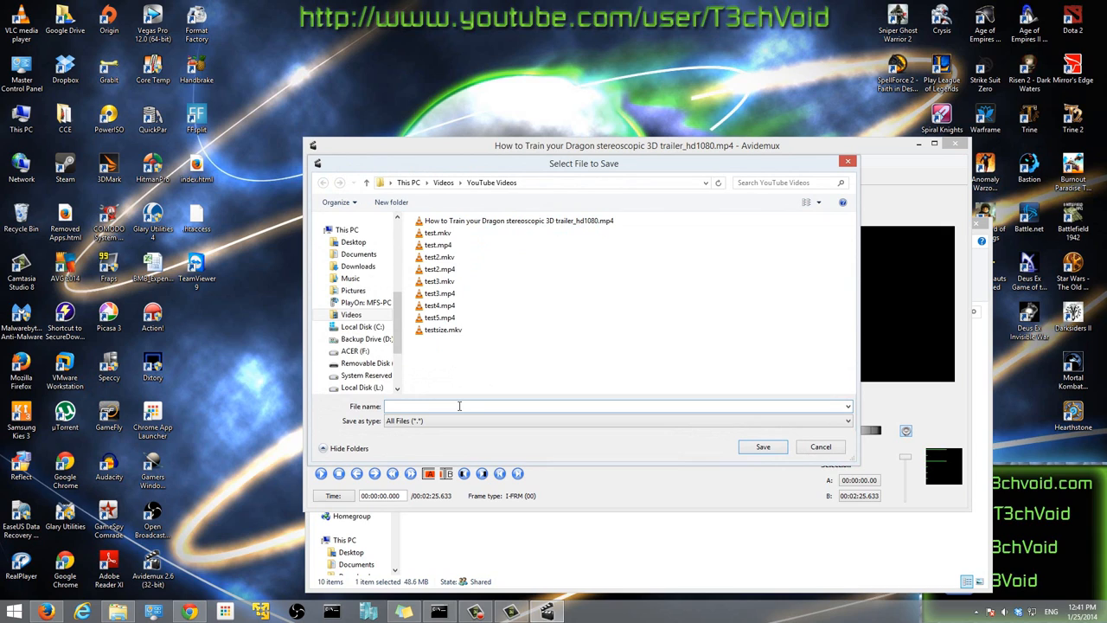
# Step: Name the output file HTTYD_Trailer_2D and start saving it
pyautogui.write('HTTYD_')
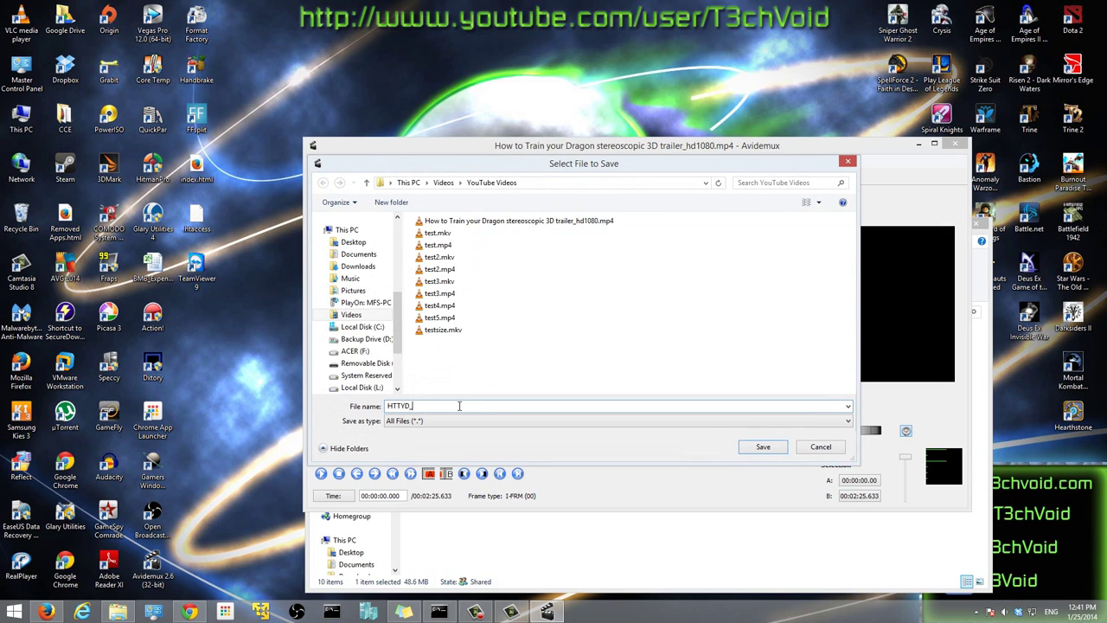
pyautogui.write('Trailer')
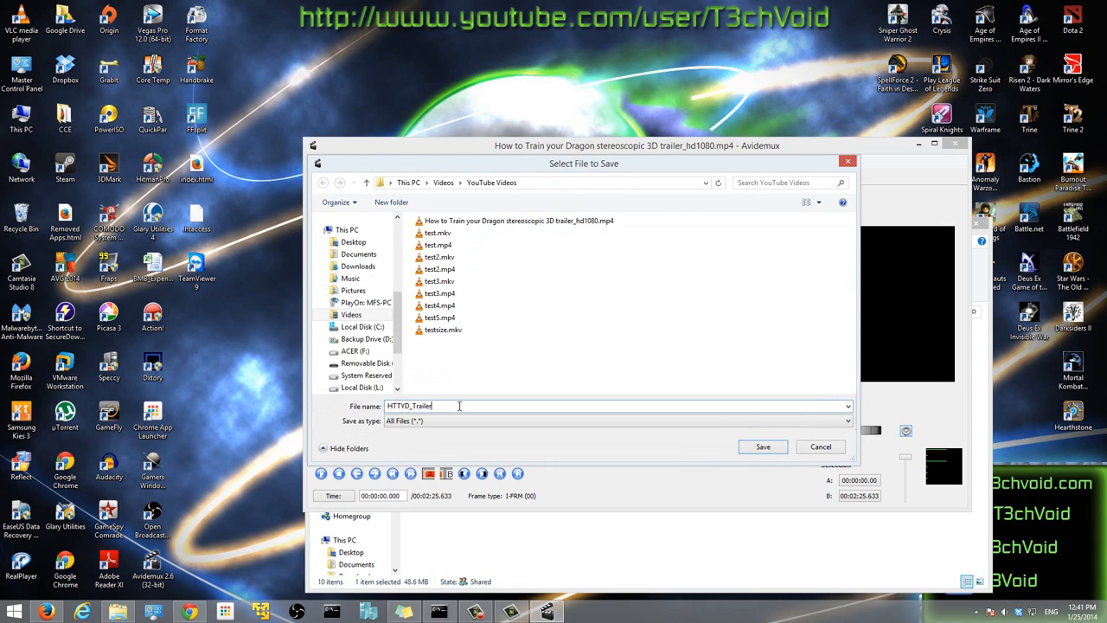
pyautogui.write('_2')
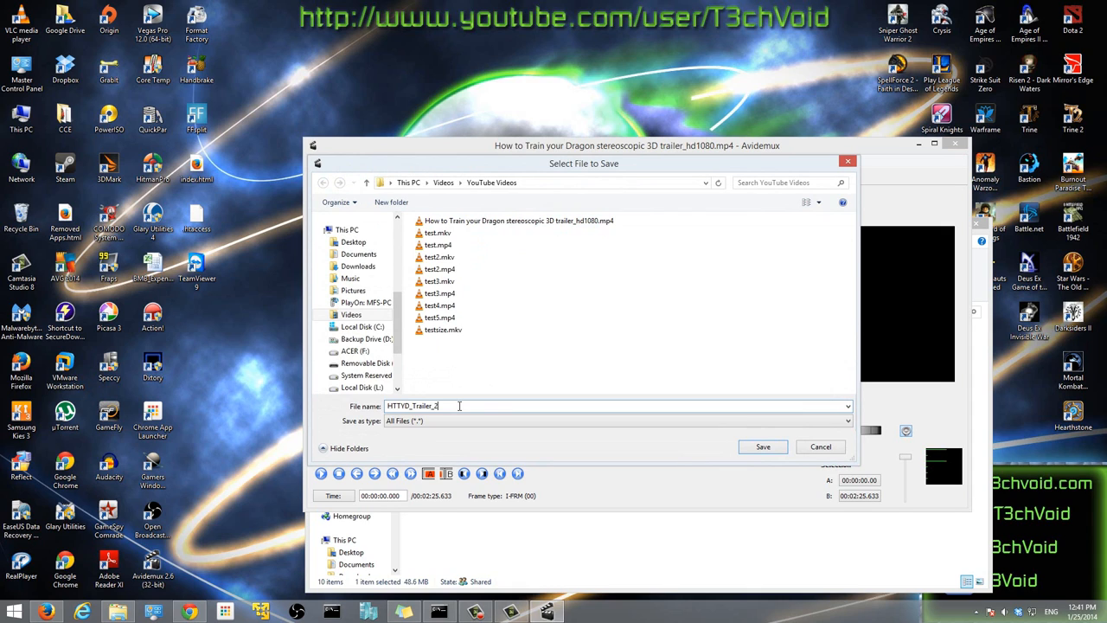
pyautogui.write('D')
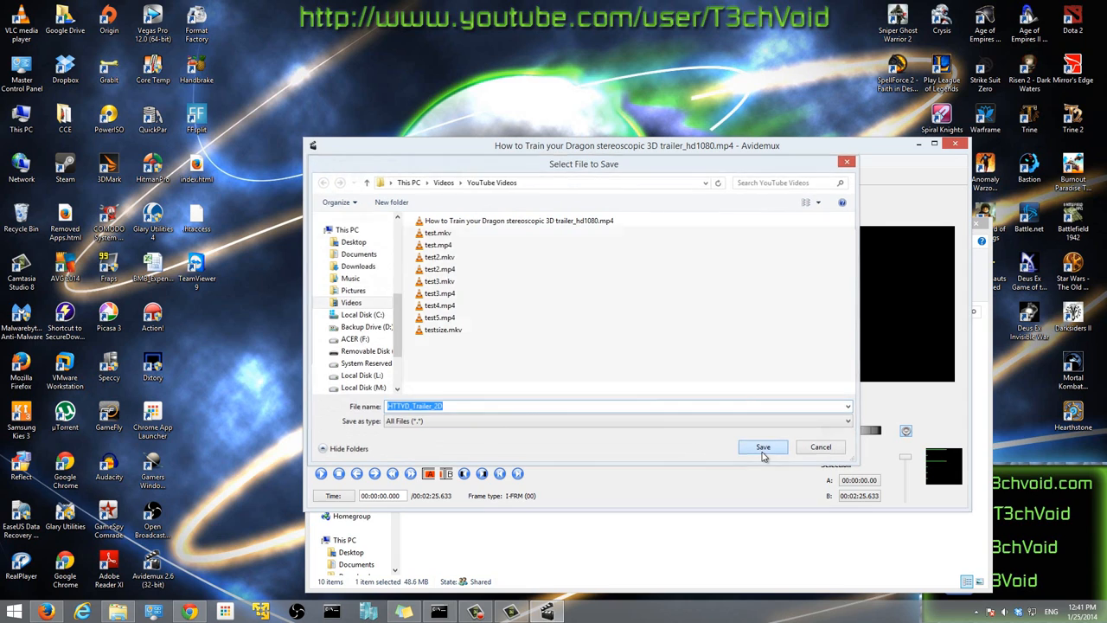
pyautogui.click(760, 446)
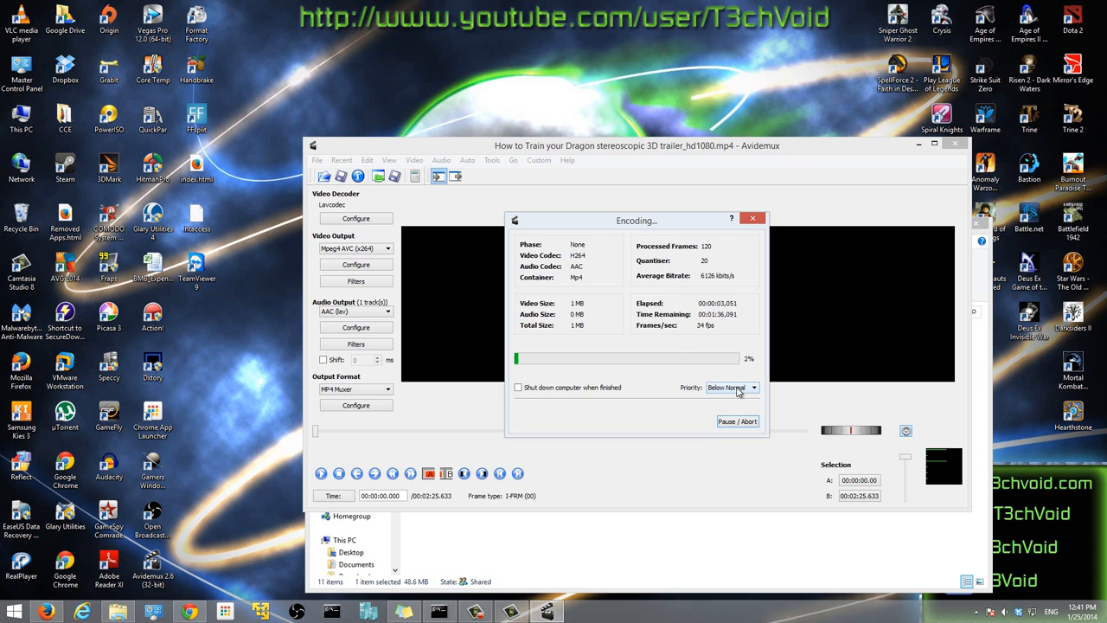
# Step: Change the encoding process priority while the video encodes
pyautogui.click(757, 387)
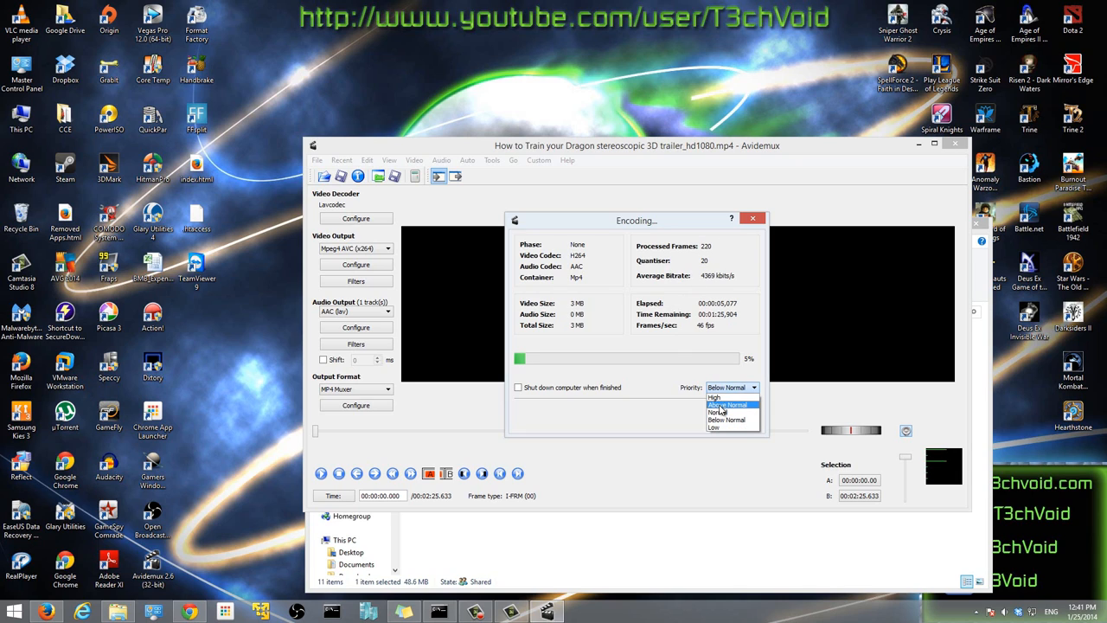
pyautogui.click(727, 405)
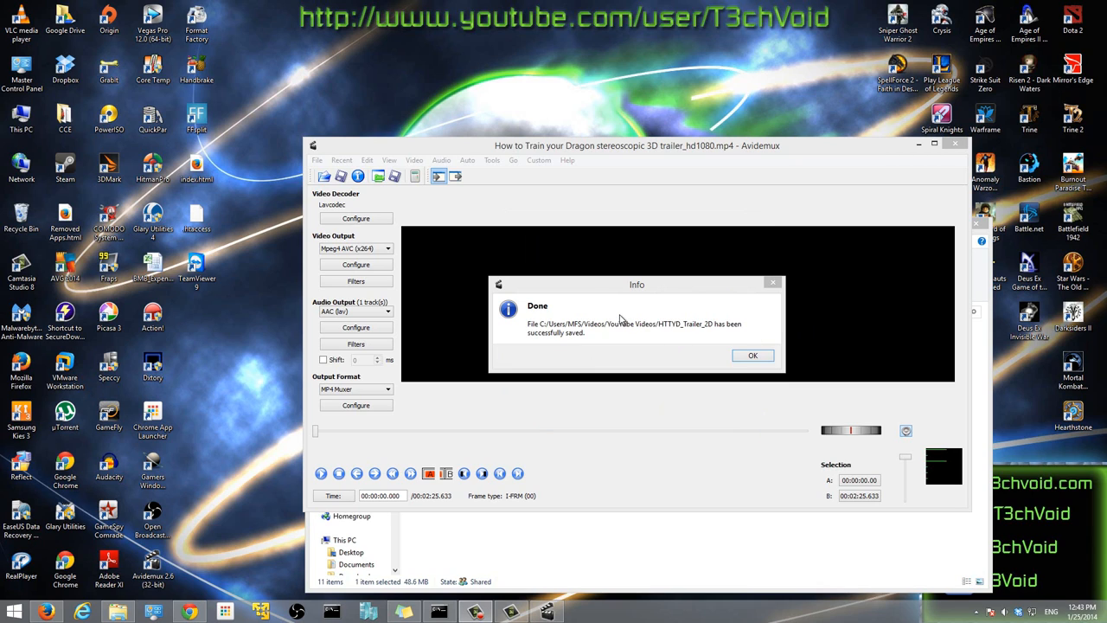
pyautogui.moveTo(547, 339)
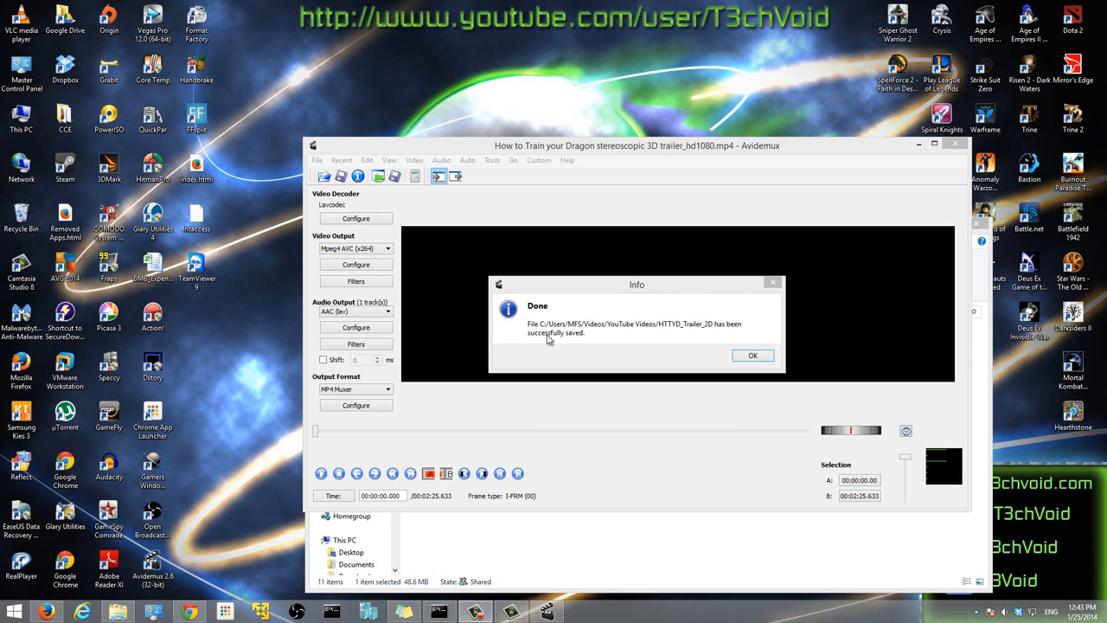
pyautogui.moveTo(550, 336)
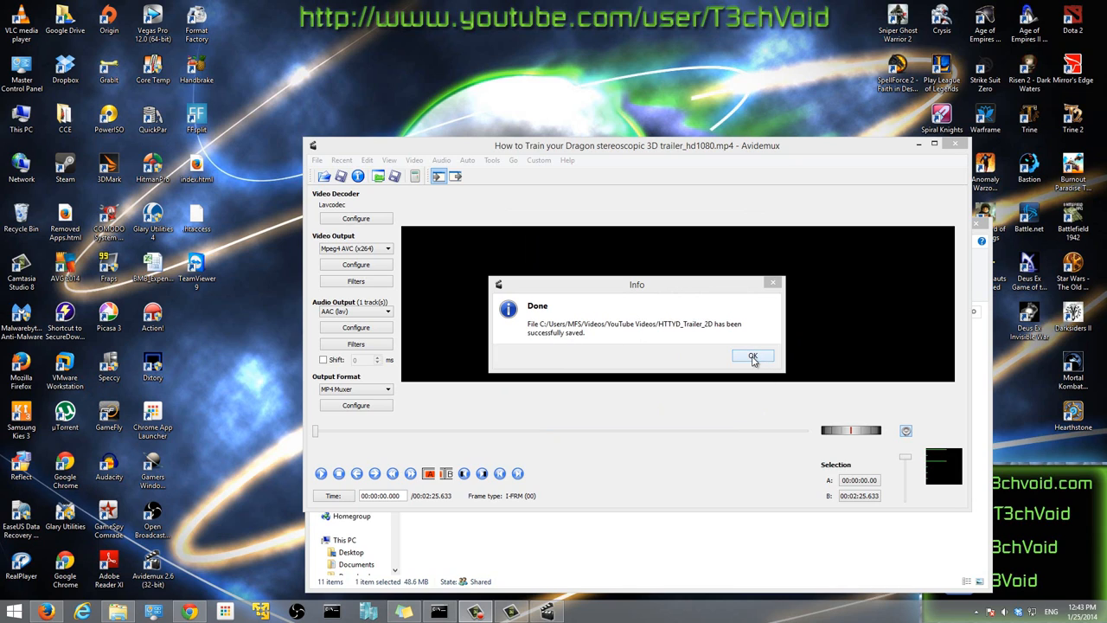
# Step: Dismiss the 'Done' notice confirming HTTYD_Trailer_2D was saved
pyautogui.click(752, 357)
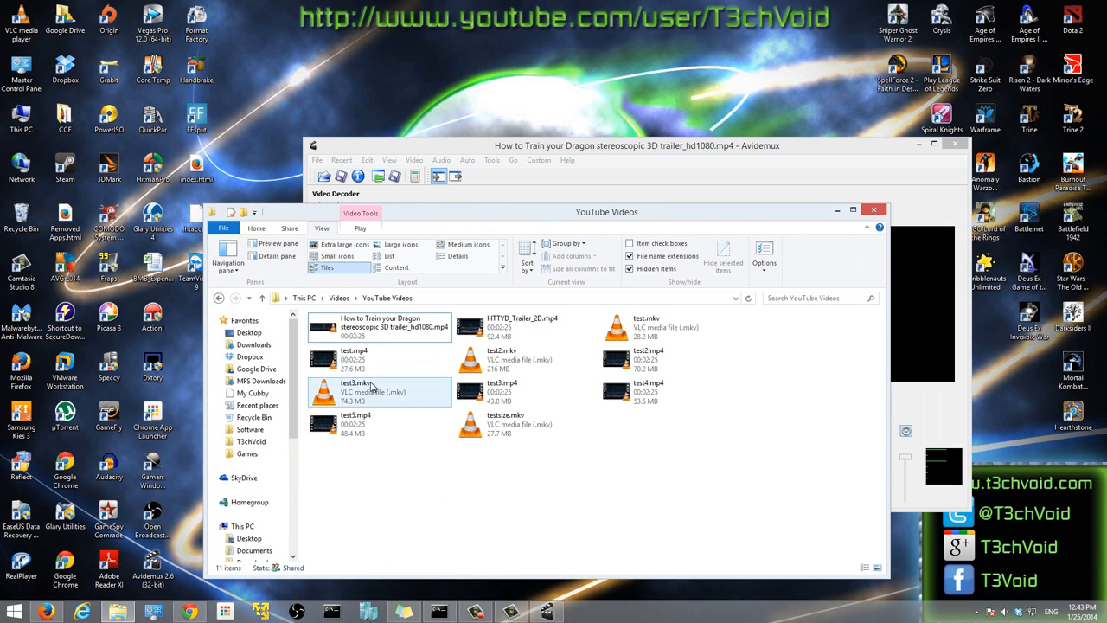
# Step: Compare the new 92.4 MB HTTYD_Trailer_2D.mp4 with the original 40.8 MB 3D trailer
pyautogui.click(522, 327)
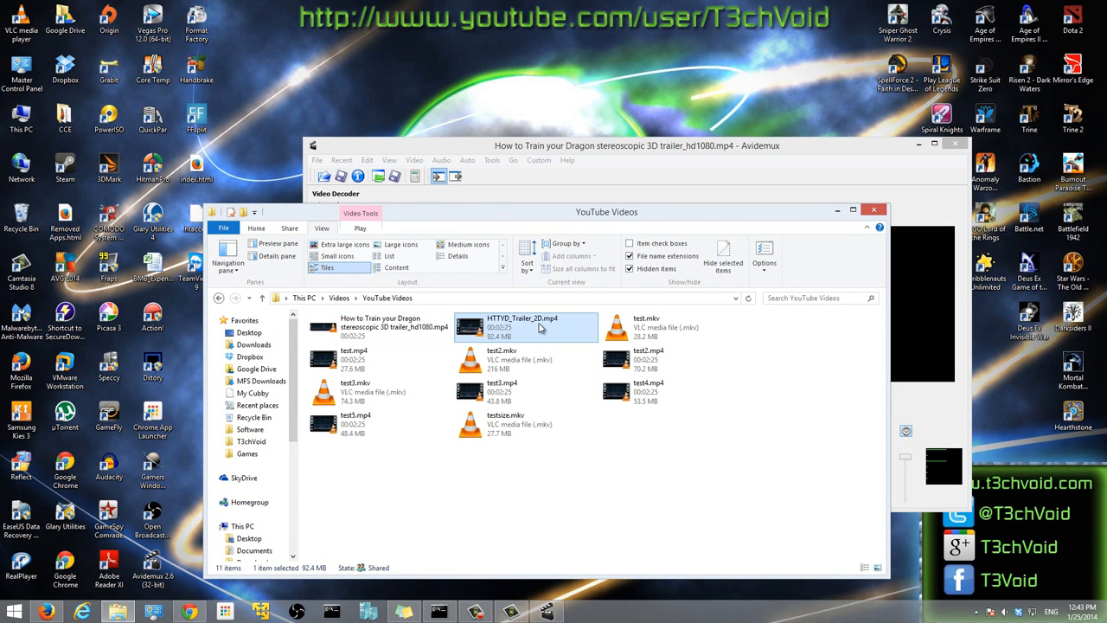
pyautogui.moveTo(522, 327)
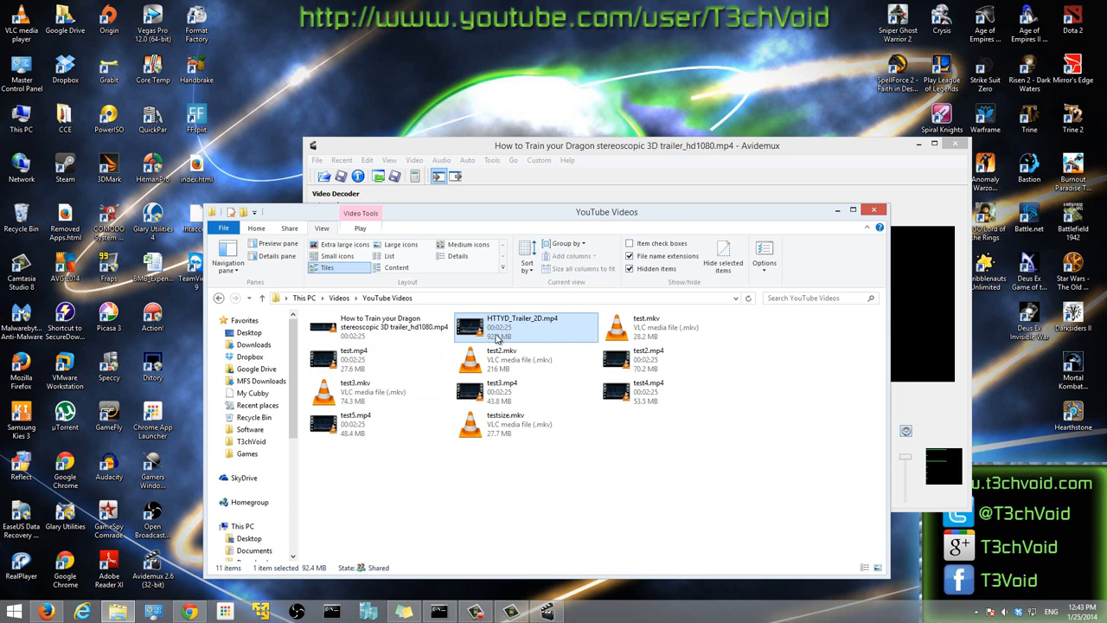
pyautogui.doubleClick(522, 325)
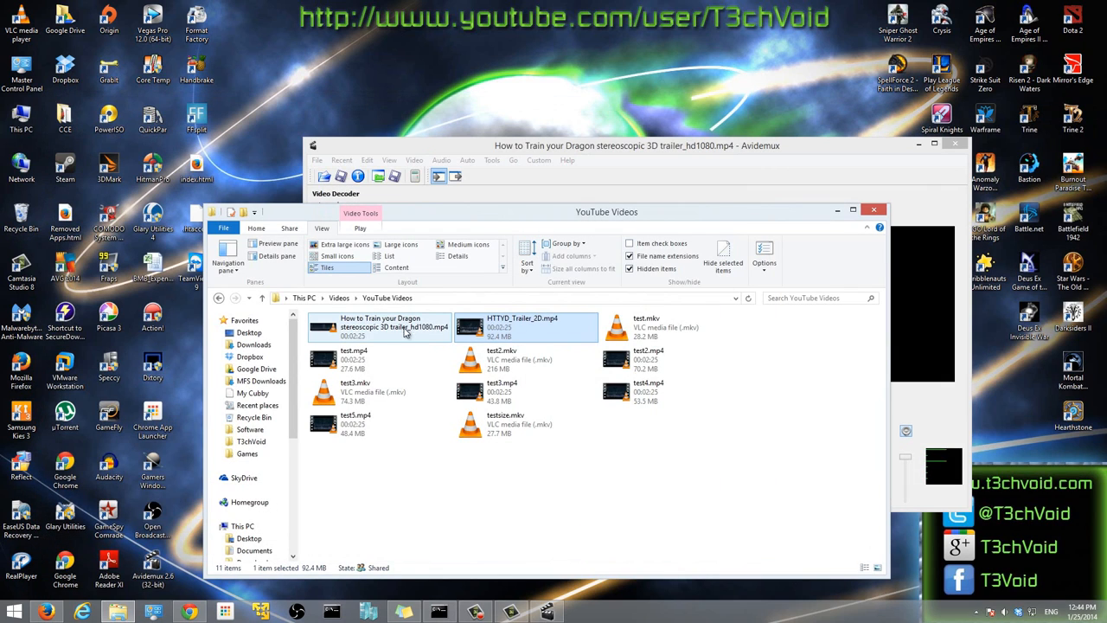
pyautogui.click(522, 327)
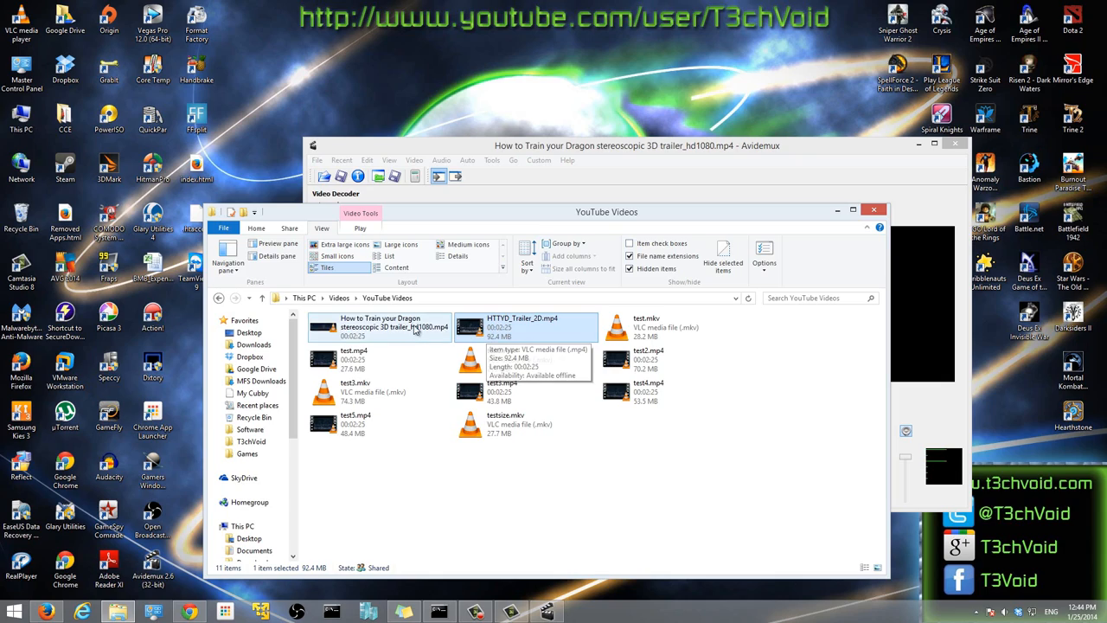
pyautogui.doubleClick(380, 325)
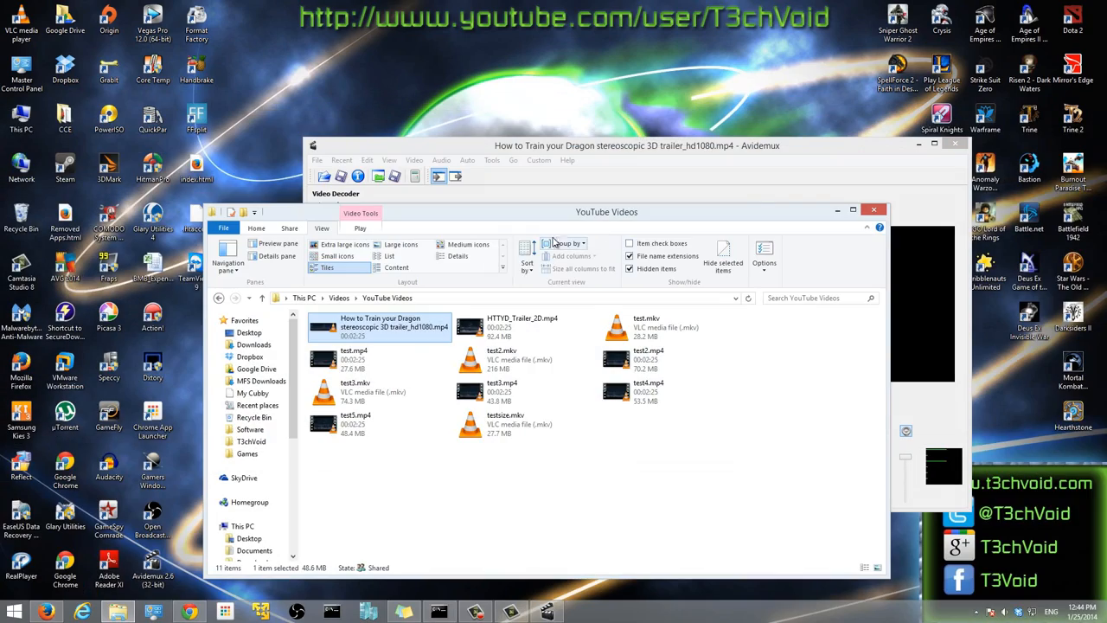
pyautogui.doubleClick(522, 327)
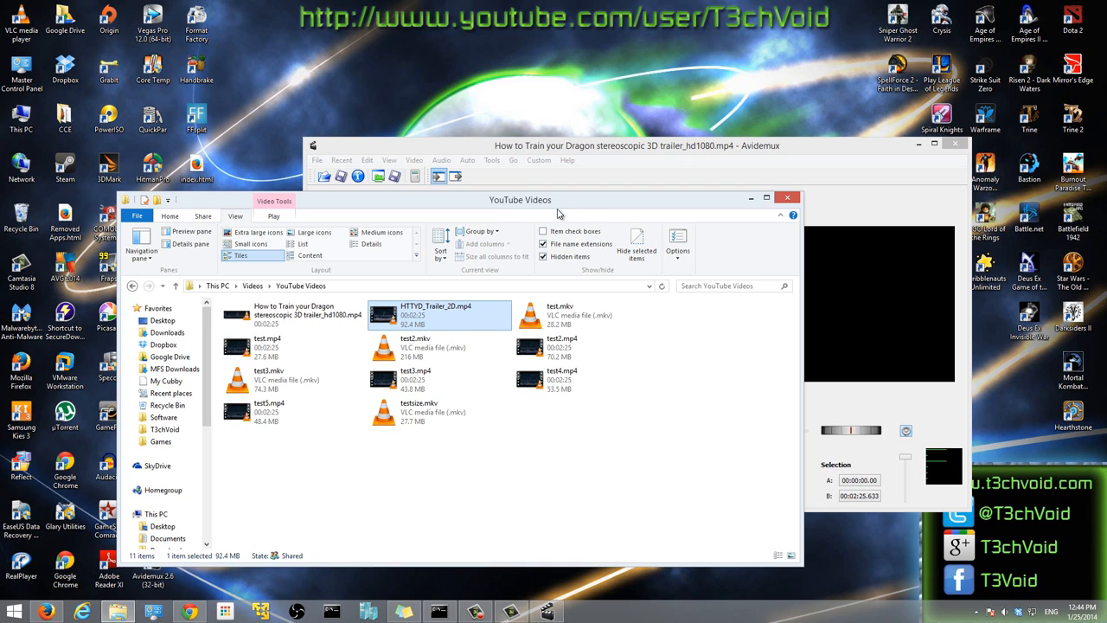
pyautogui.moveTo(710, 207)
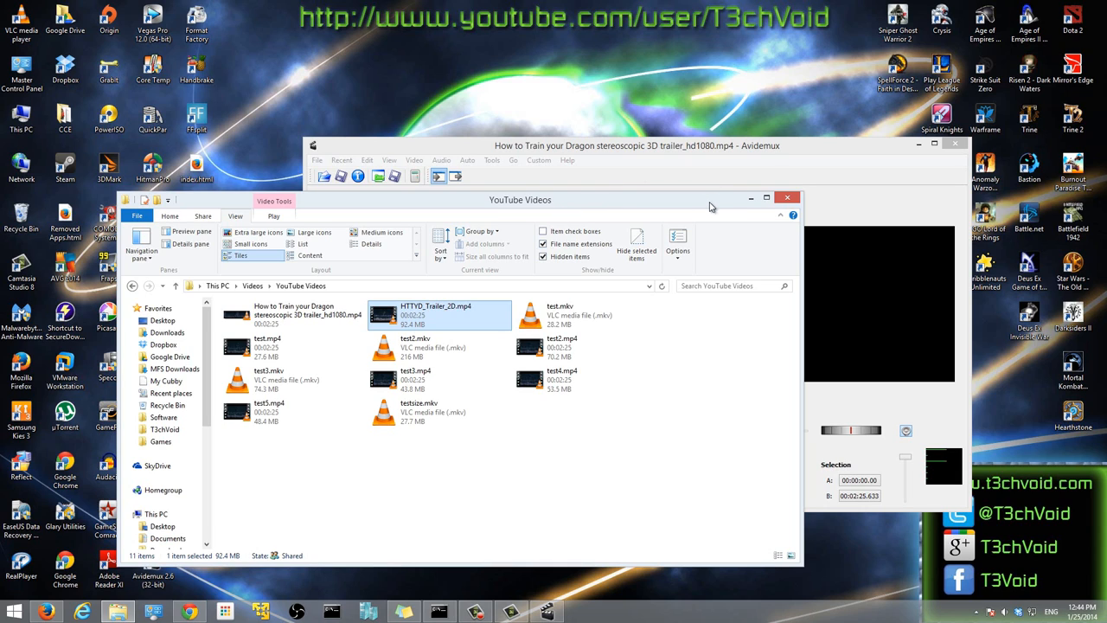